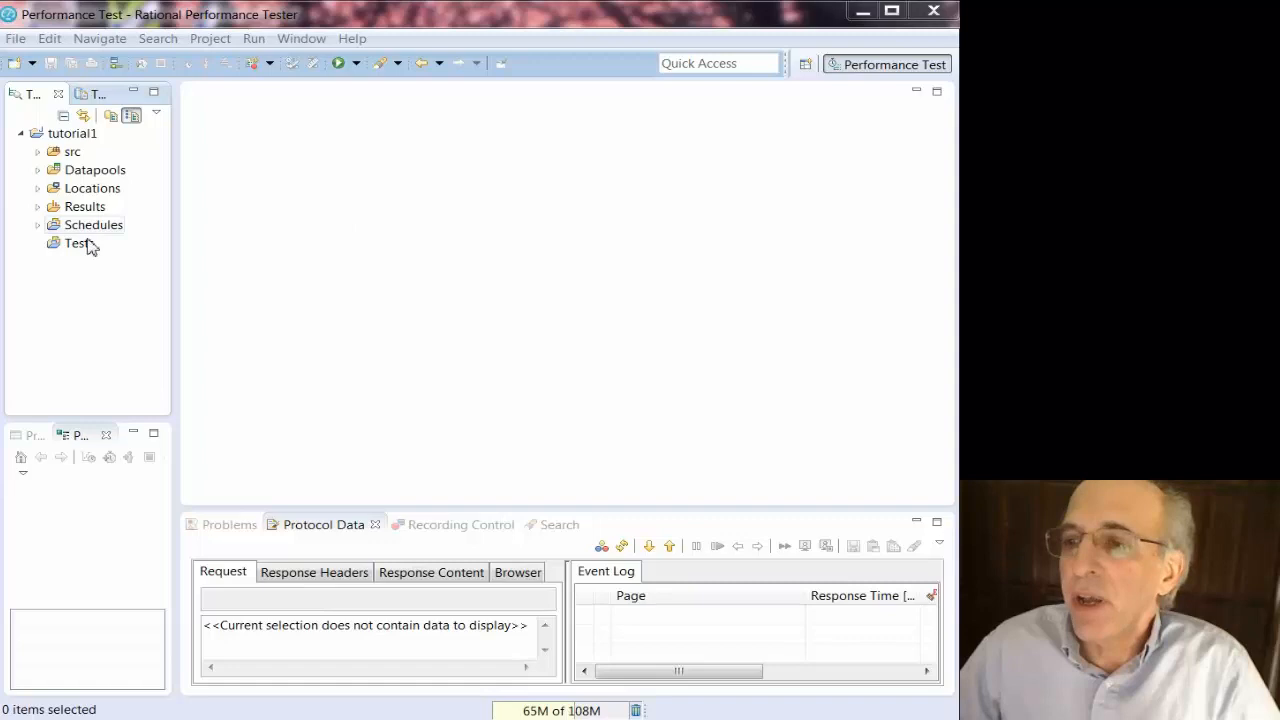
Start a new HTTP Test From Recording from the tutorial1 Tests folder
left_click(78, 244)
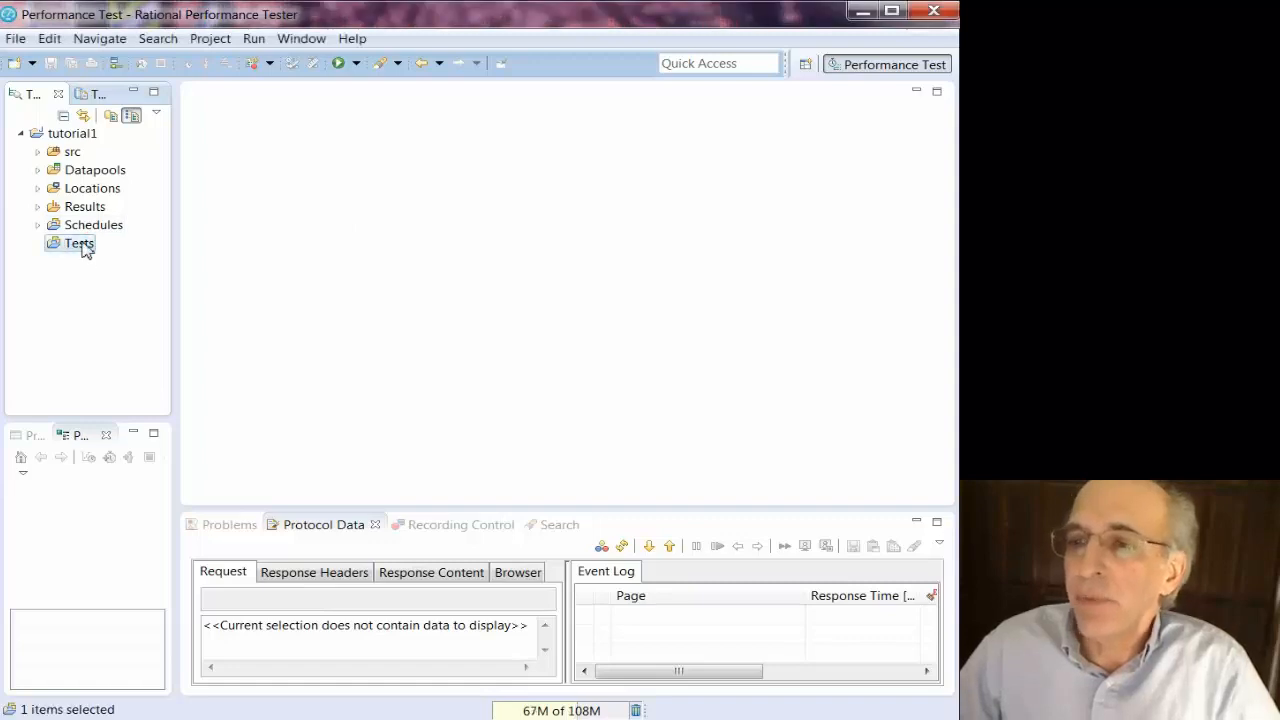
right_click(78, 244)
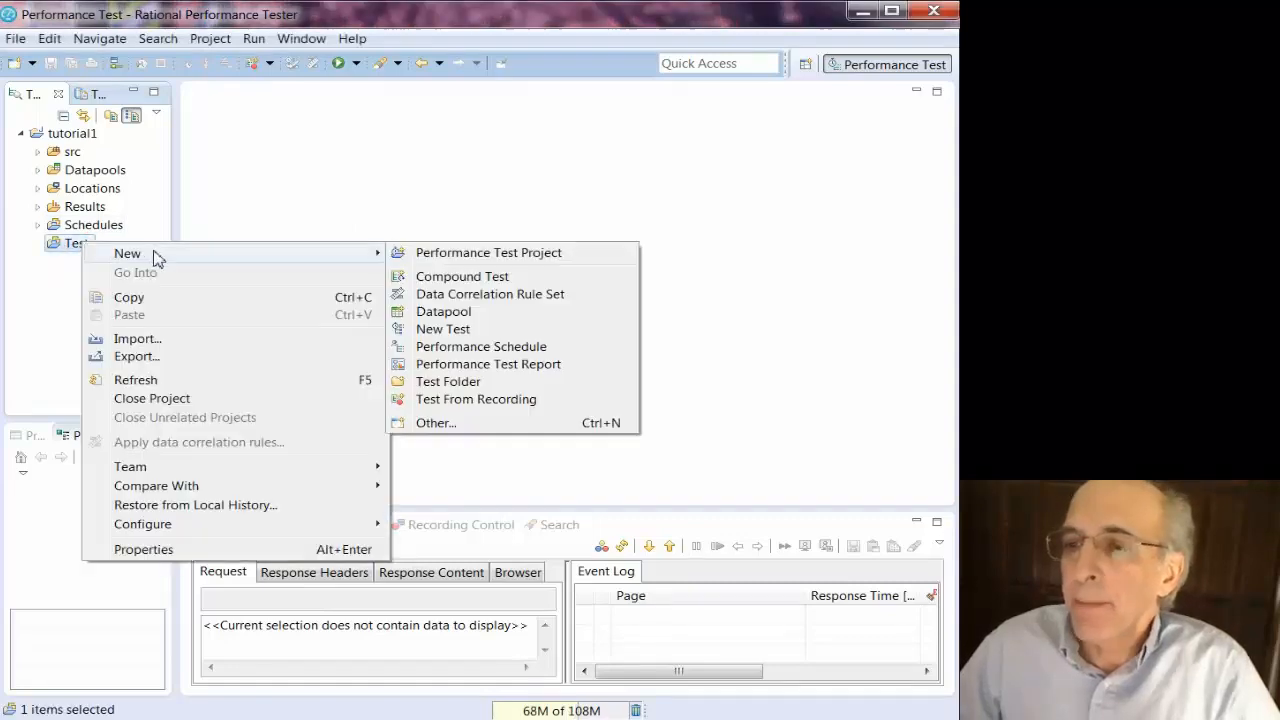
mouse_move(512, 404)
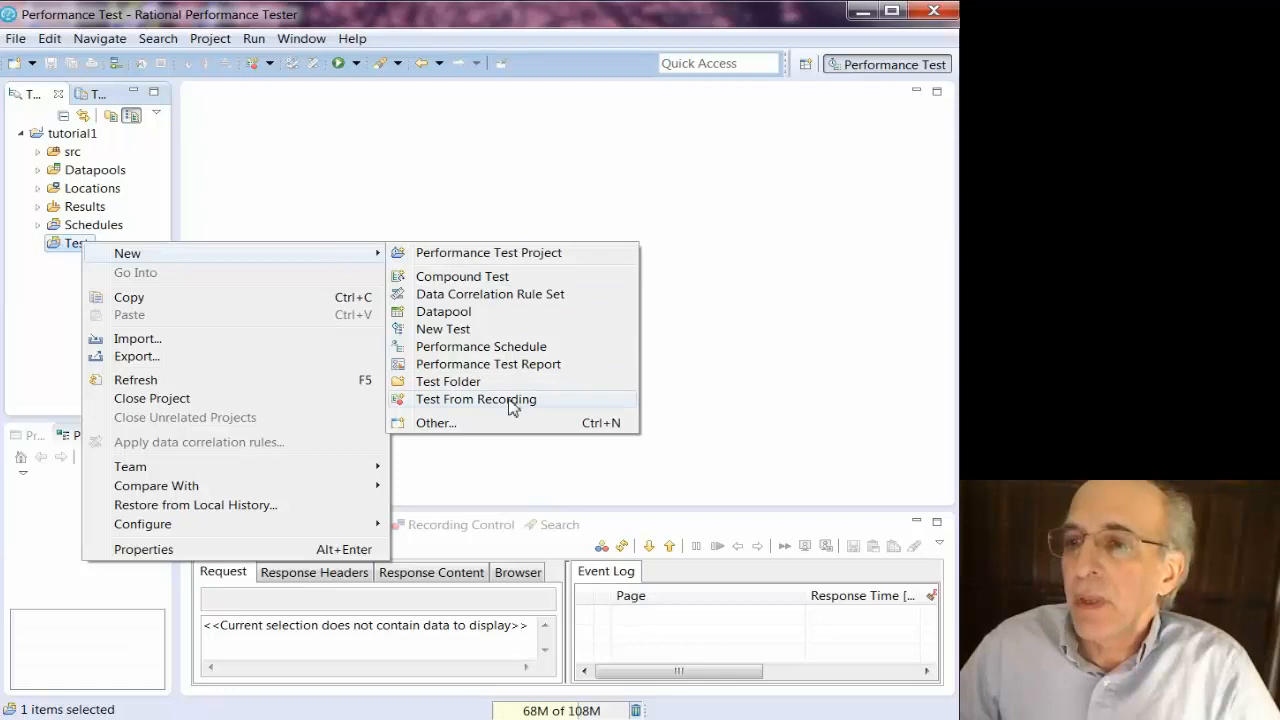
left_click(476, 400)
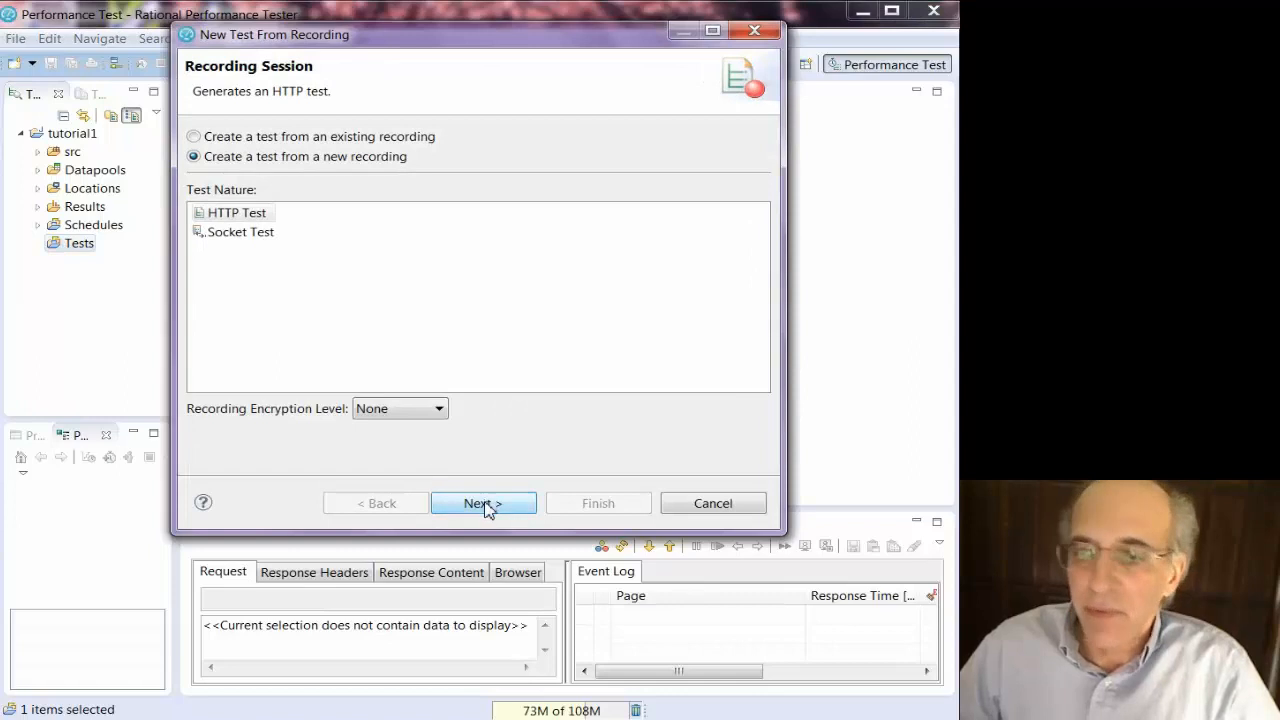
left_click(484, 502)
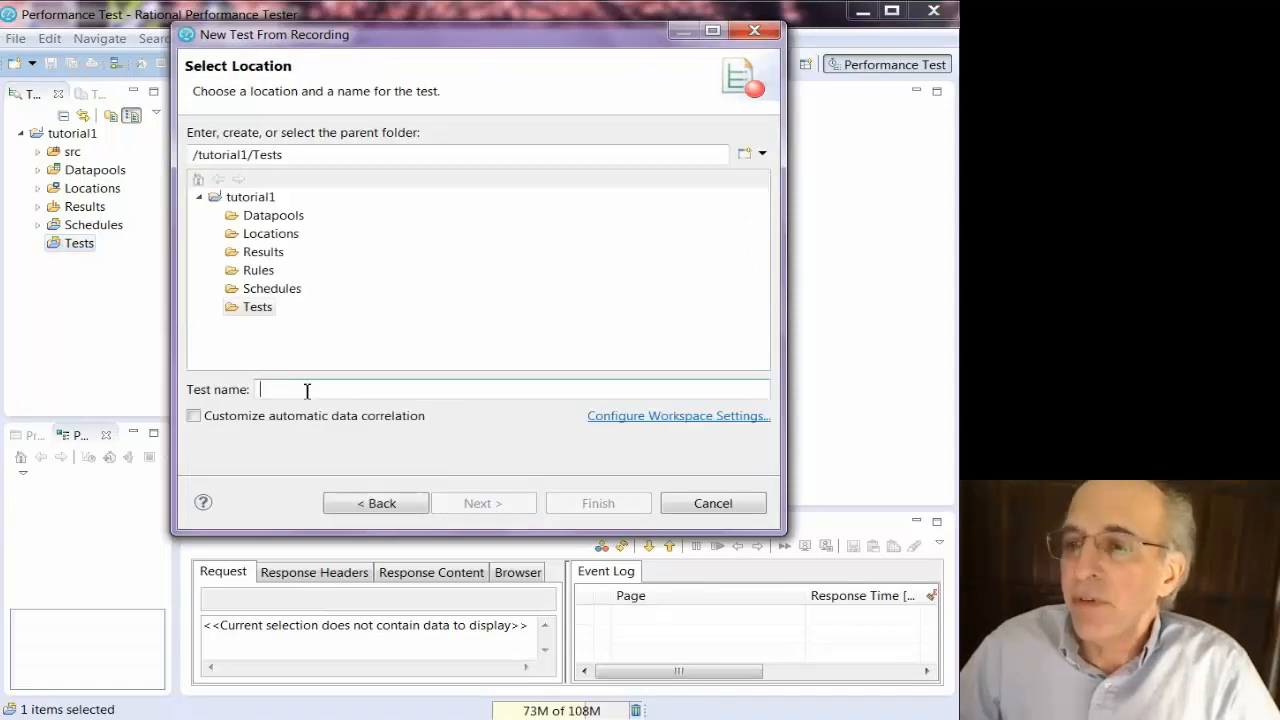
Name the test googleWithFireFox and choose Mozilla Firefox as the recording browser
type("googleWith")
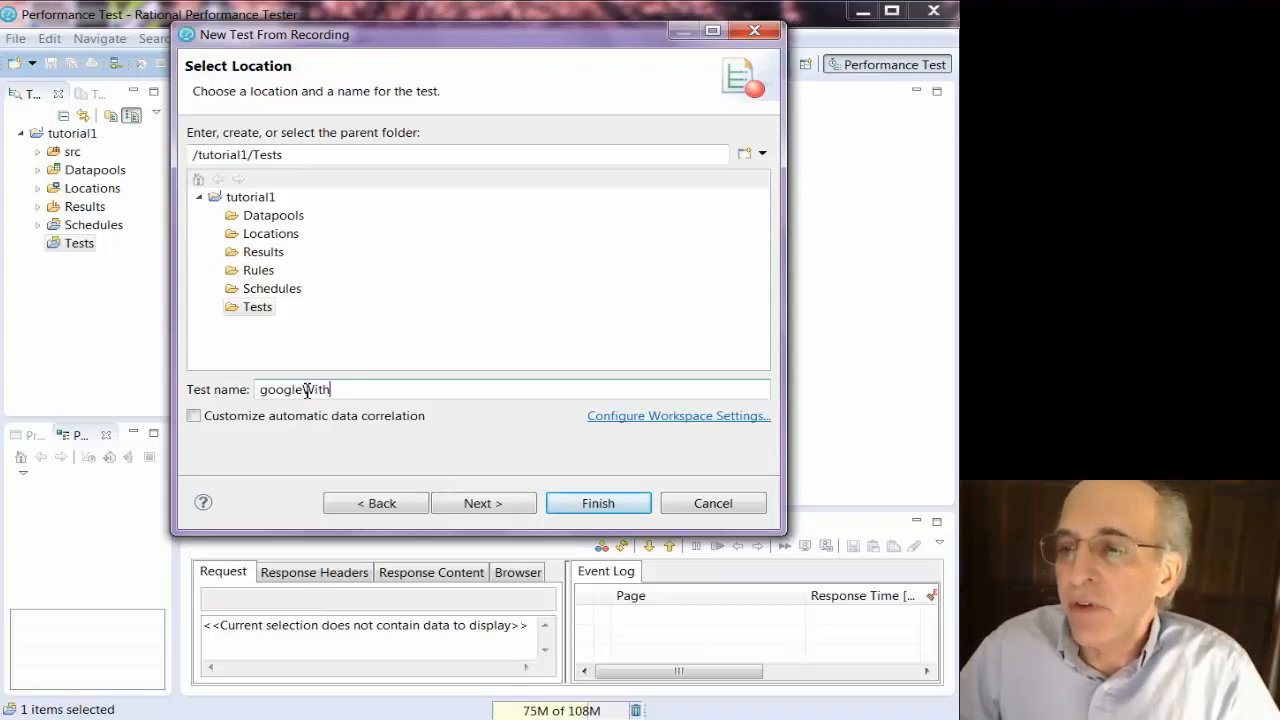
type("FireFox")
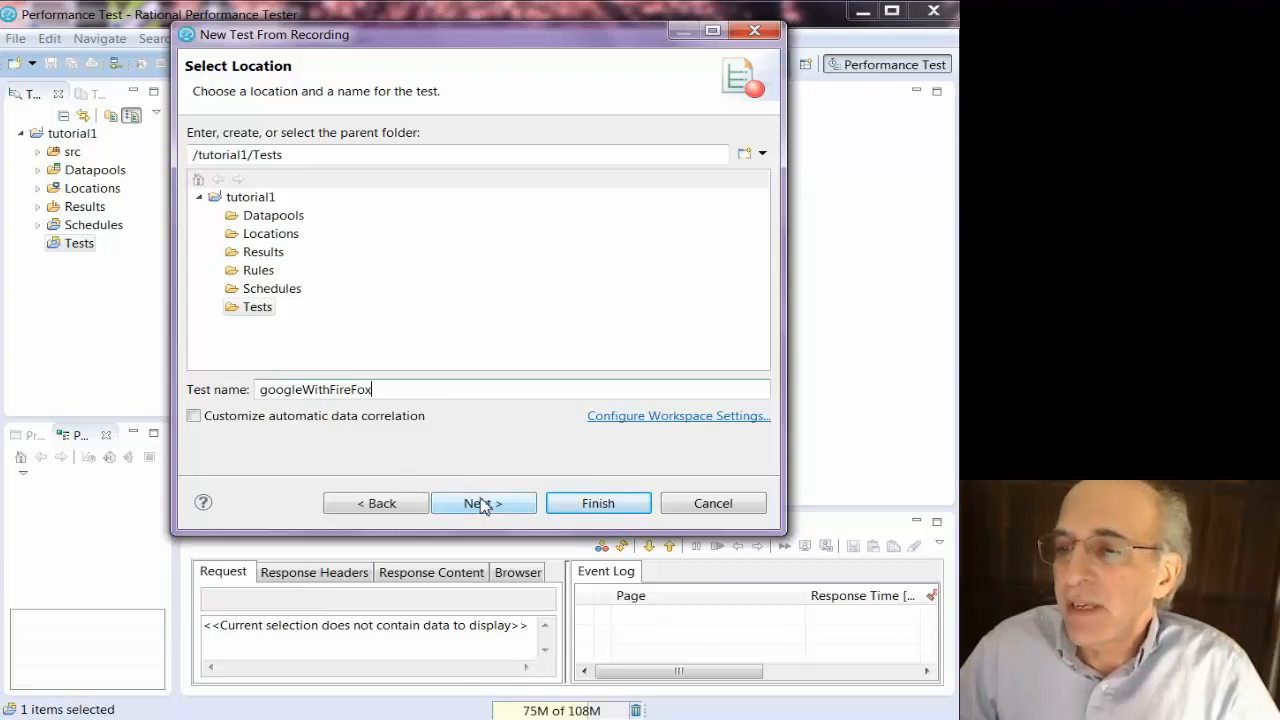
left_click(484, 504)
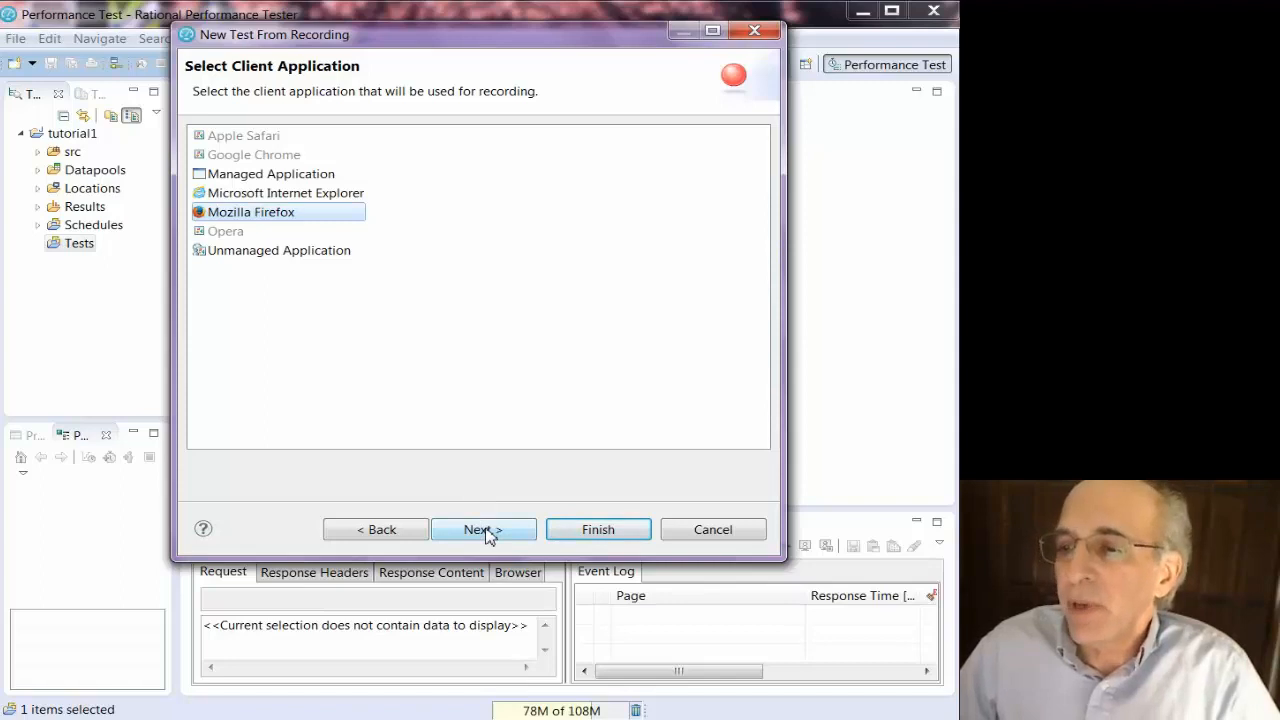
left_click(484, 528)
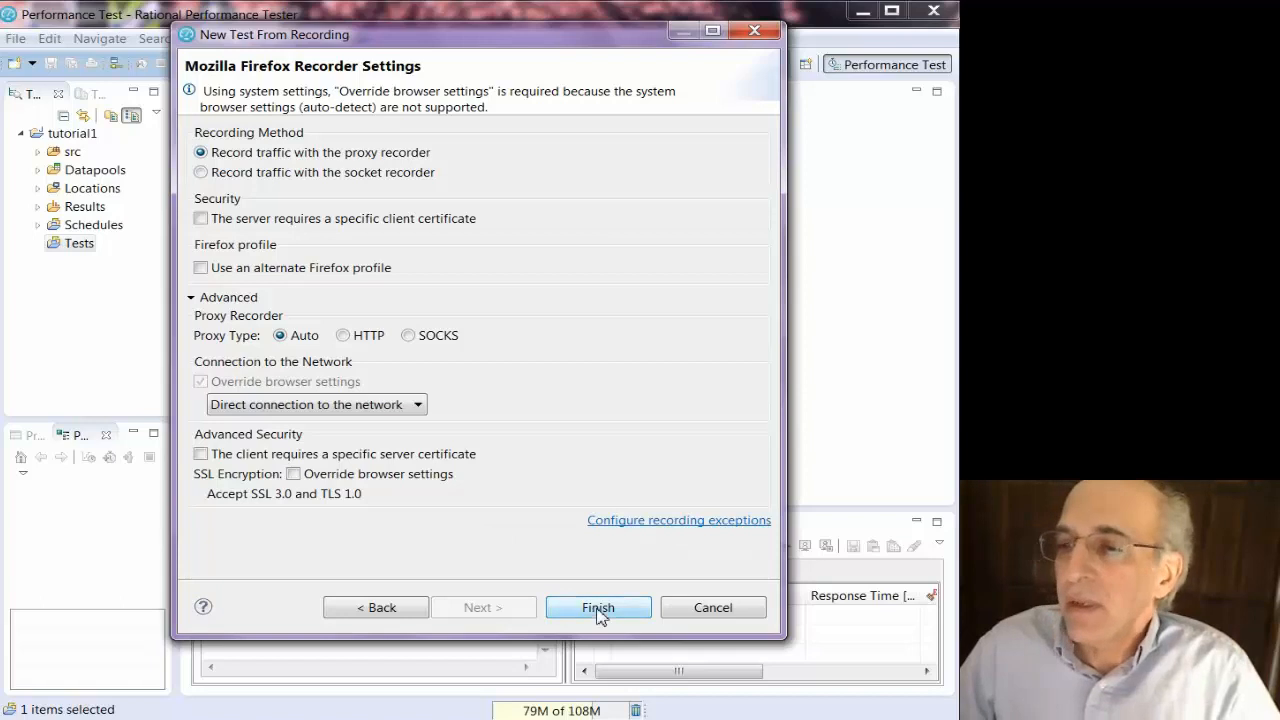
Start the recording session and review Firefox's network connection settings in Options
left_click(598, 608)
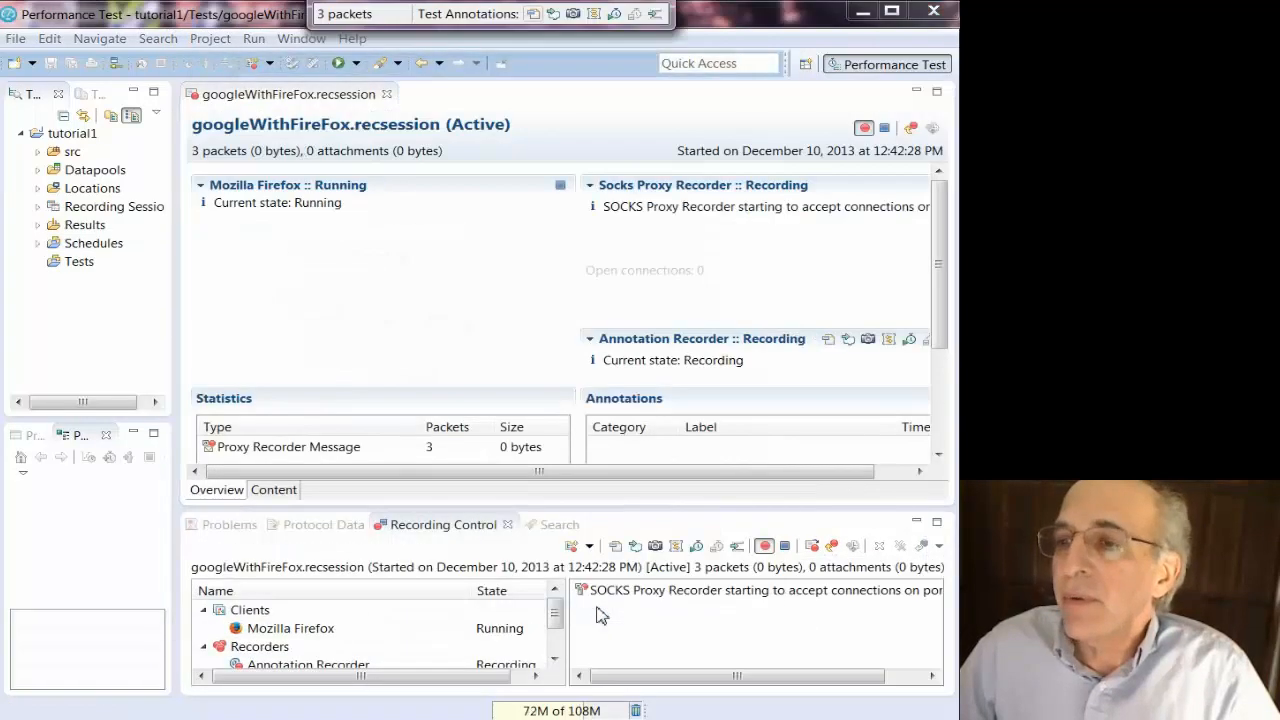
mouse_move(490, 42)
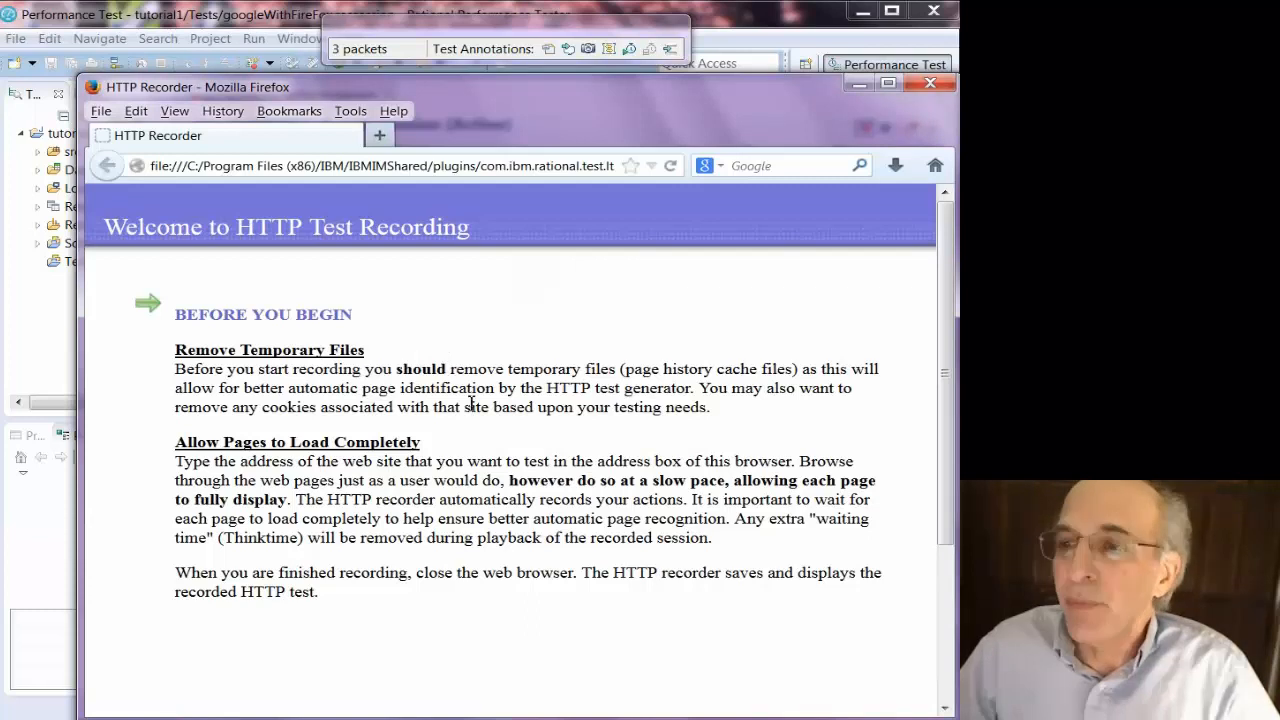
left_click(350, 112)
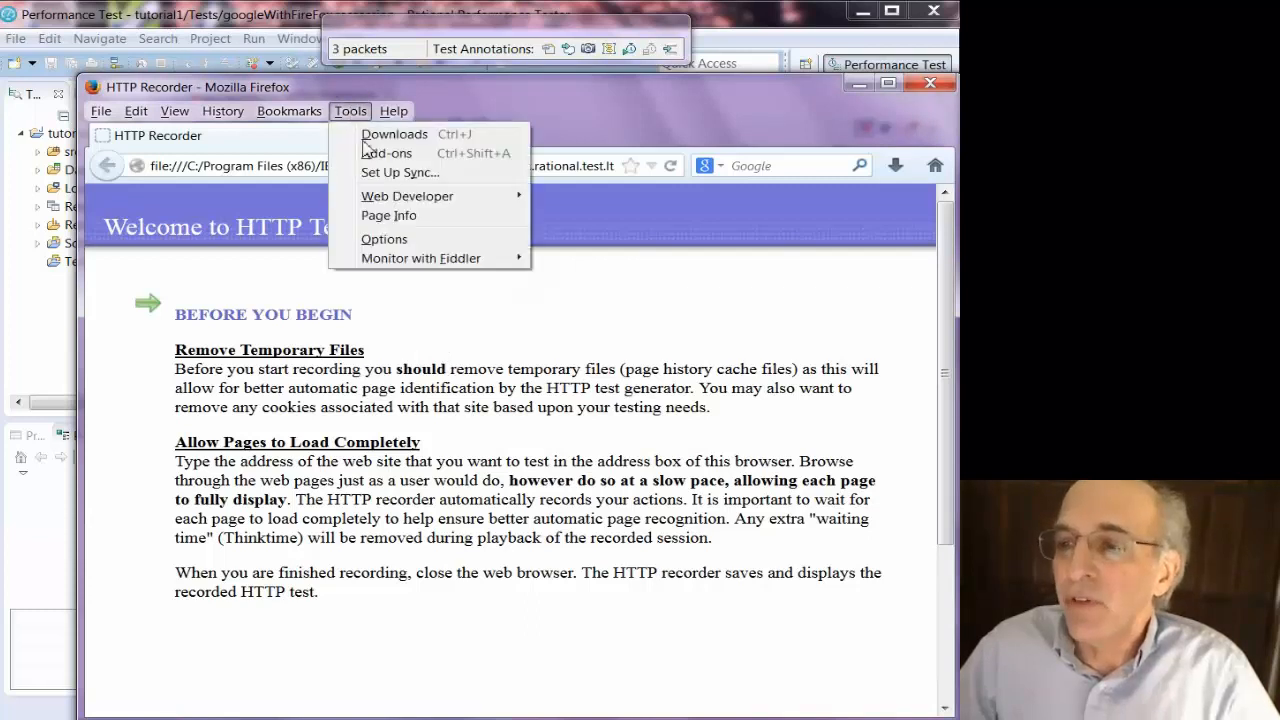
left_click(384, 238)
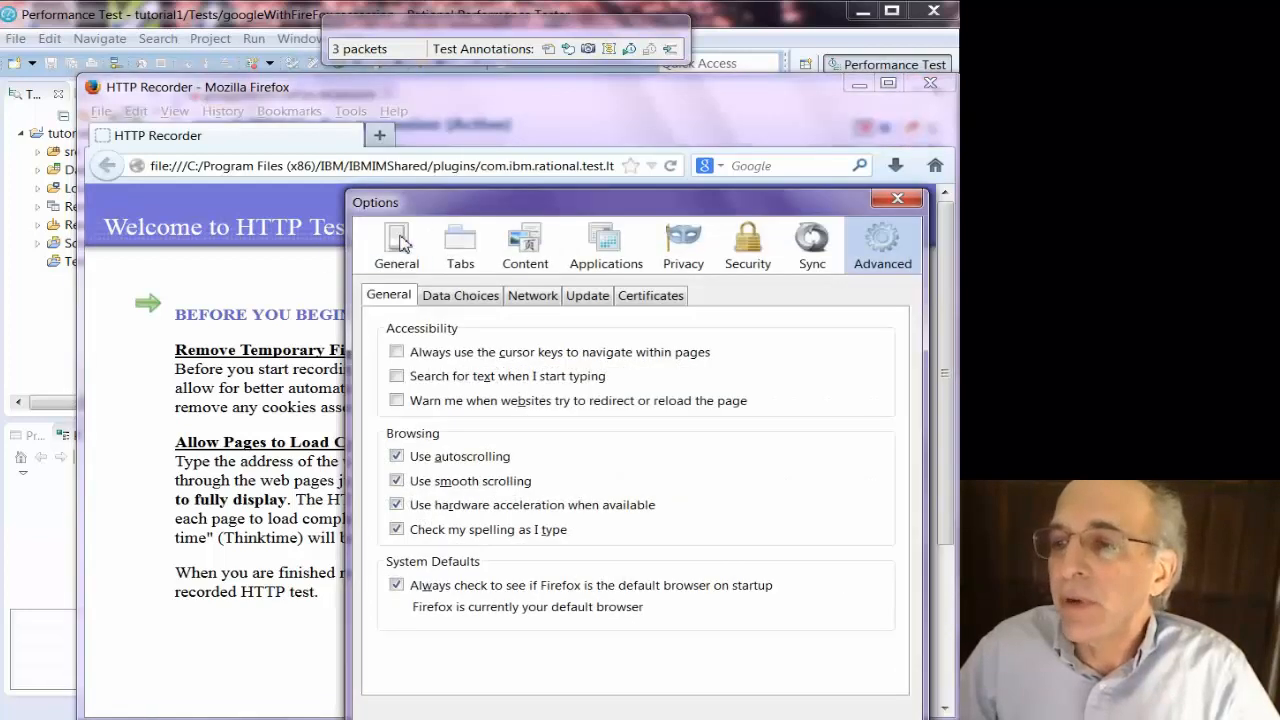
left_click(532, 296)
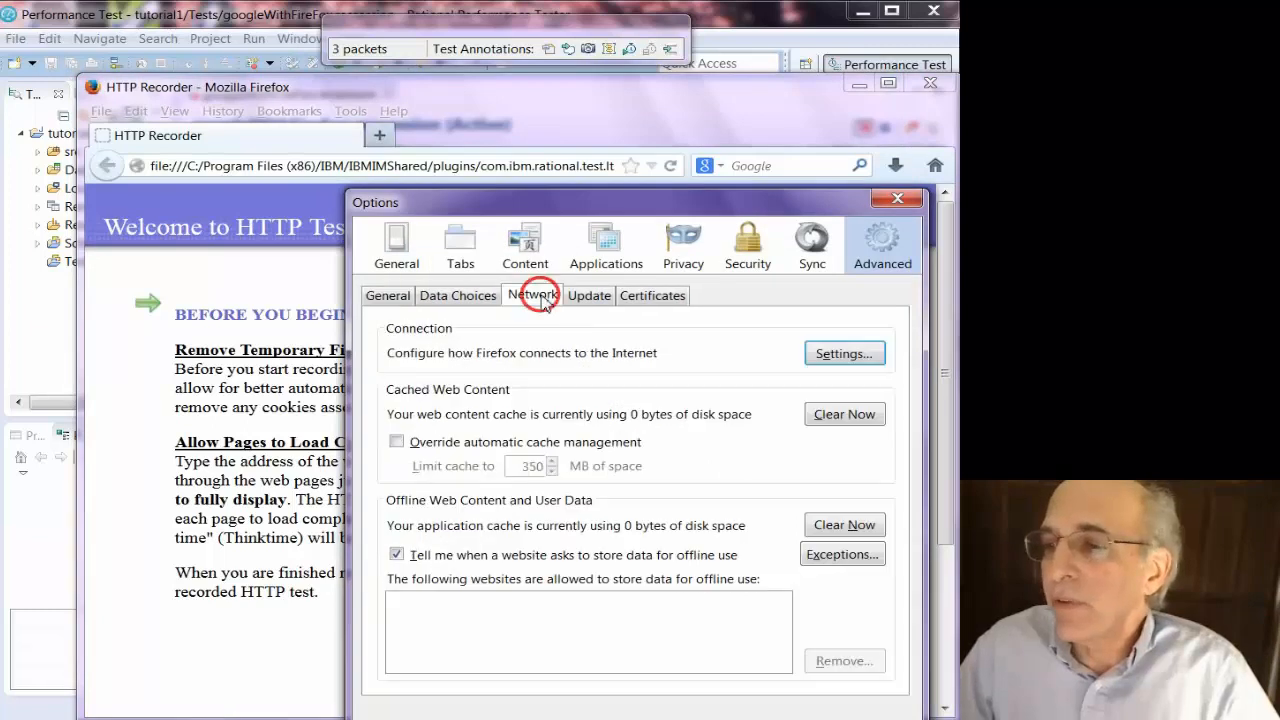
mouse_move(856, 414)
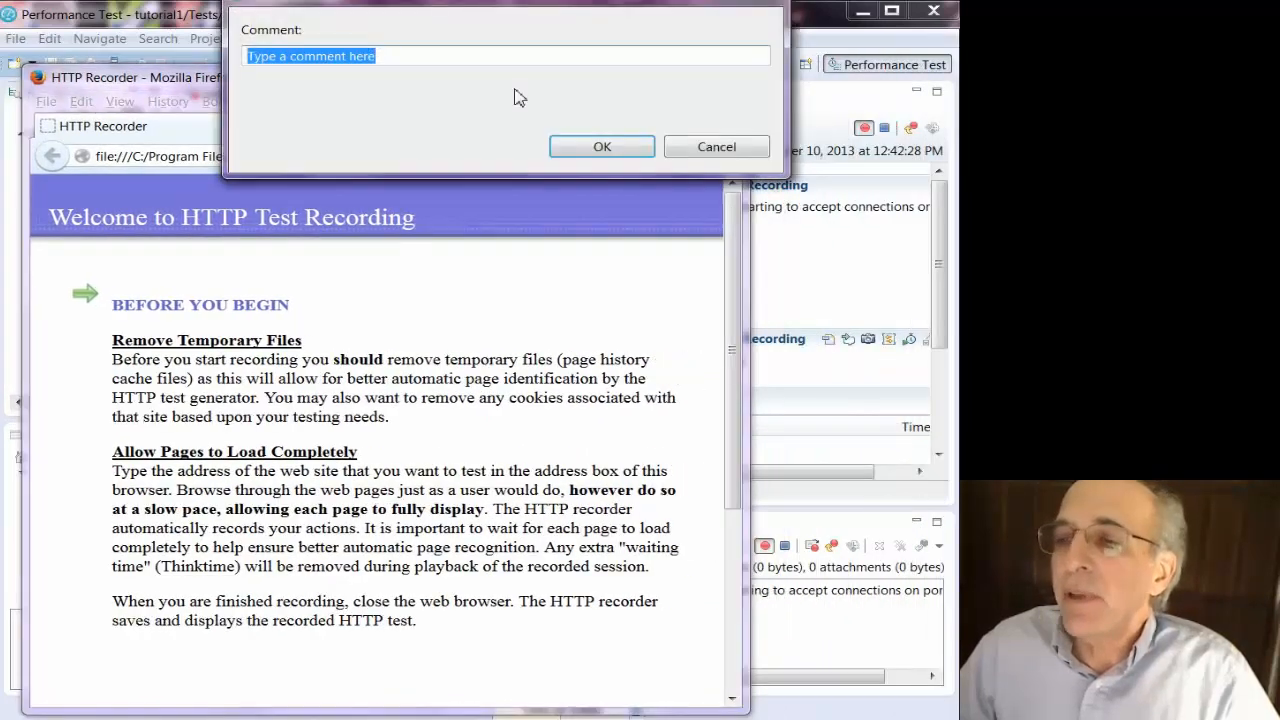
Enter the comment 'Google home page', copy its text, and confirm the annotation
type("Goo")
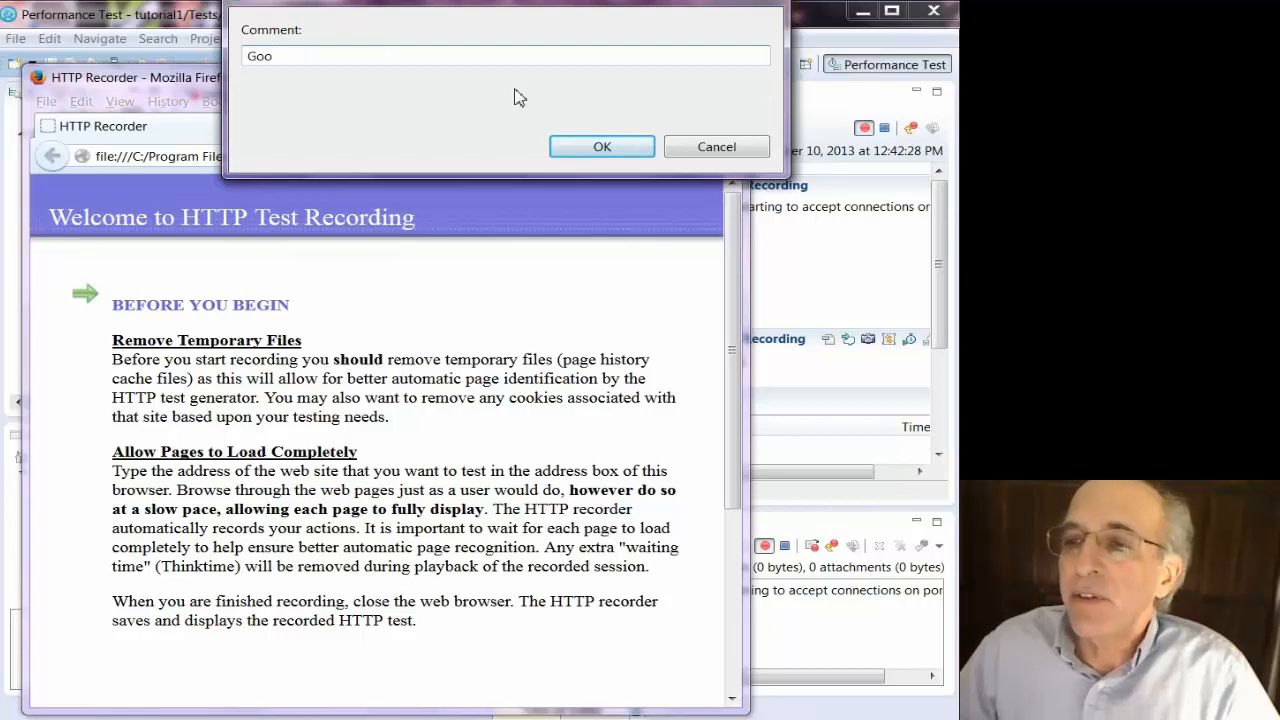
type("gle")
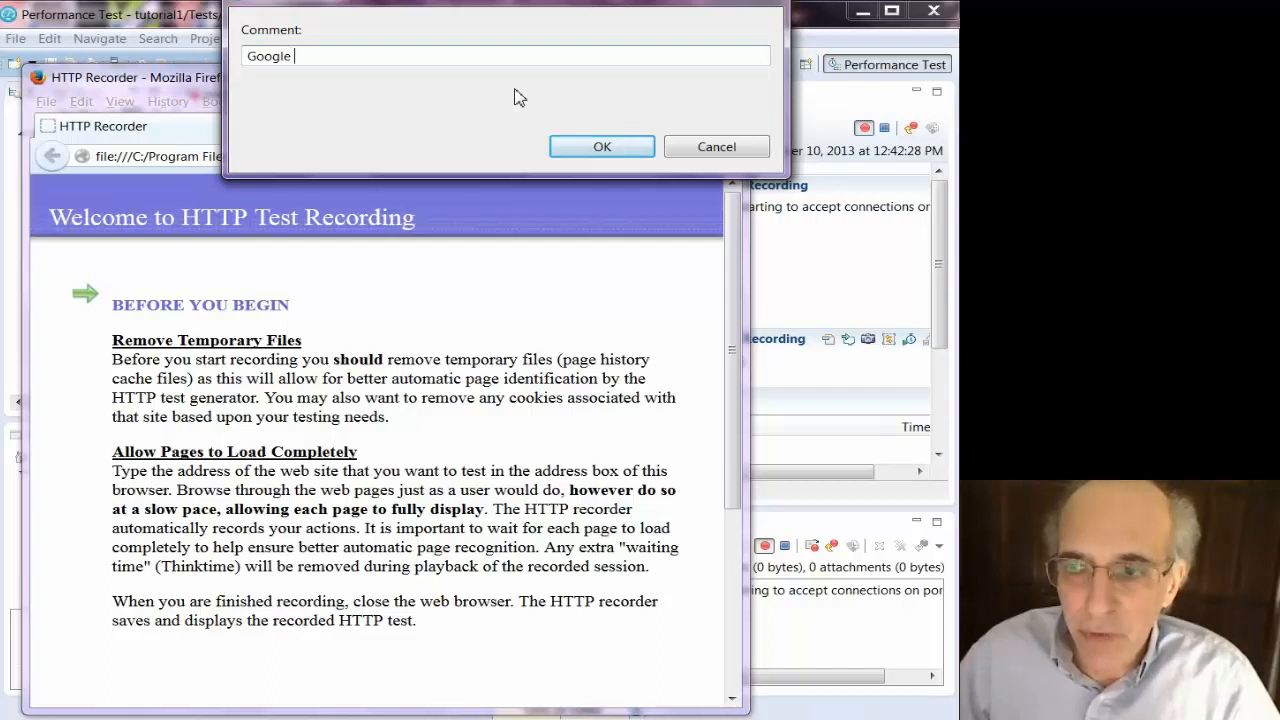
type("home pager")
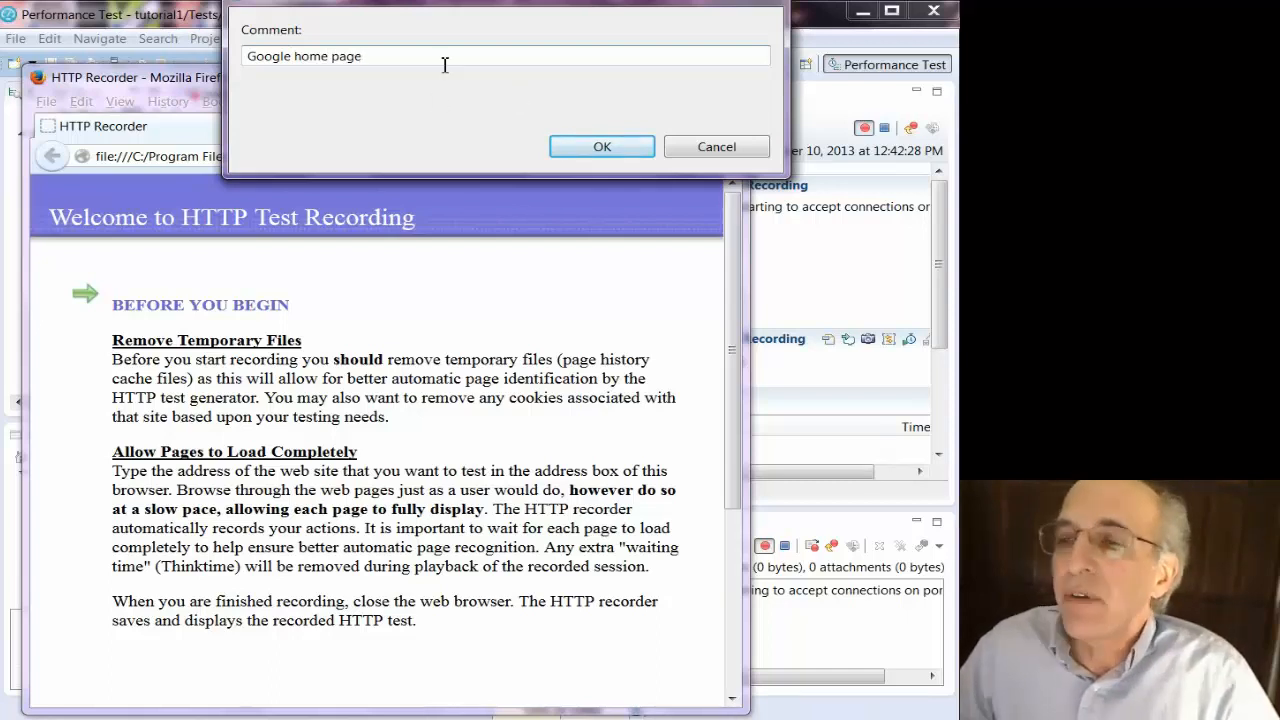
right_click(444, 56)
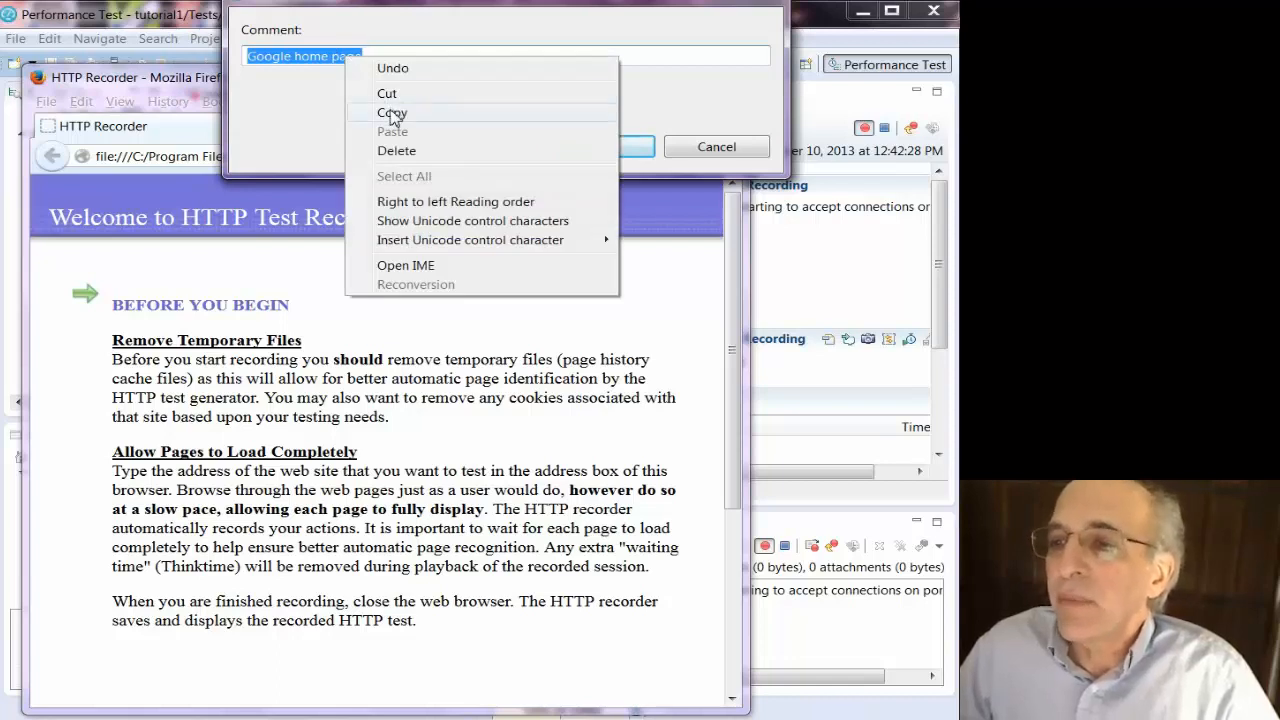
left_click(392, 112)
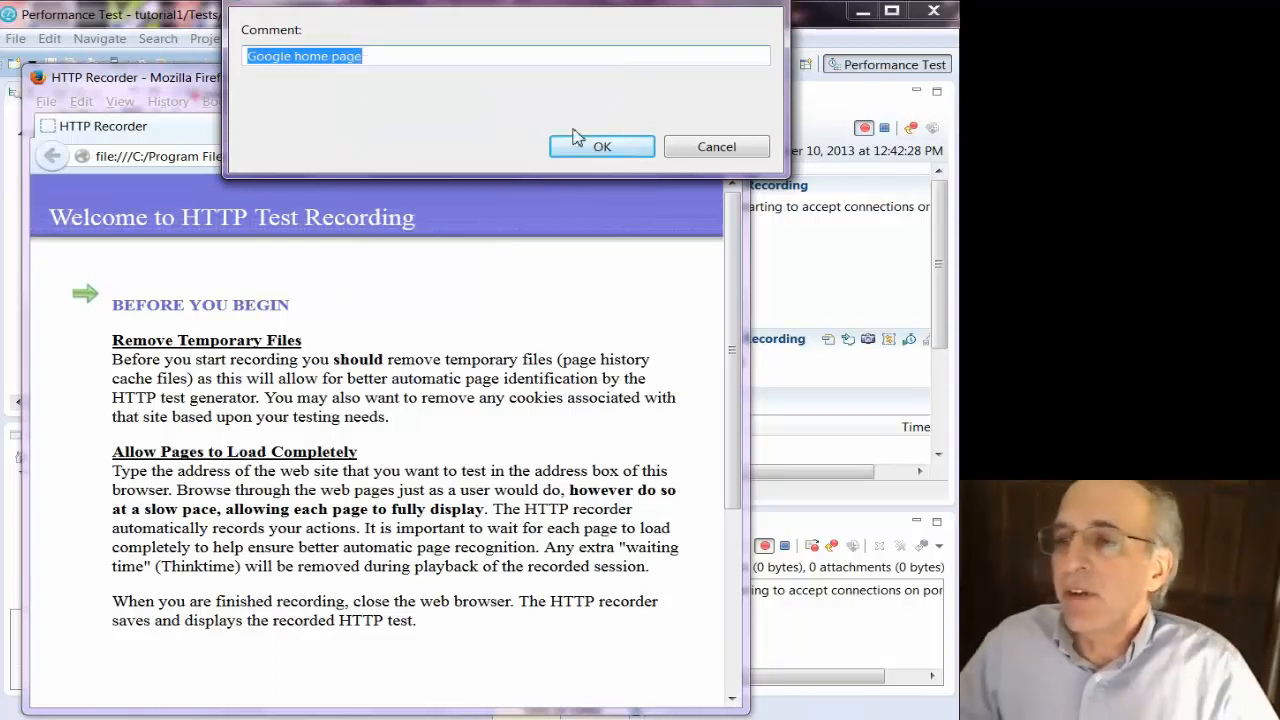
left_click(600, 146)
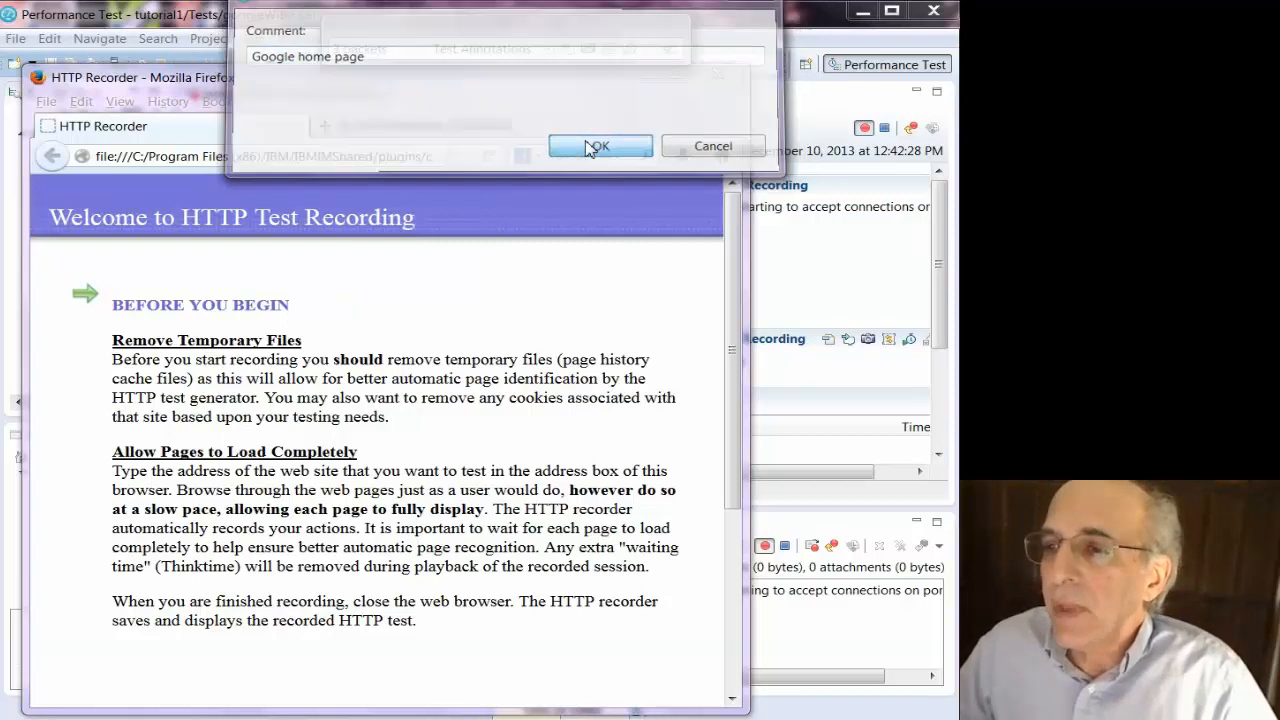
left_click(600, 144)
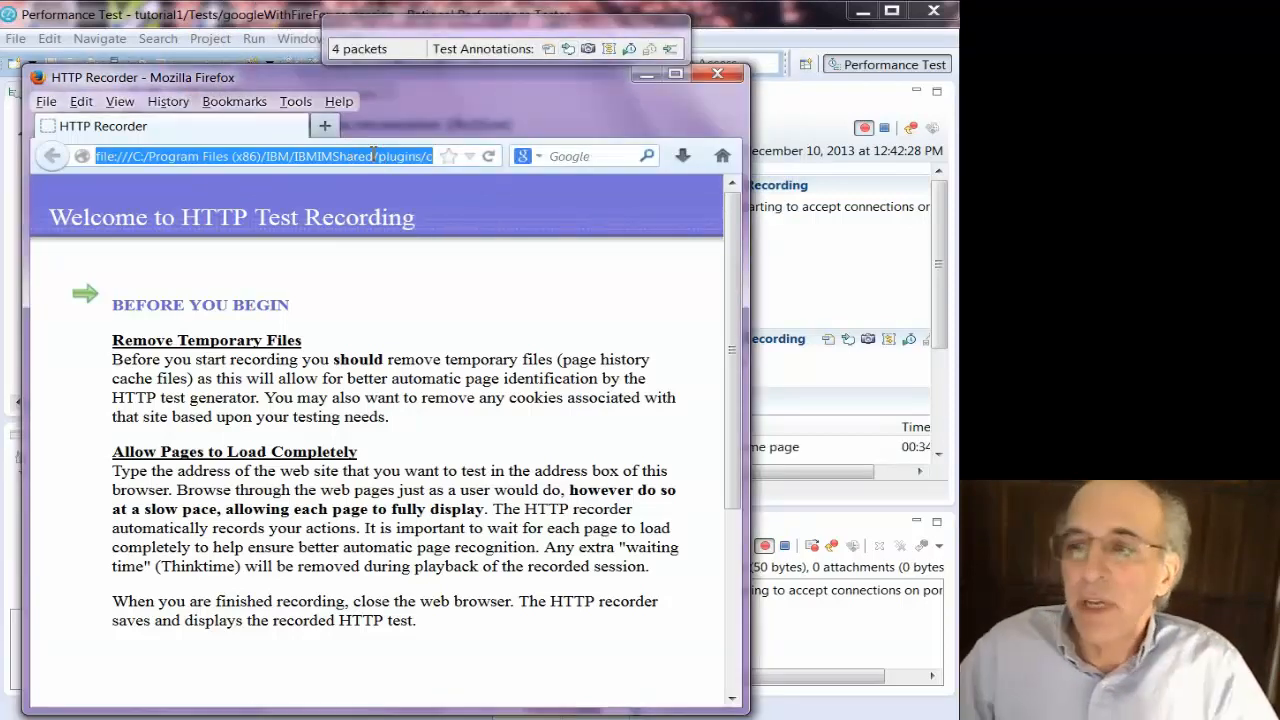
type("google.com")
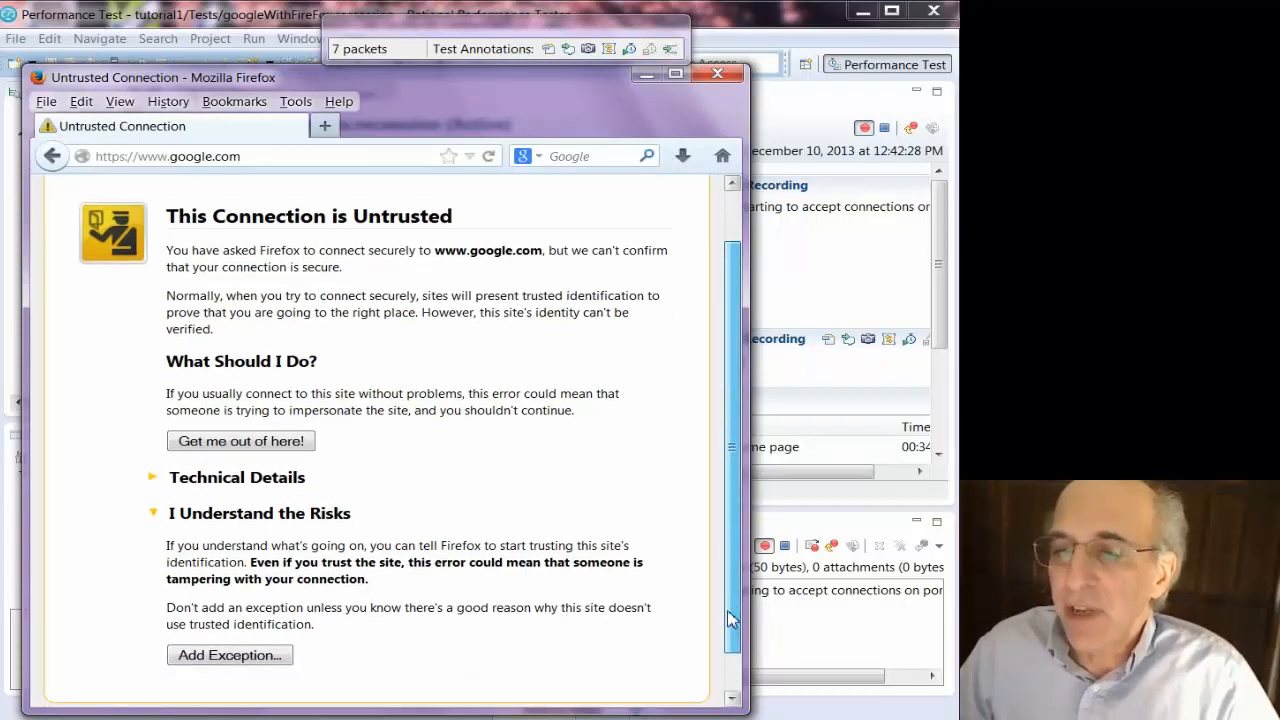
left_click(228, 654)
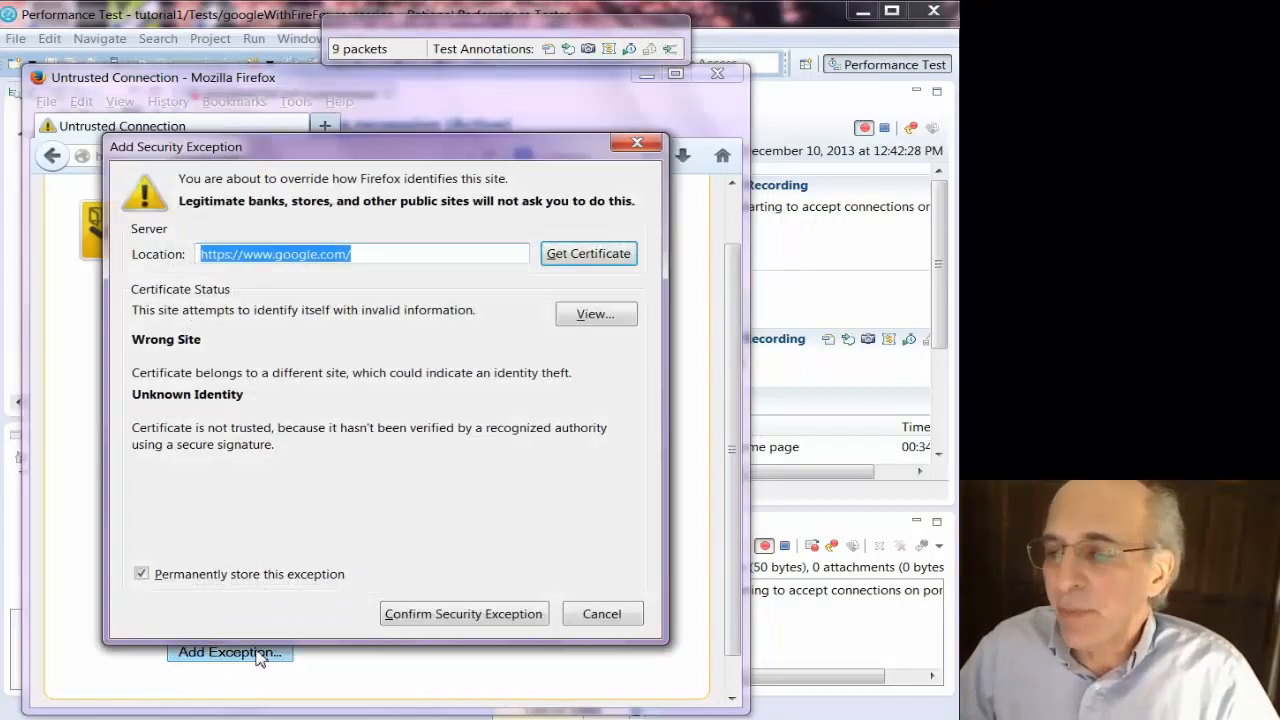
left_click(464, 612)
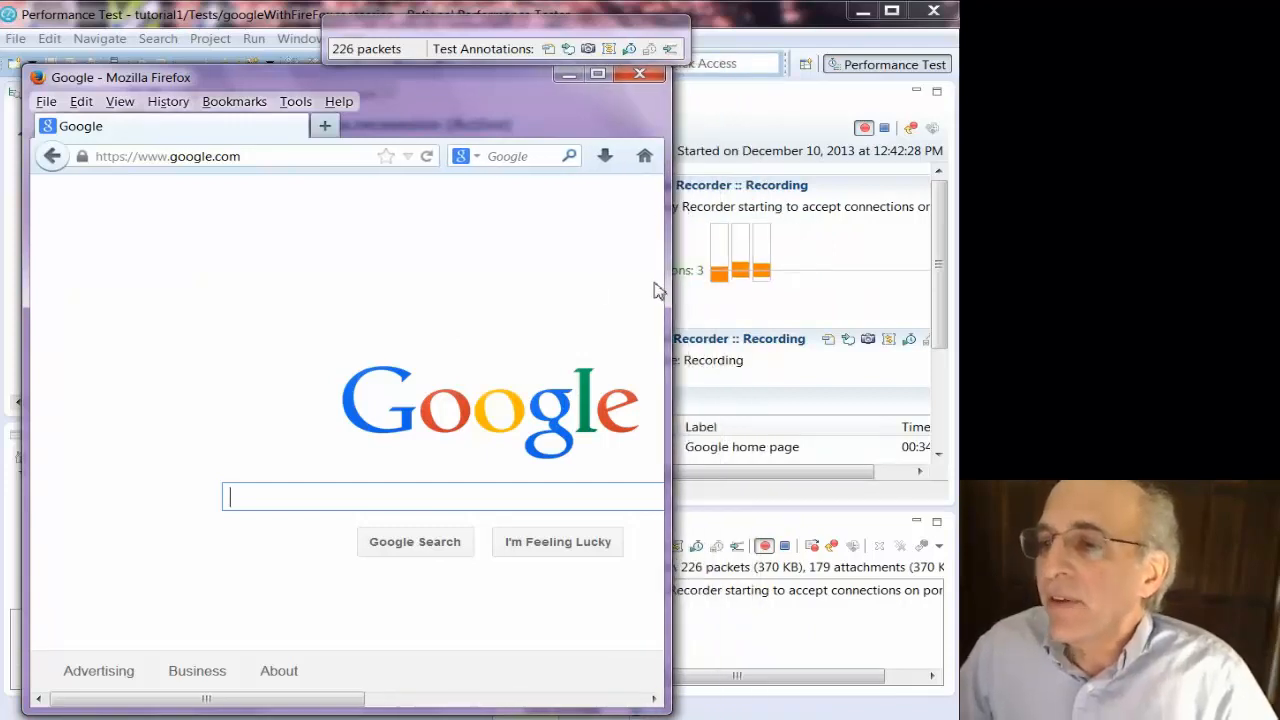
mouse_move(556, 296)
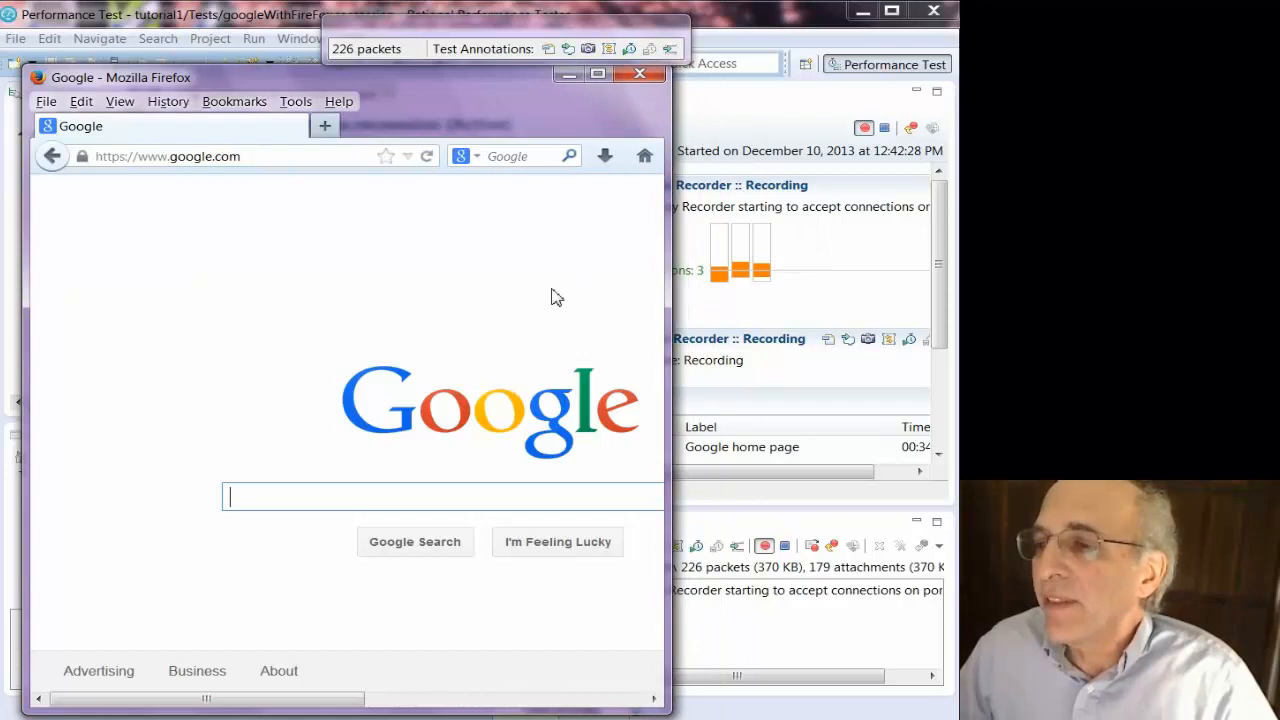
mouse_move(692, 312)
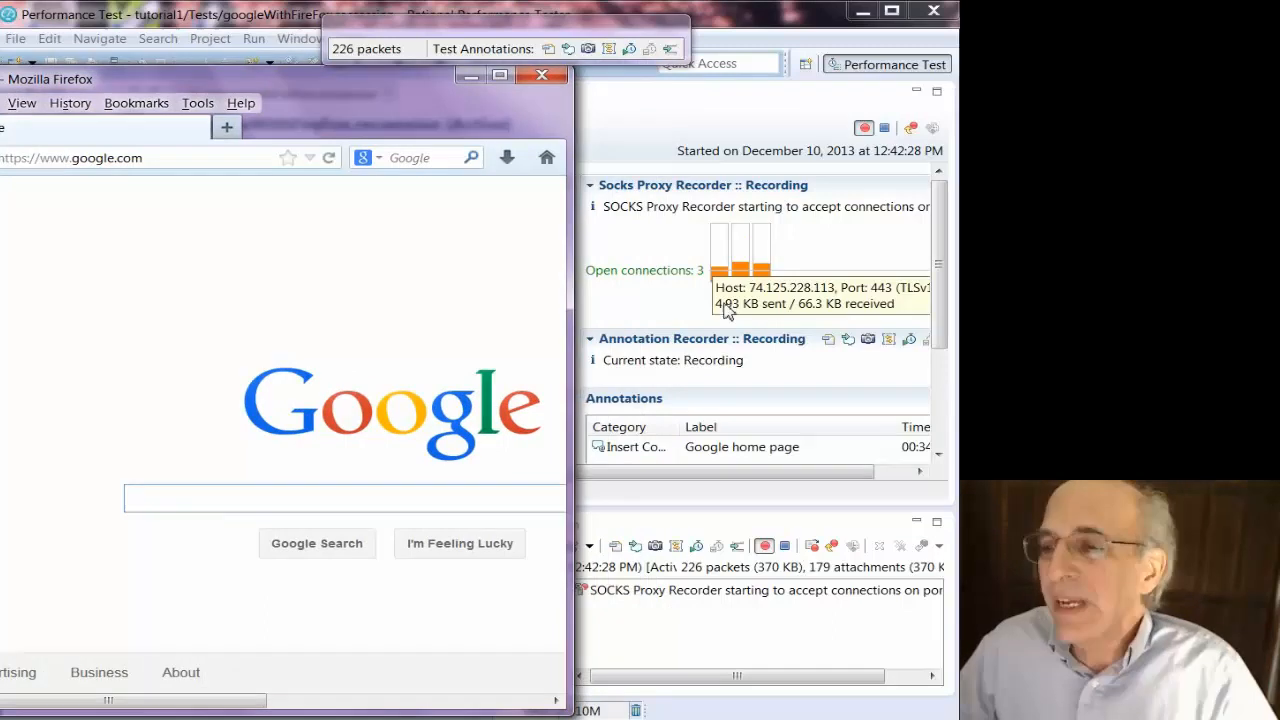
mouse_move(660, 312)
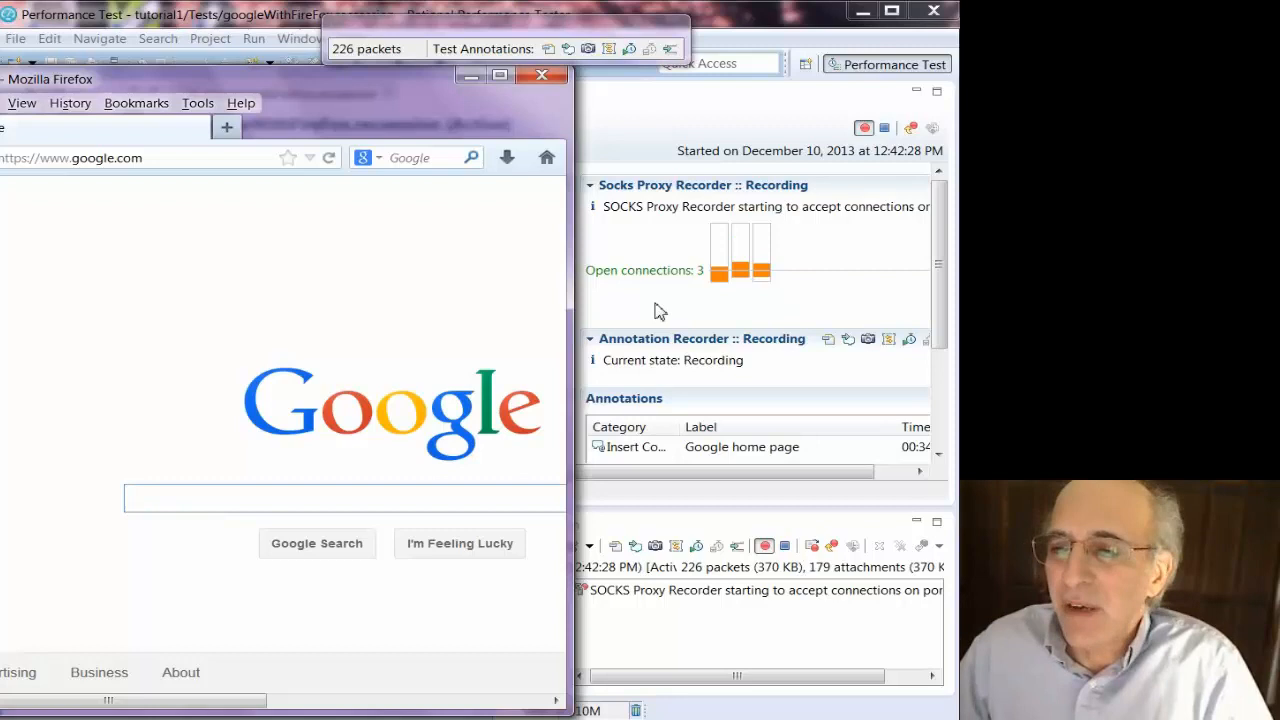
mouse_move(404, 82)
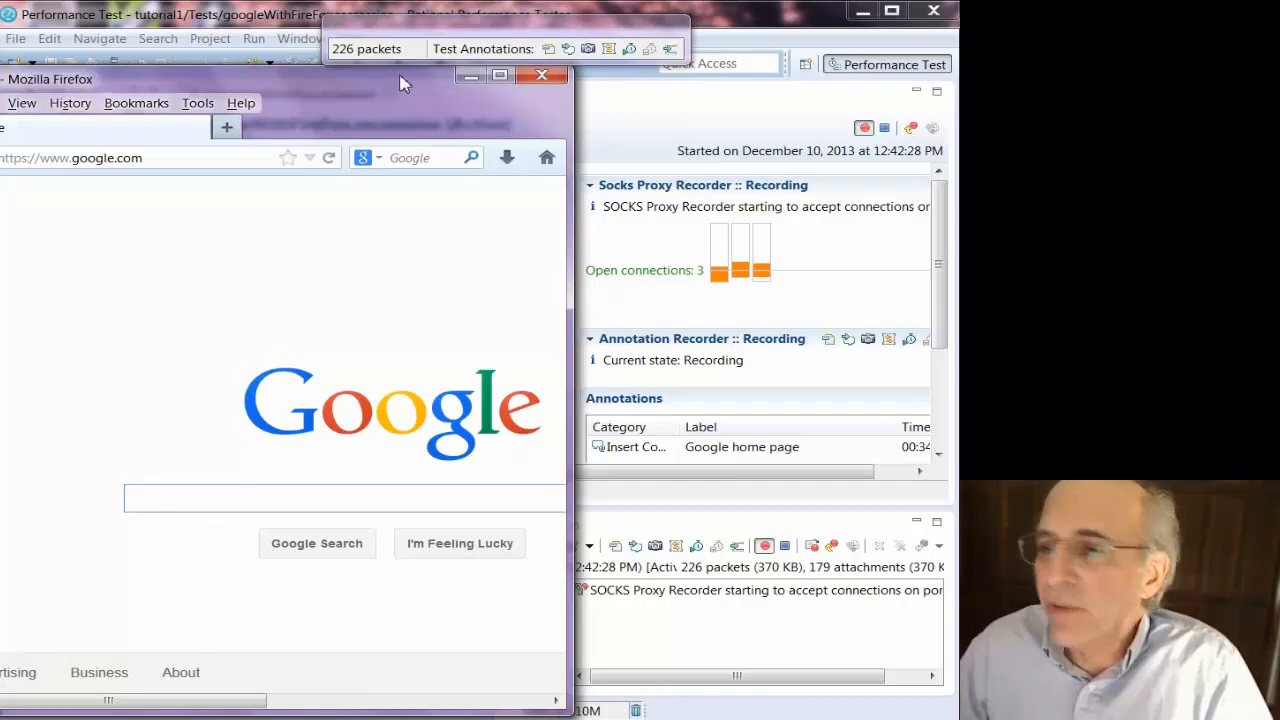
left_click(340, 498)
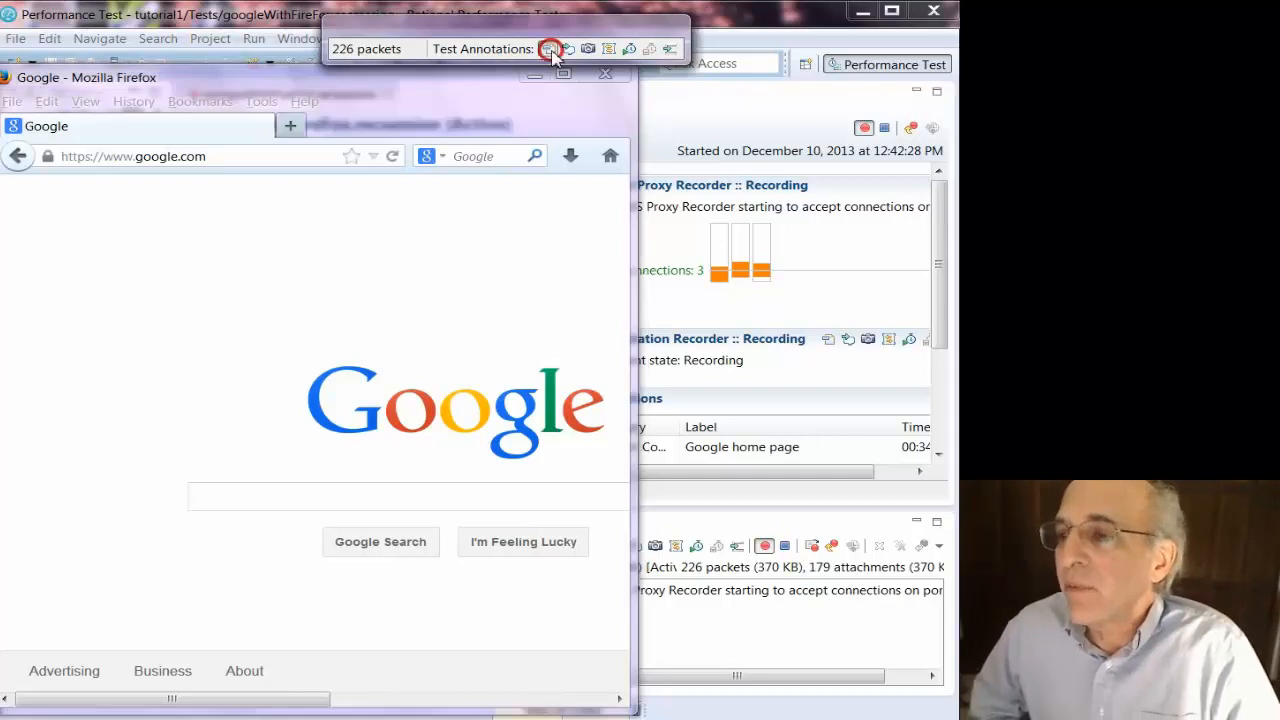
Confirm 'Google home page' as the page name for the recorded start page
left_click(544, 50)
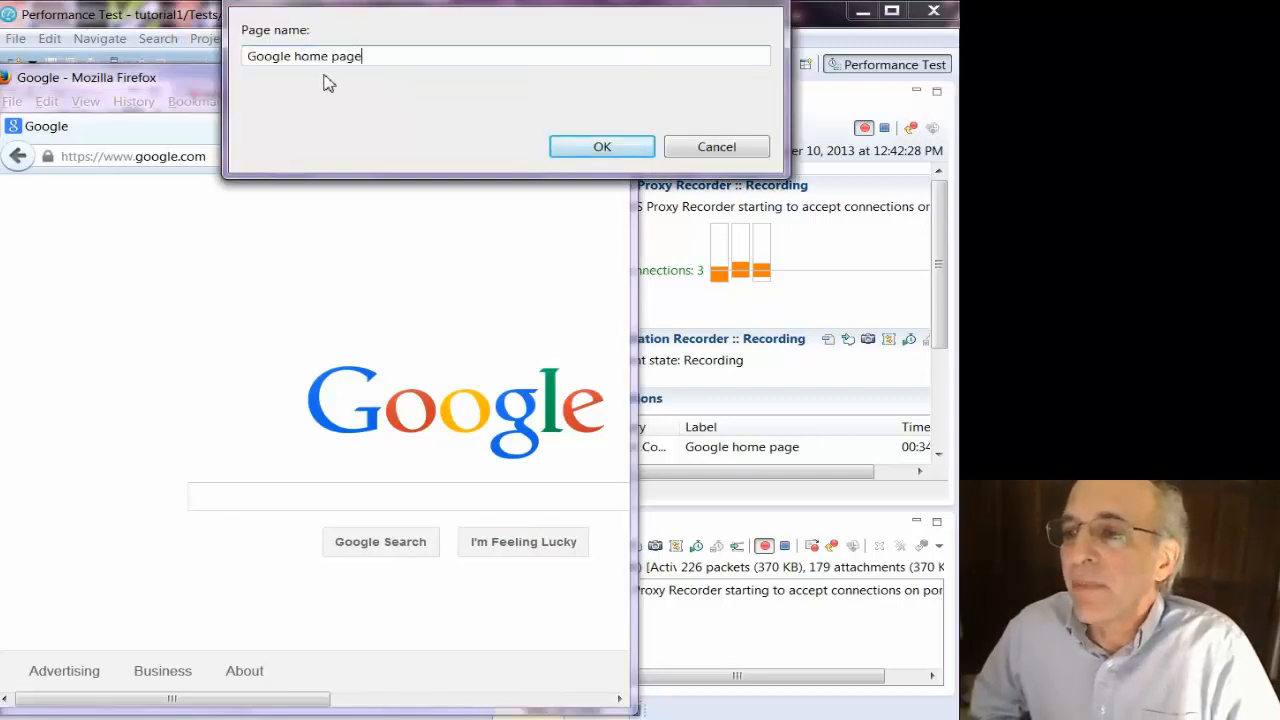
left_click(602, 146)
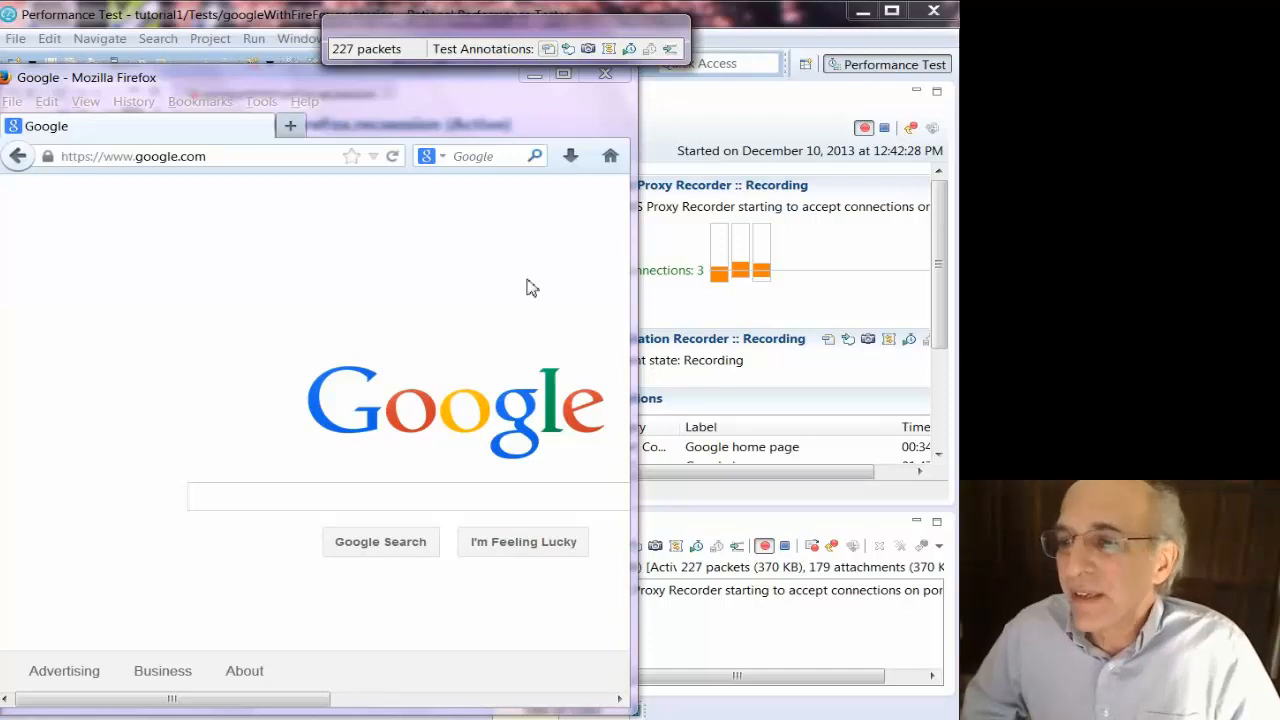
mouse_move(572, 56)
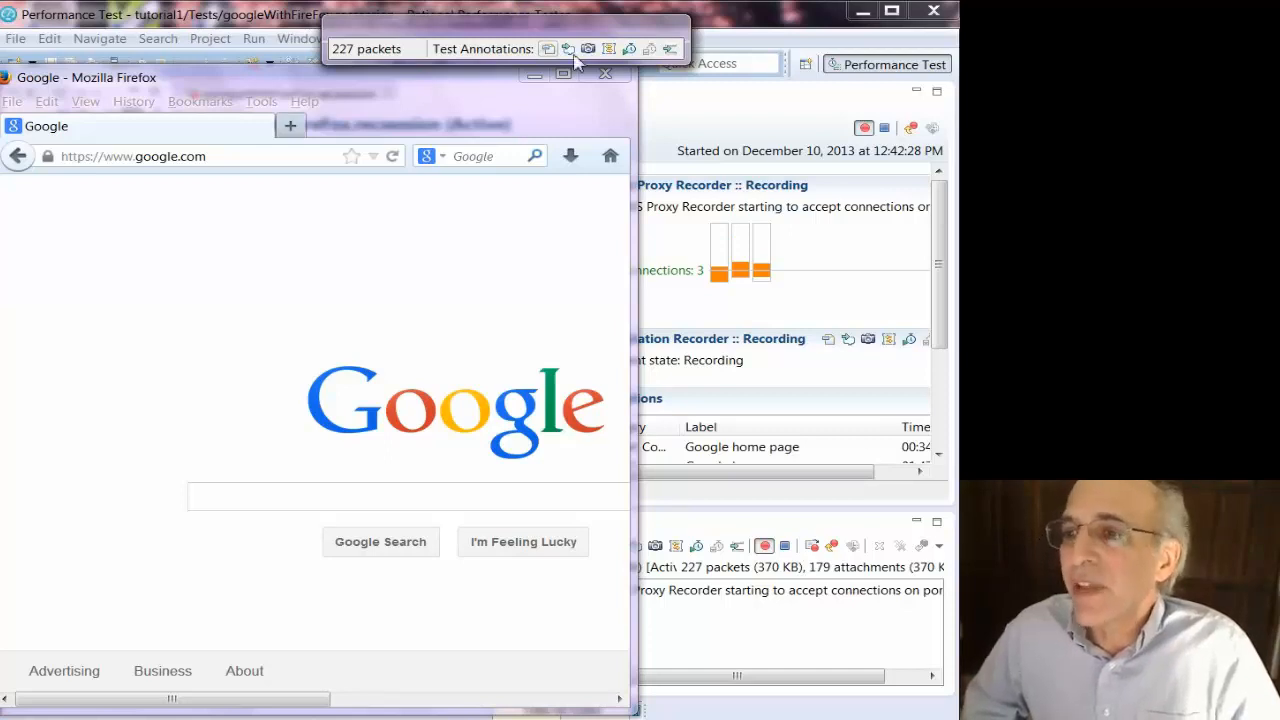
Insert a 'Search' comment annotation into the recording
left_click(564, 48)
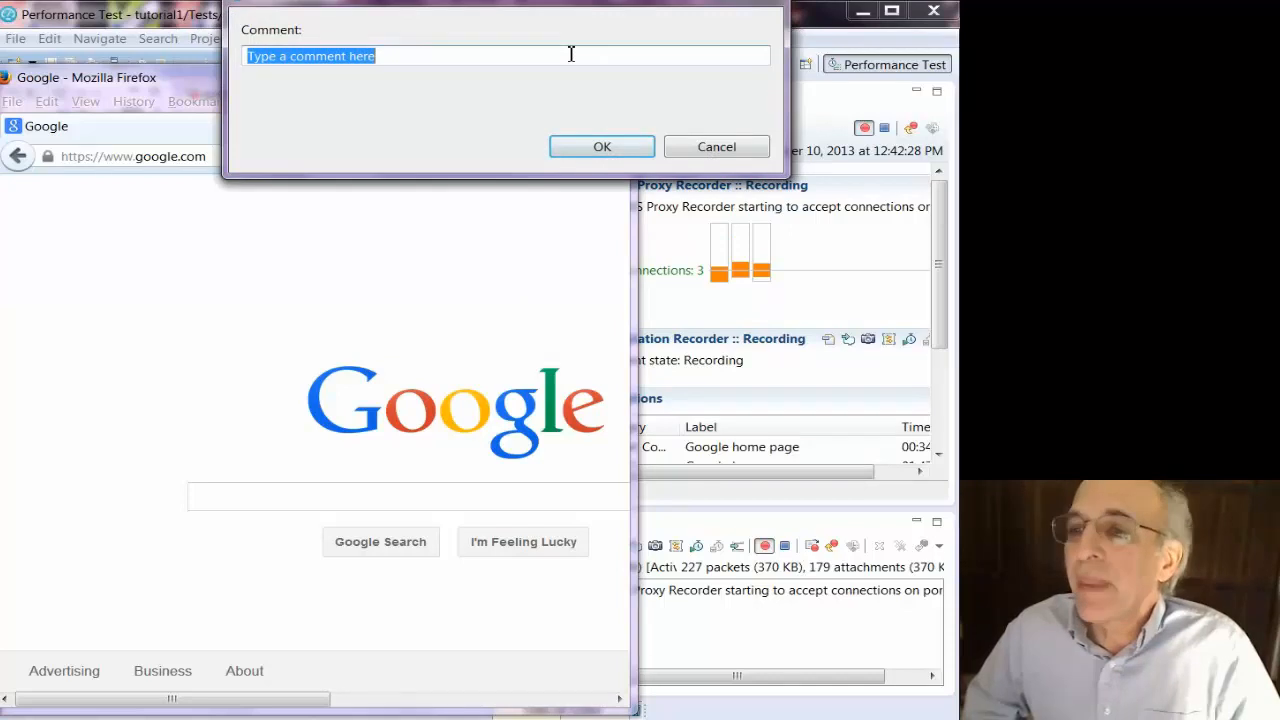
type("Search")
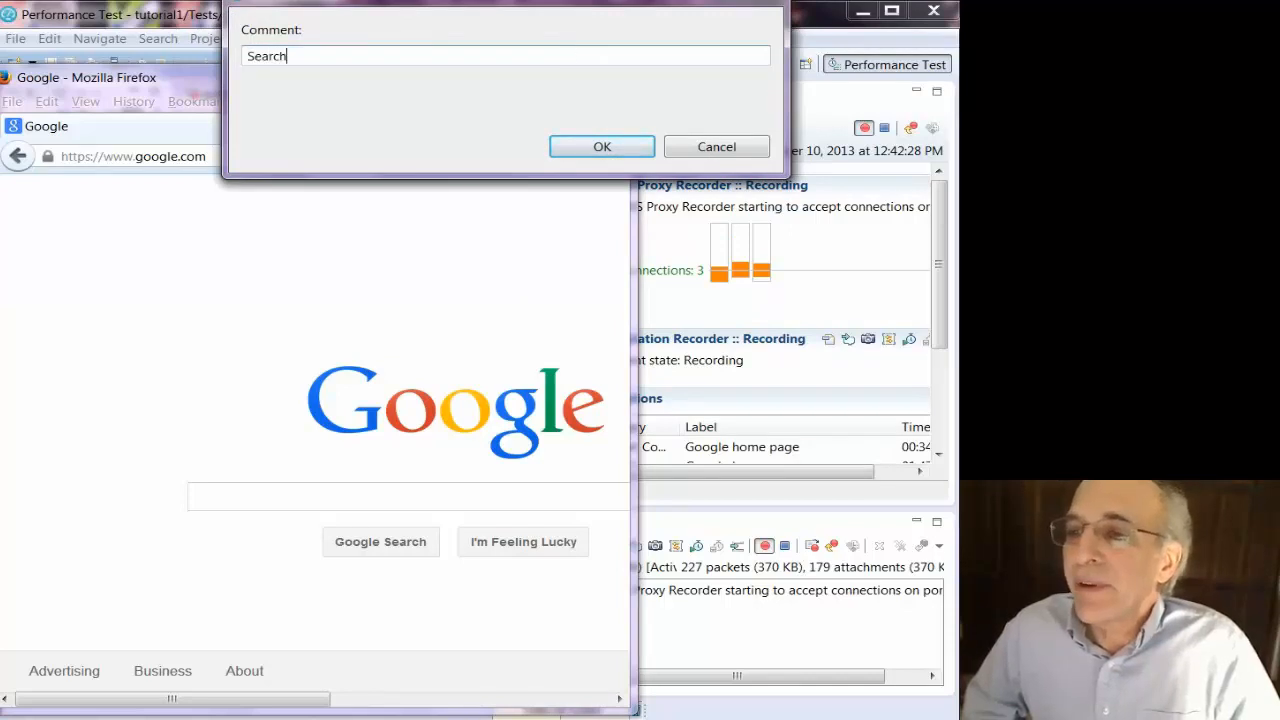
mouse_move(570, 56)
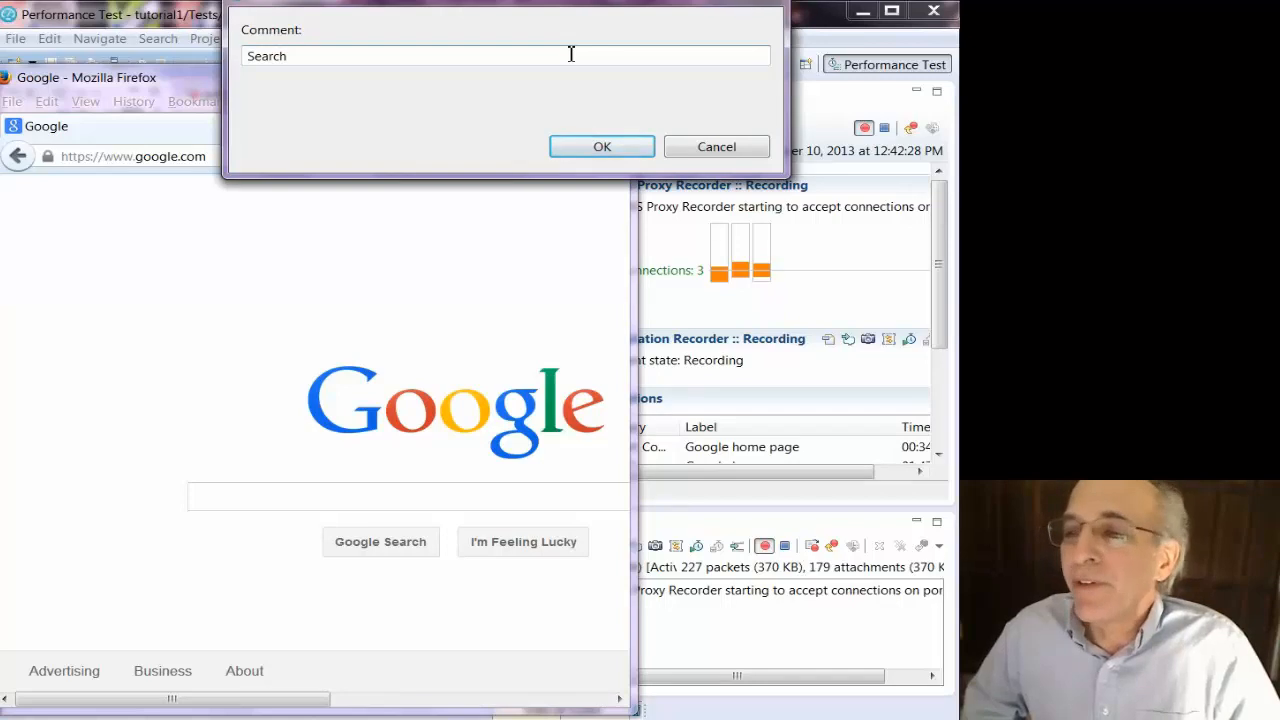
double_click(266, 56)
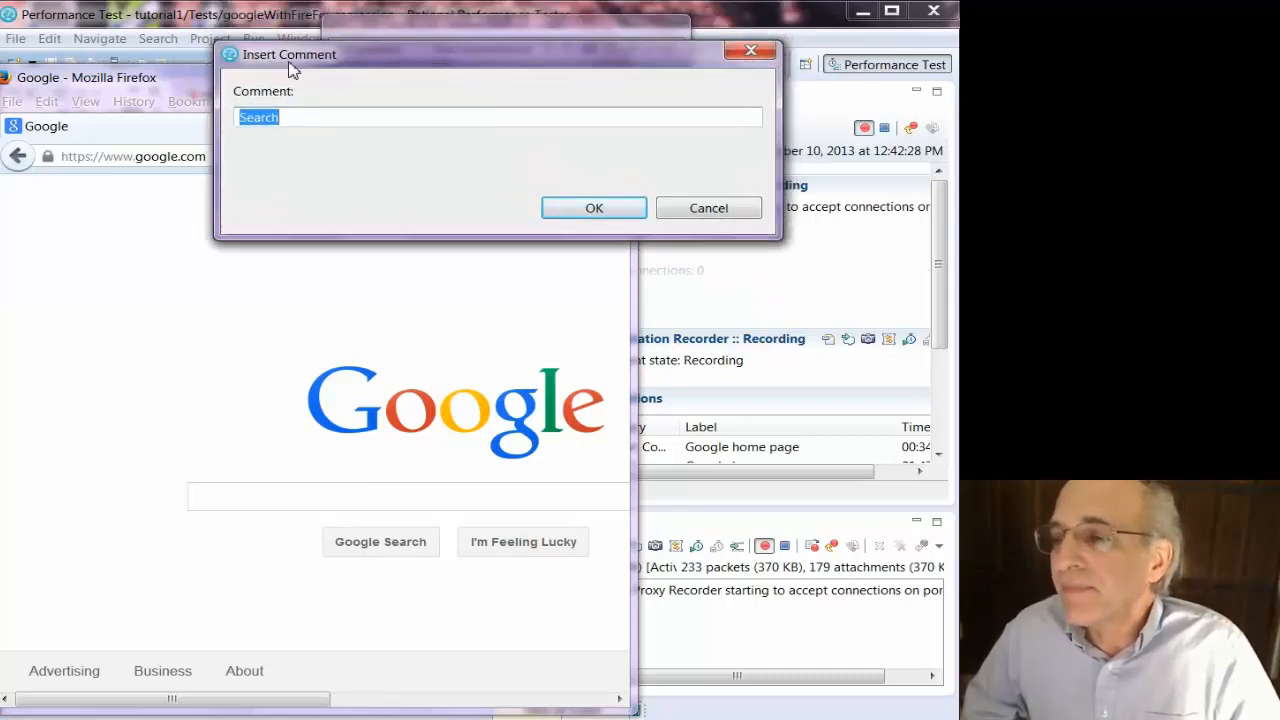
left_click(592, 208)
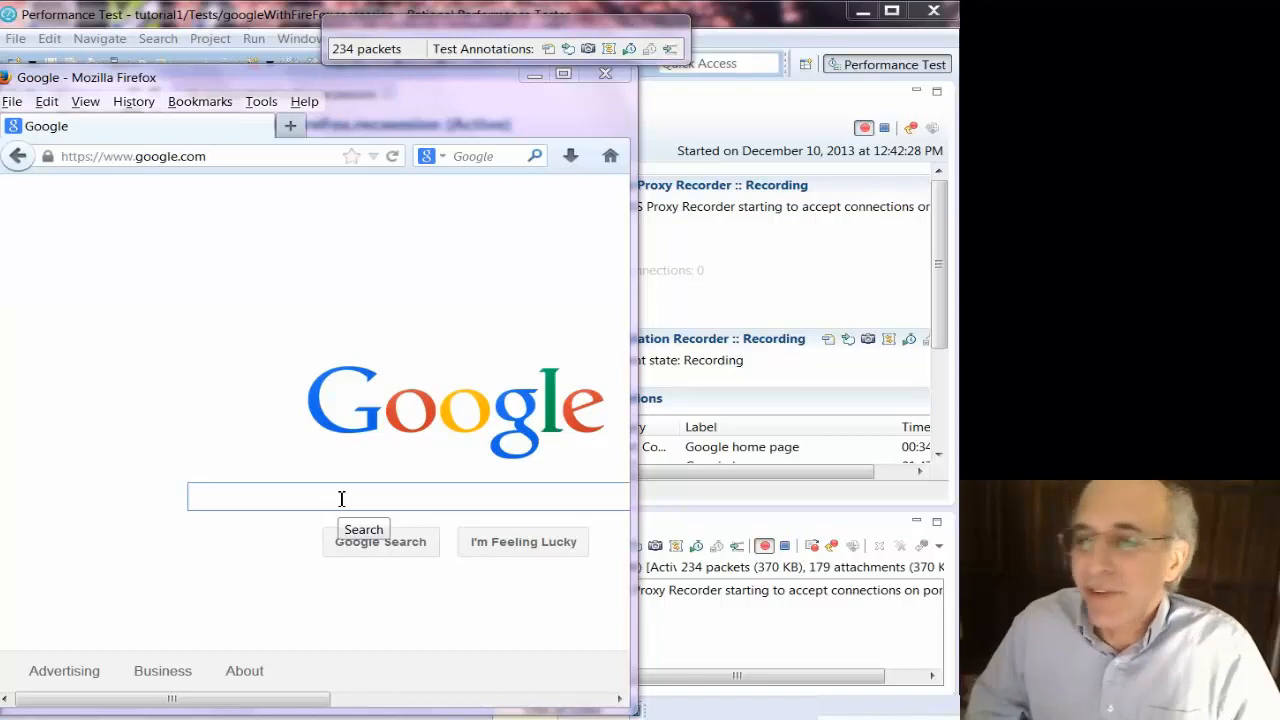
Run a Google search for 'rational performance tester' and begin naming the results page
type("r")
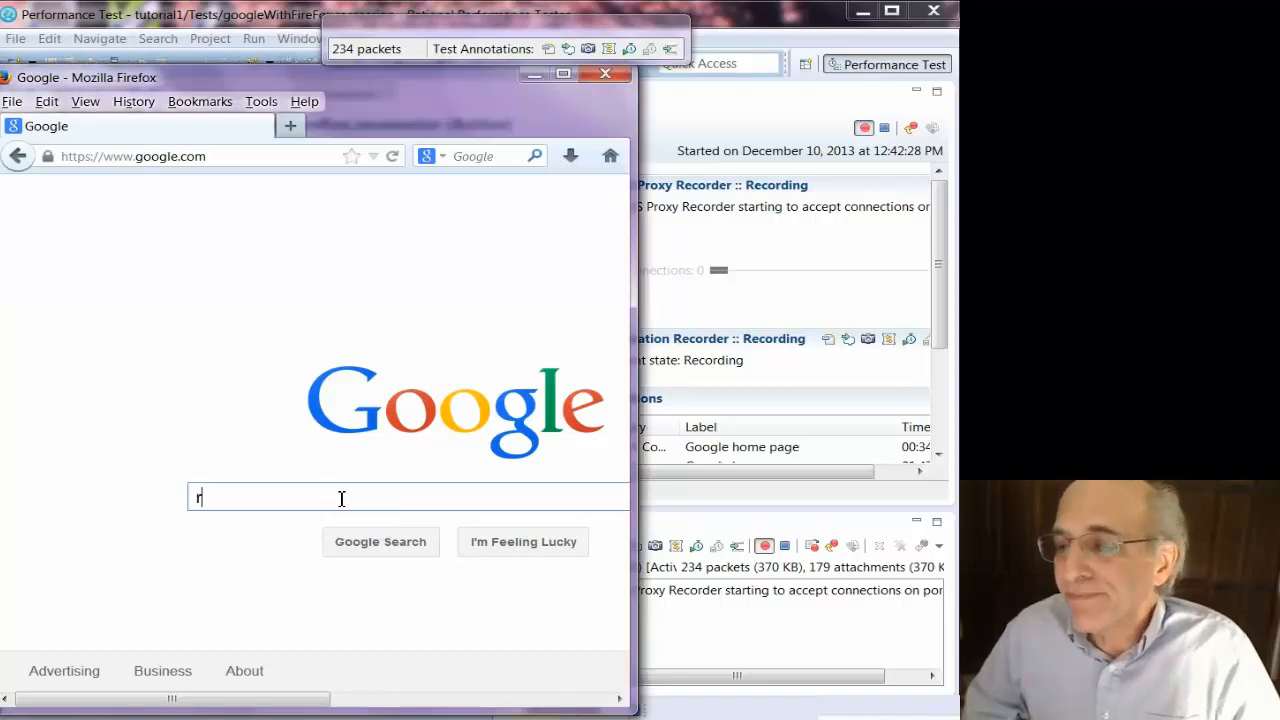
type("ational pe")
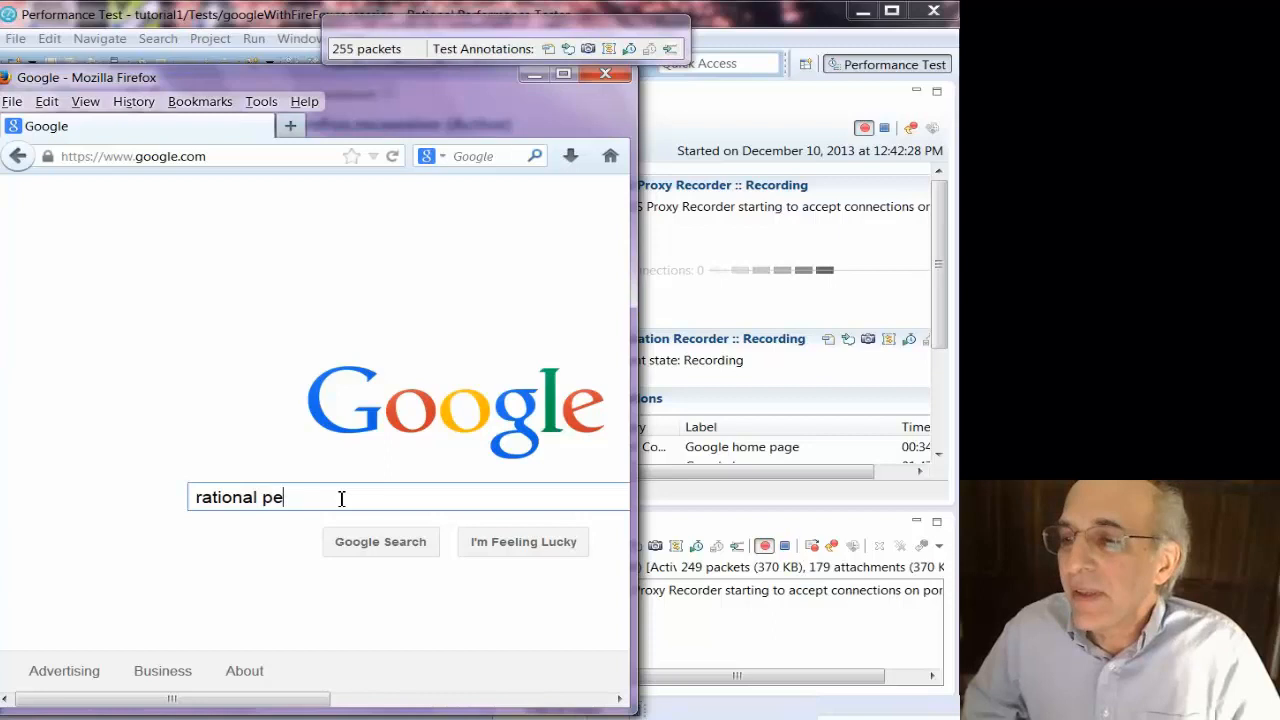
type("rformance")
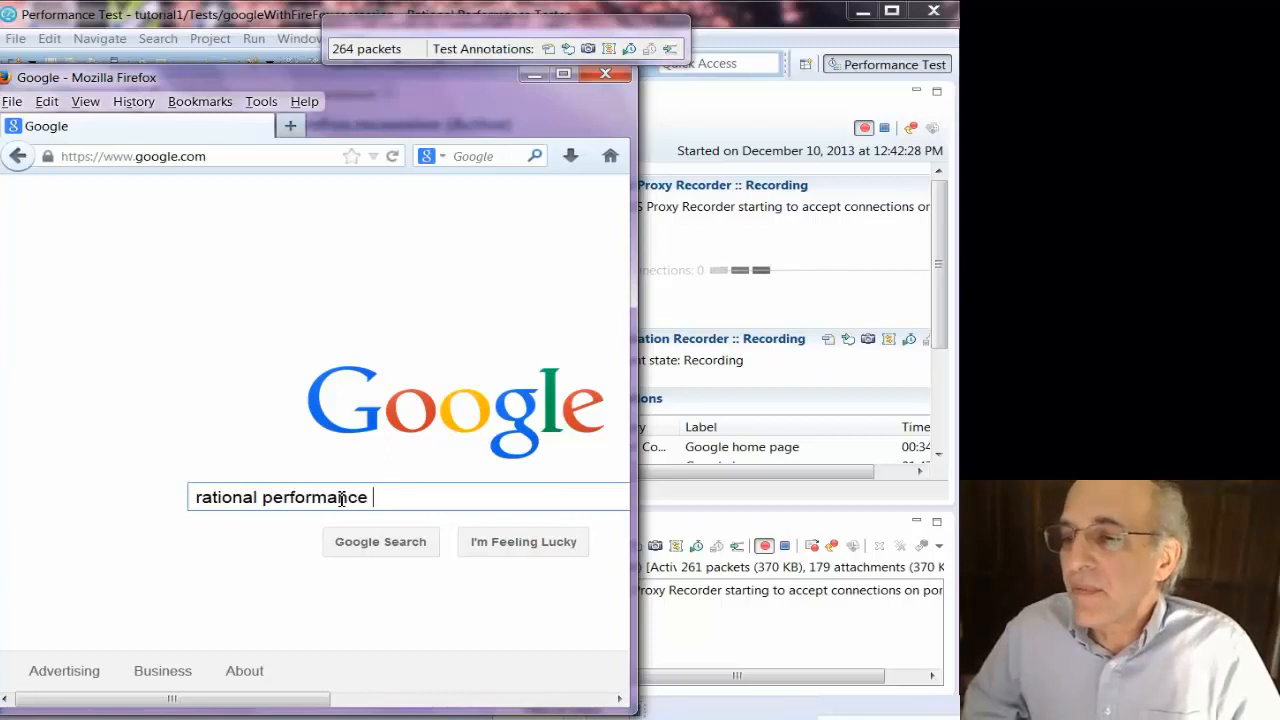
type("tester")
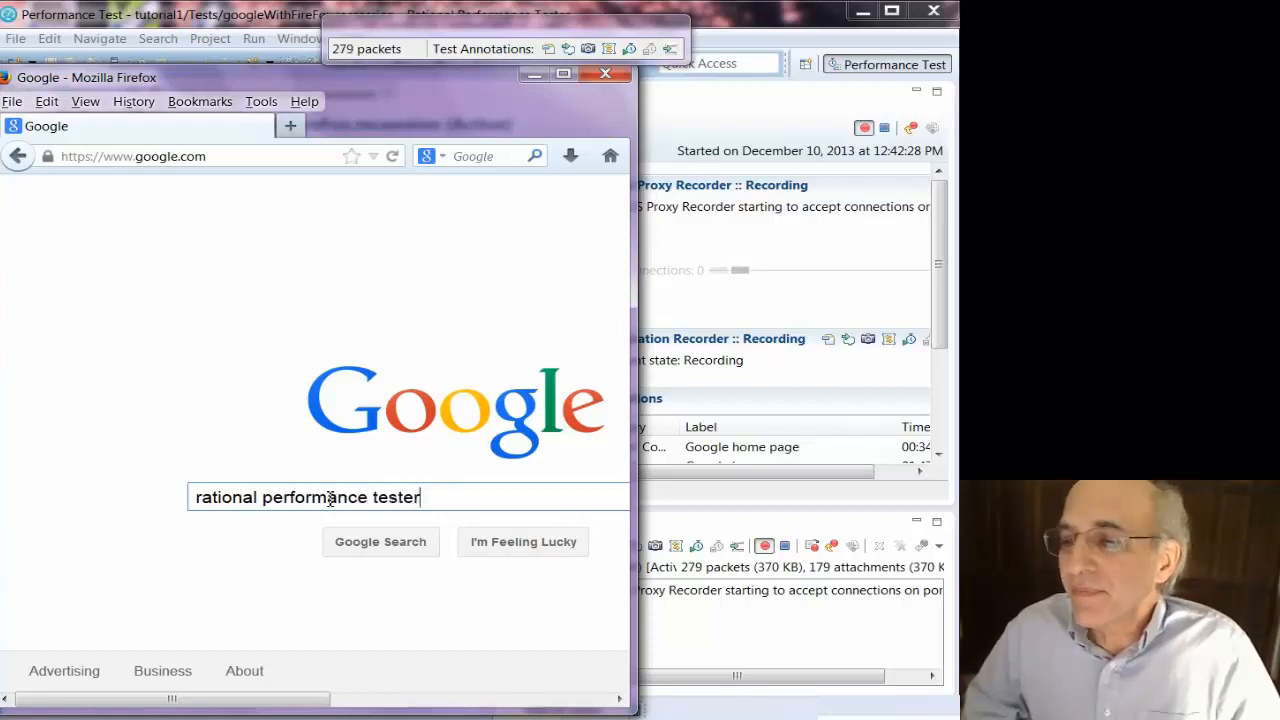
left_click(380, 542)
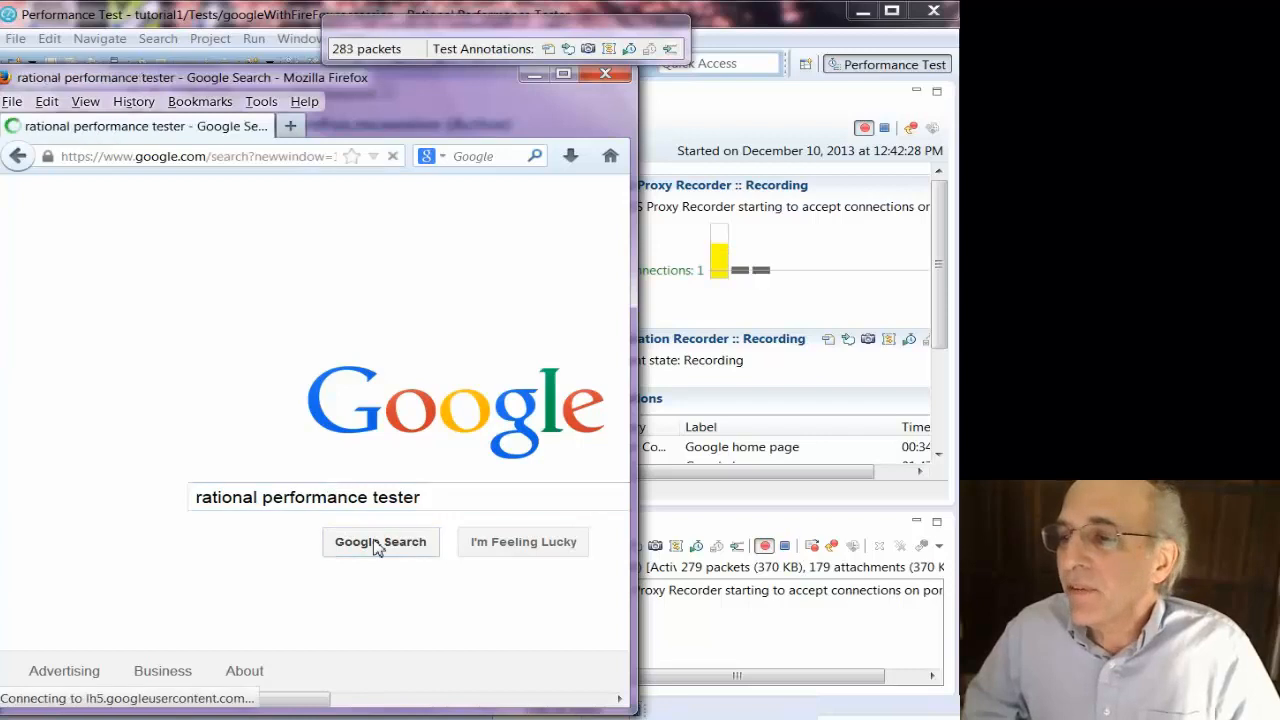
left_click(380, 542)
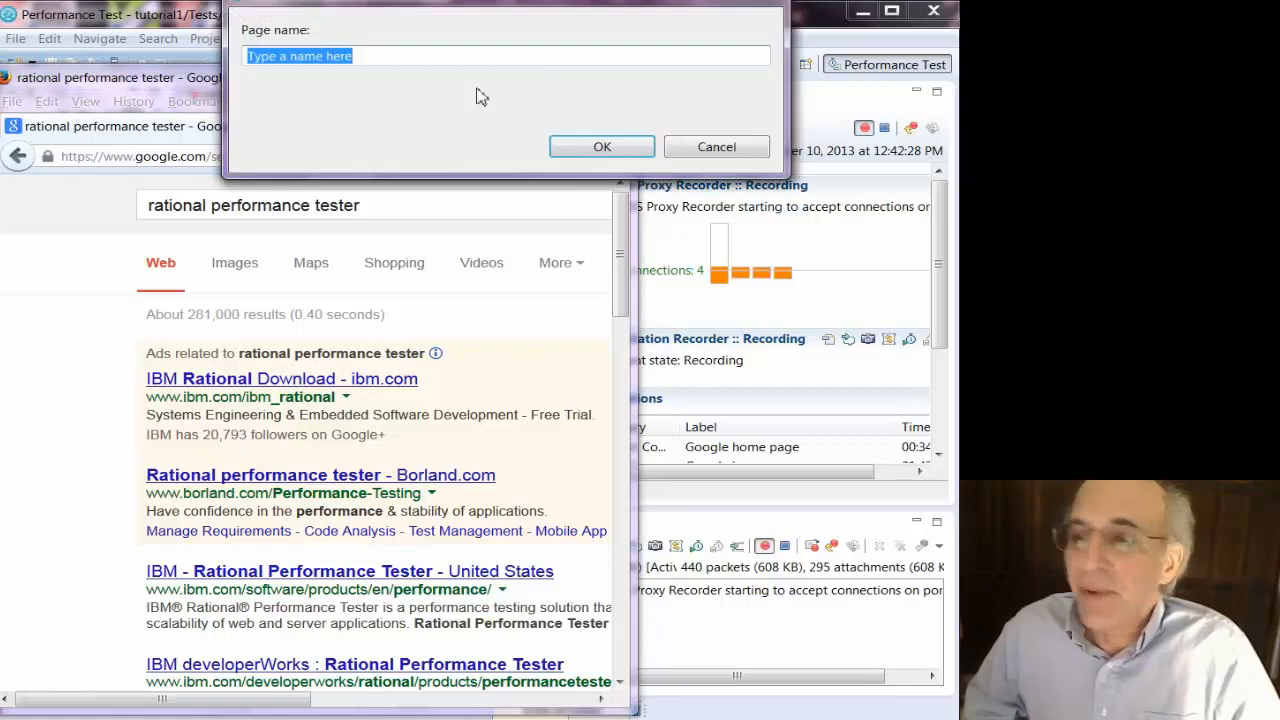
Name the search results page 'Search for Ratino', correcting a typo, and confirm it
type("Search")
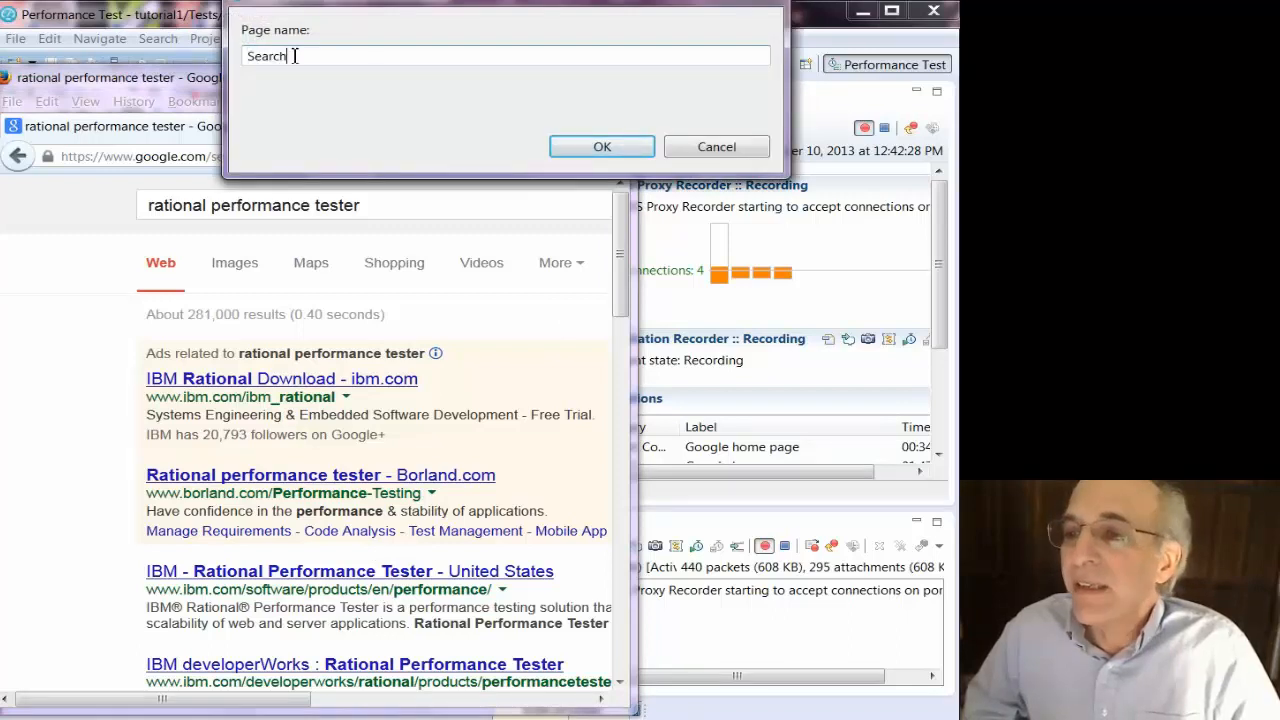
type("for")
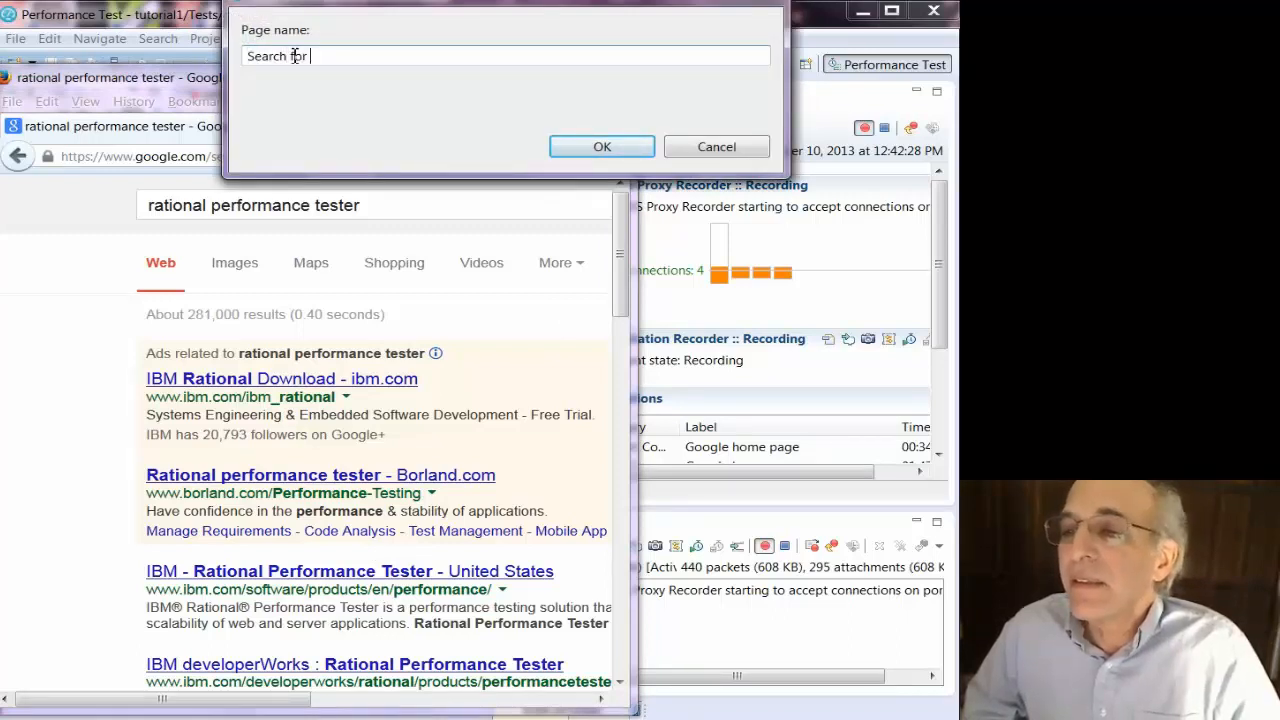
type("Ratino")
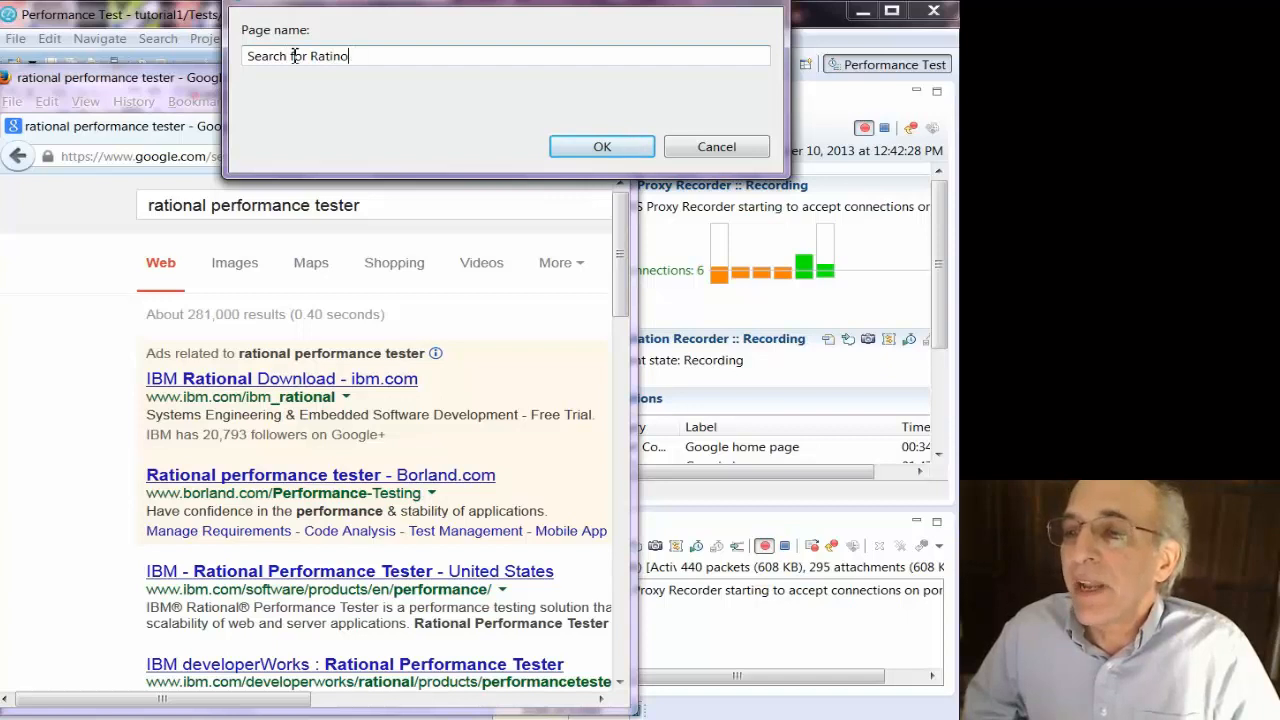
key("Backspace")
type("onal Per")
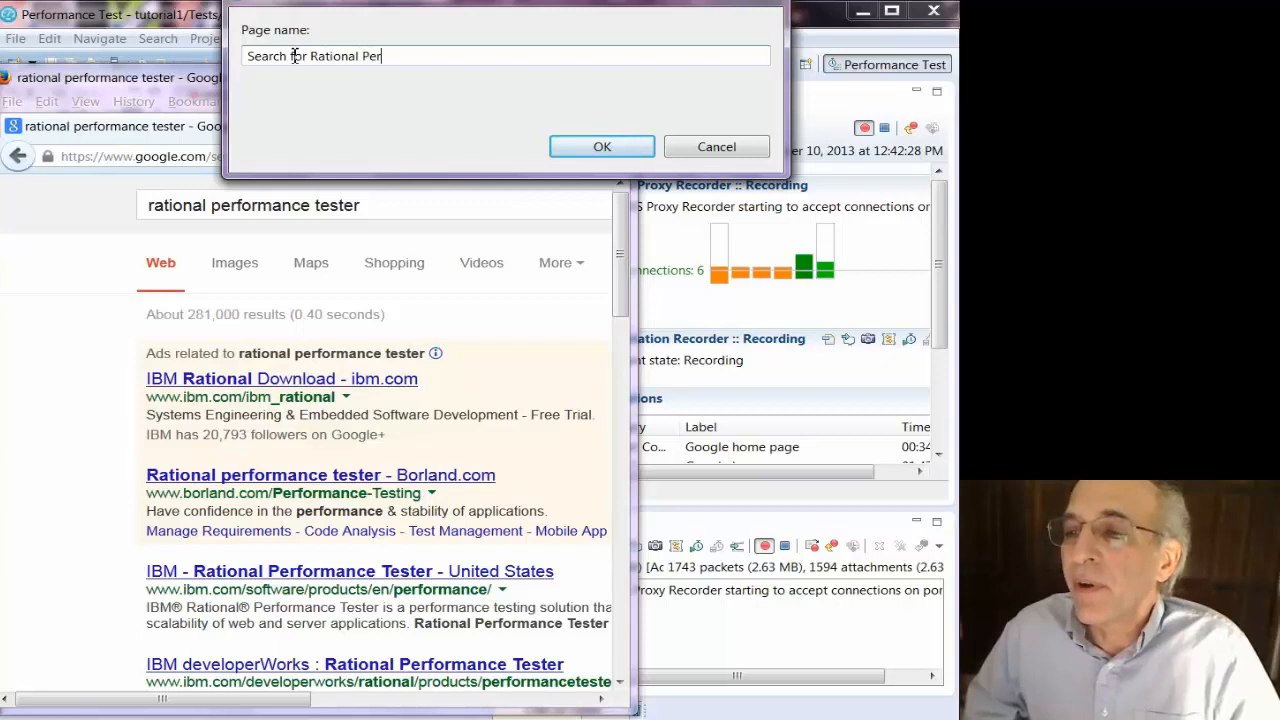
key("BackSpace")
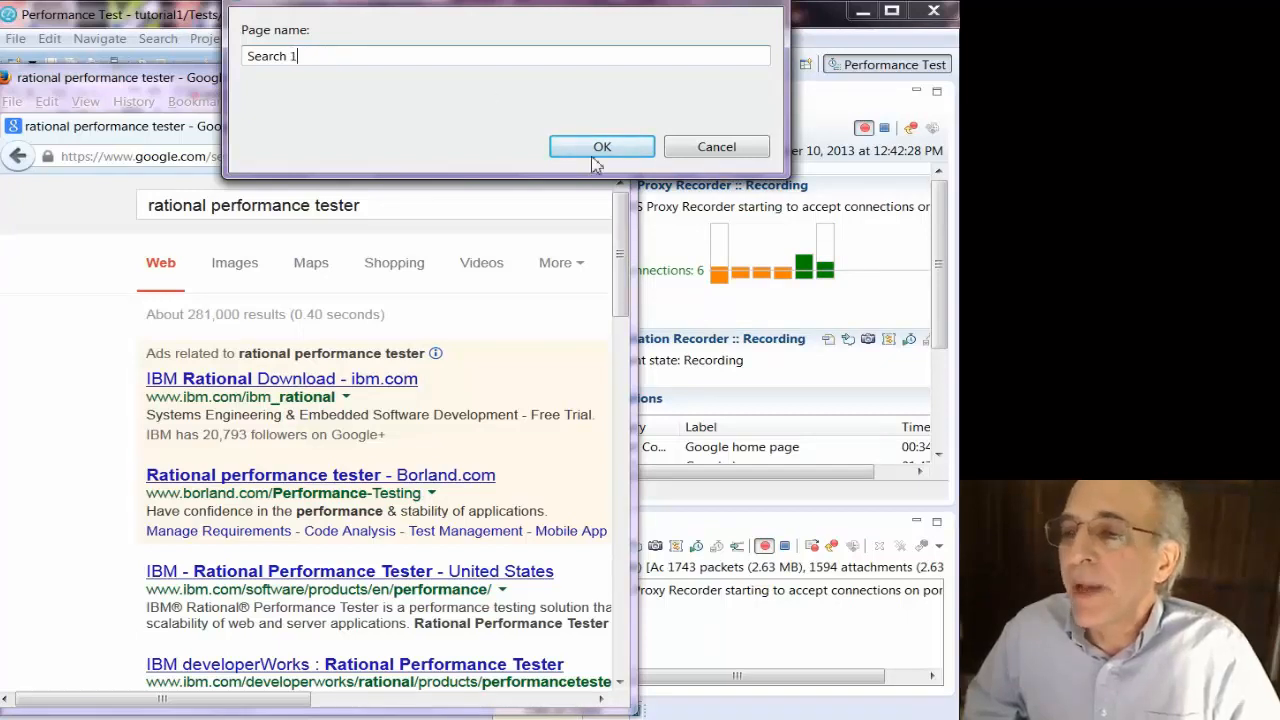
left_click(600, 146)
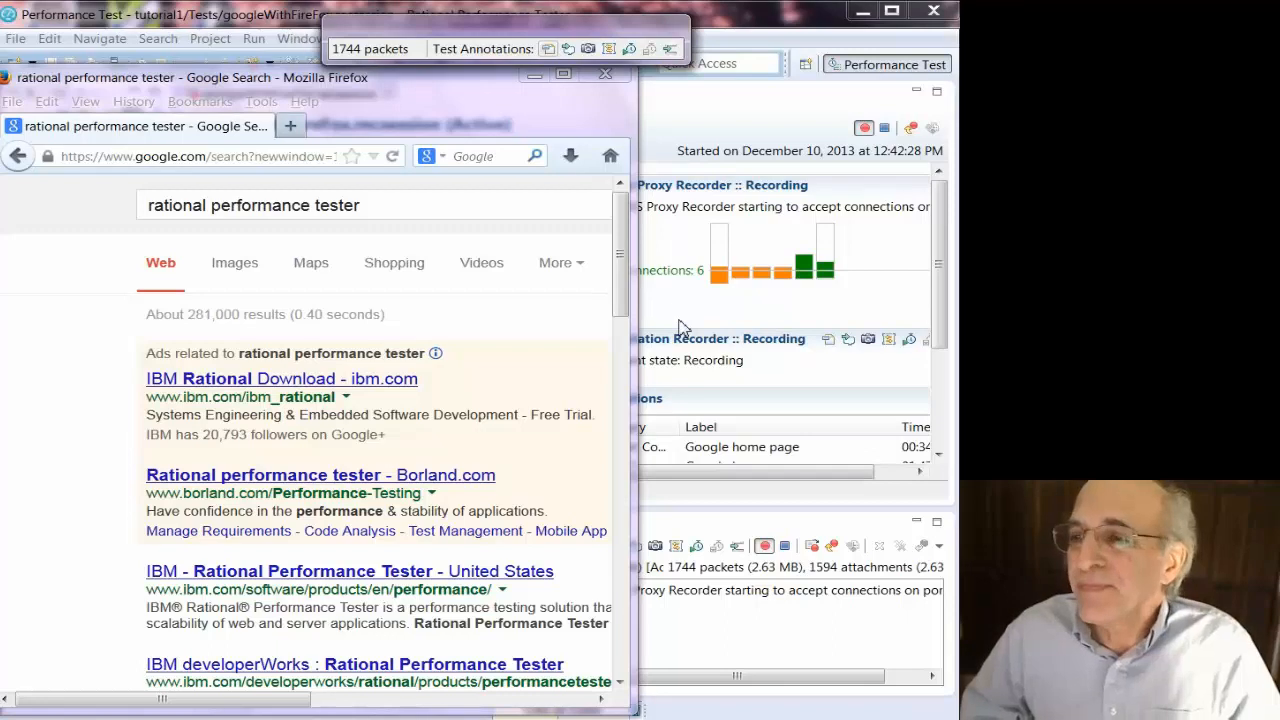
mouse_move(670, 318)
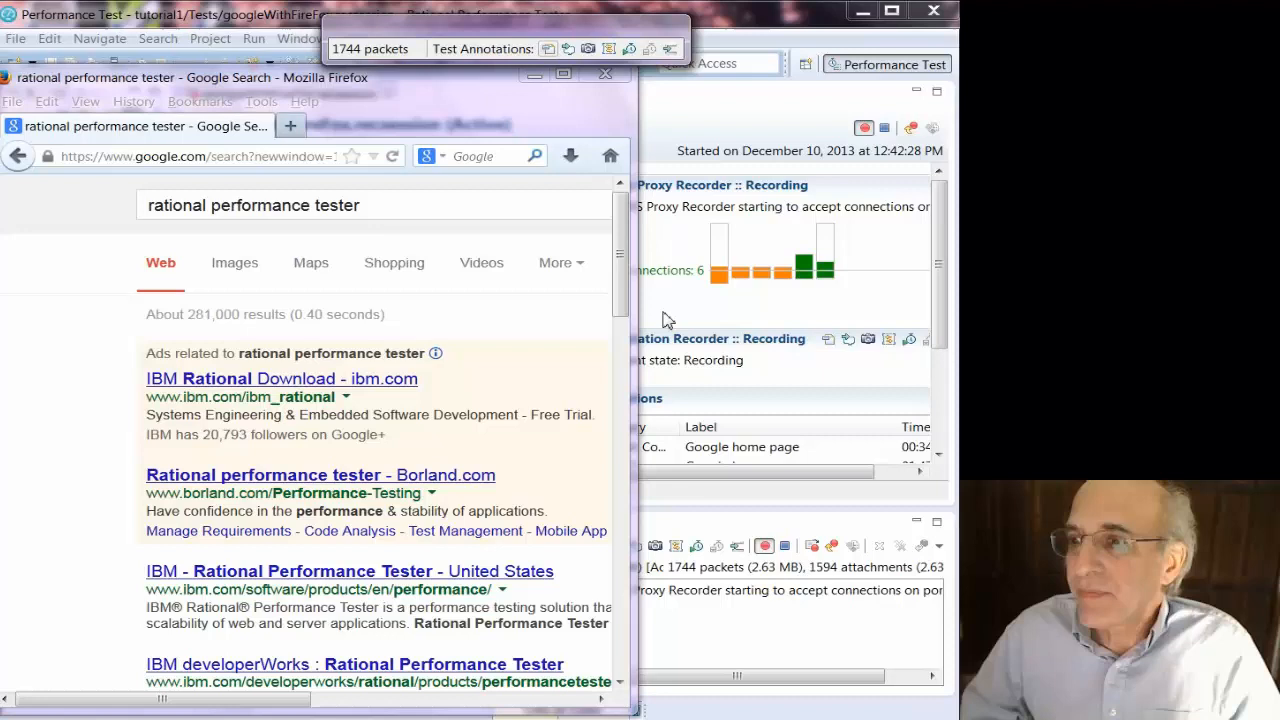
mouse_move(564, 90)
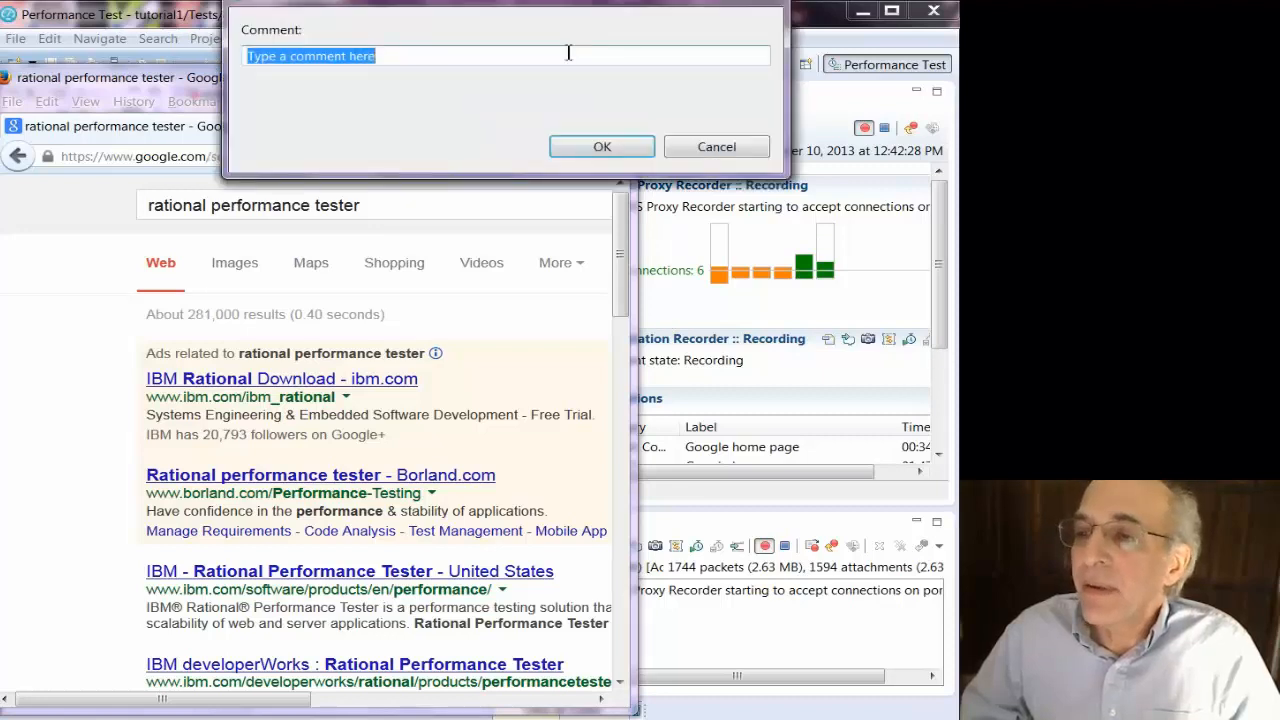
Begin a 'click on t' comment for the recording while reviewing the search results
type("click on t")
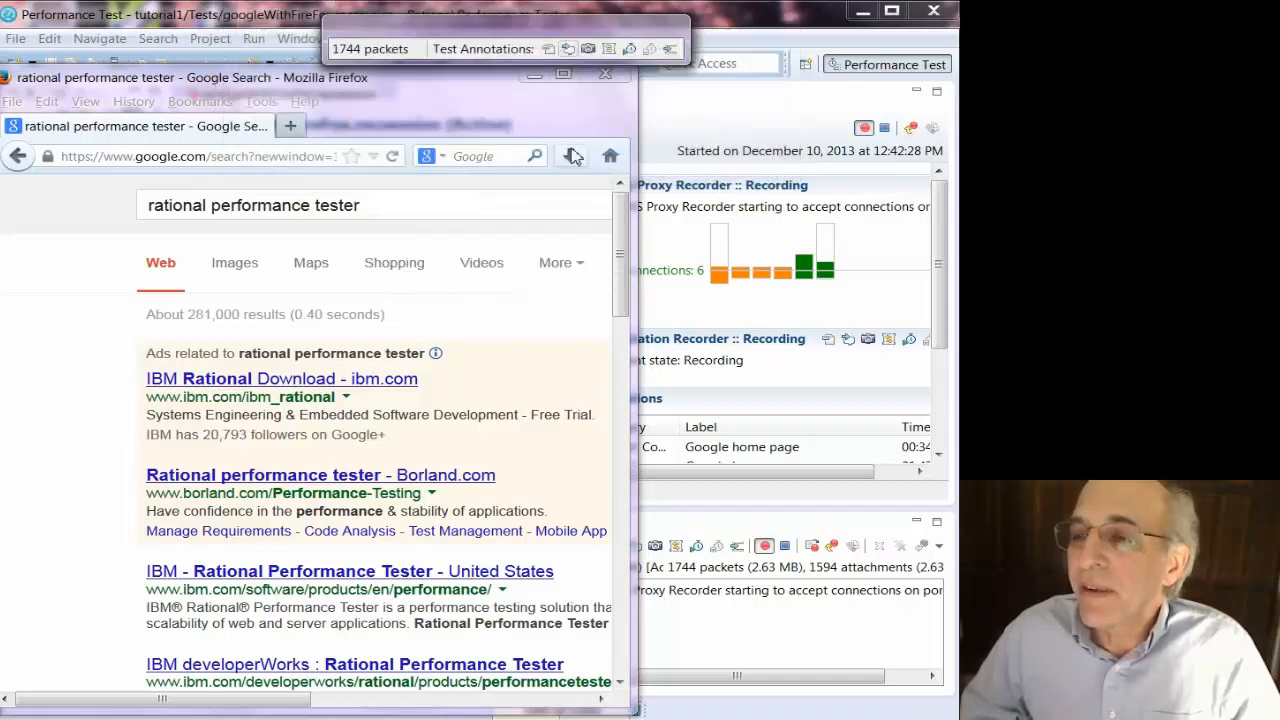
mouse_move(240, 390)
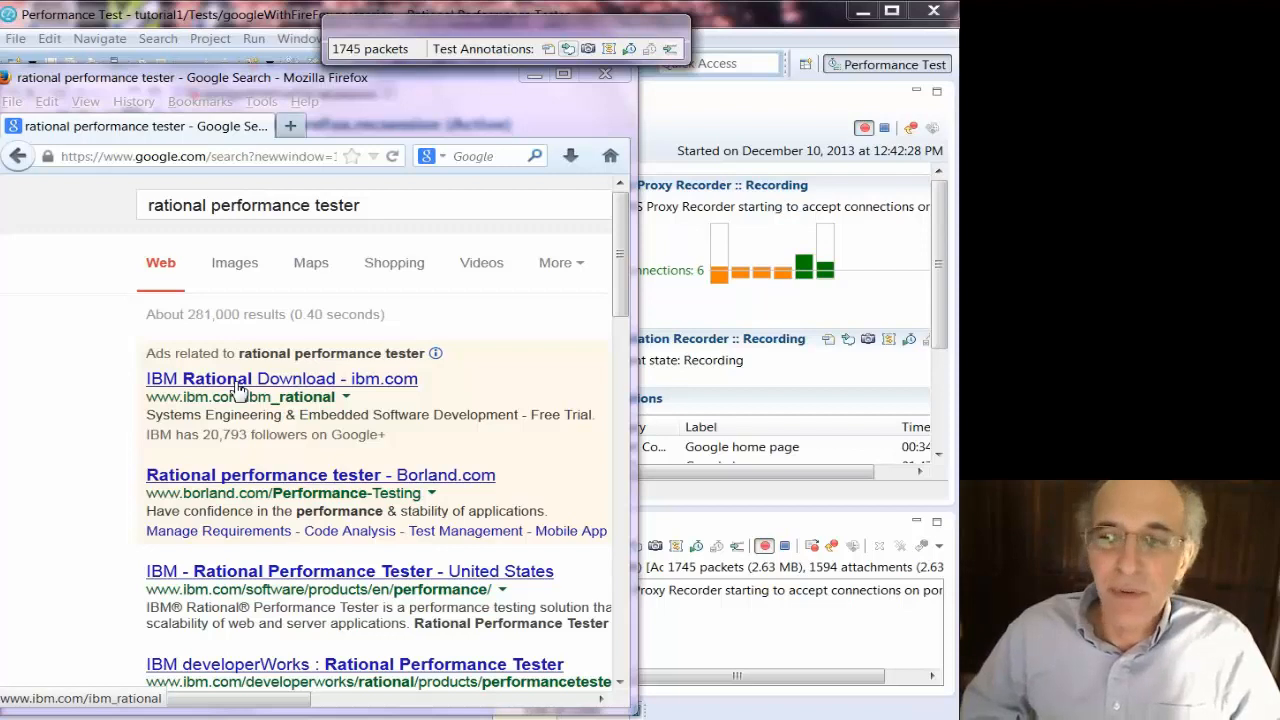
mouse_move(330, 314)
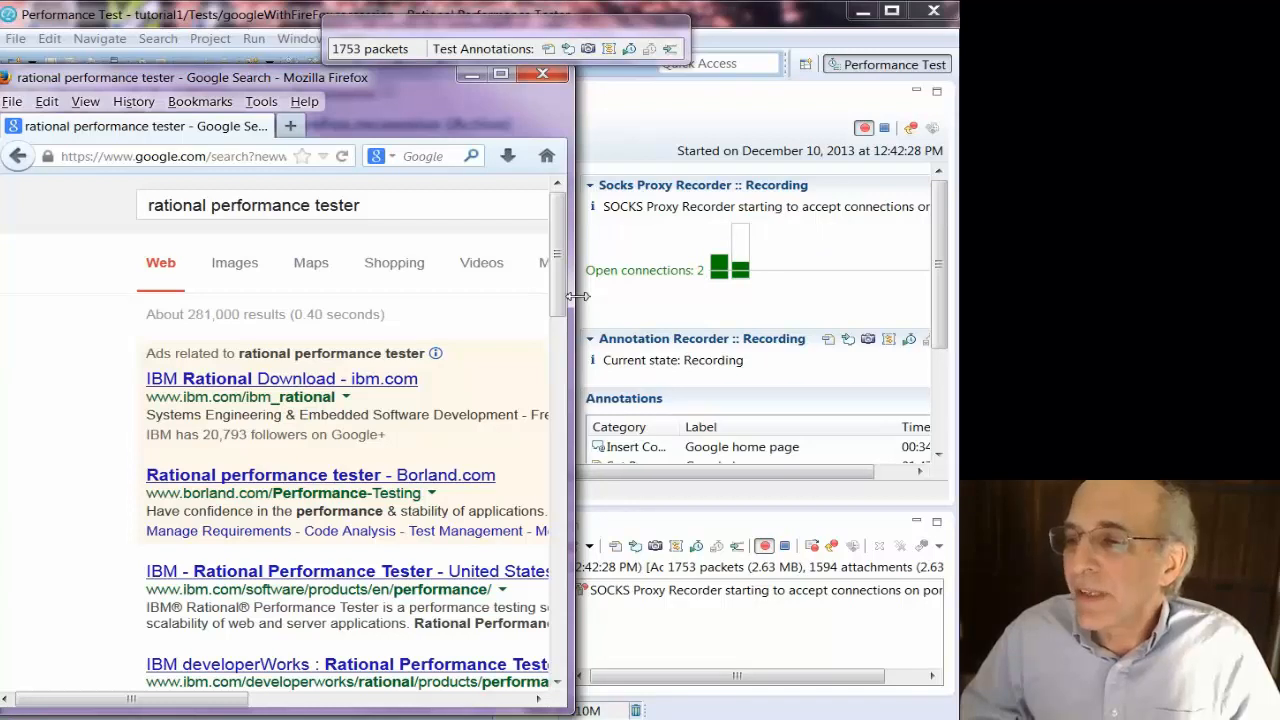
mouse_move(724, 268)
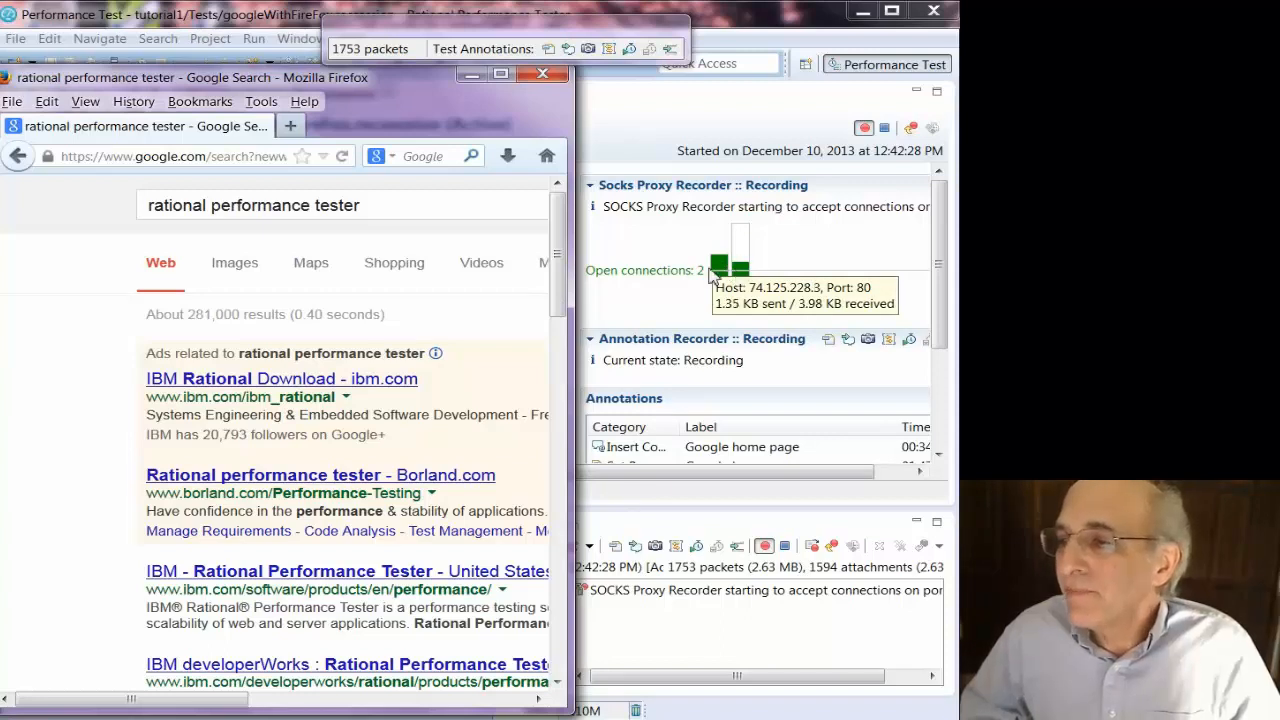
mouse_move(652, 240)
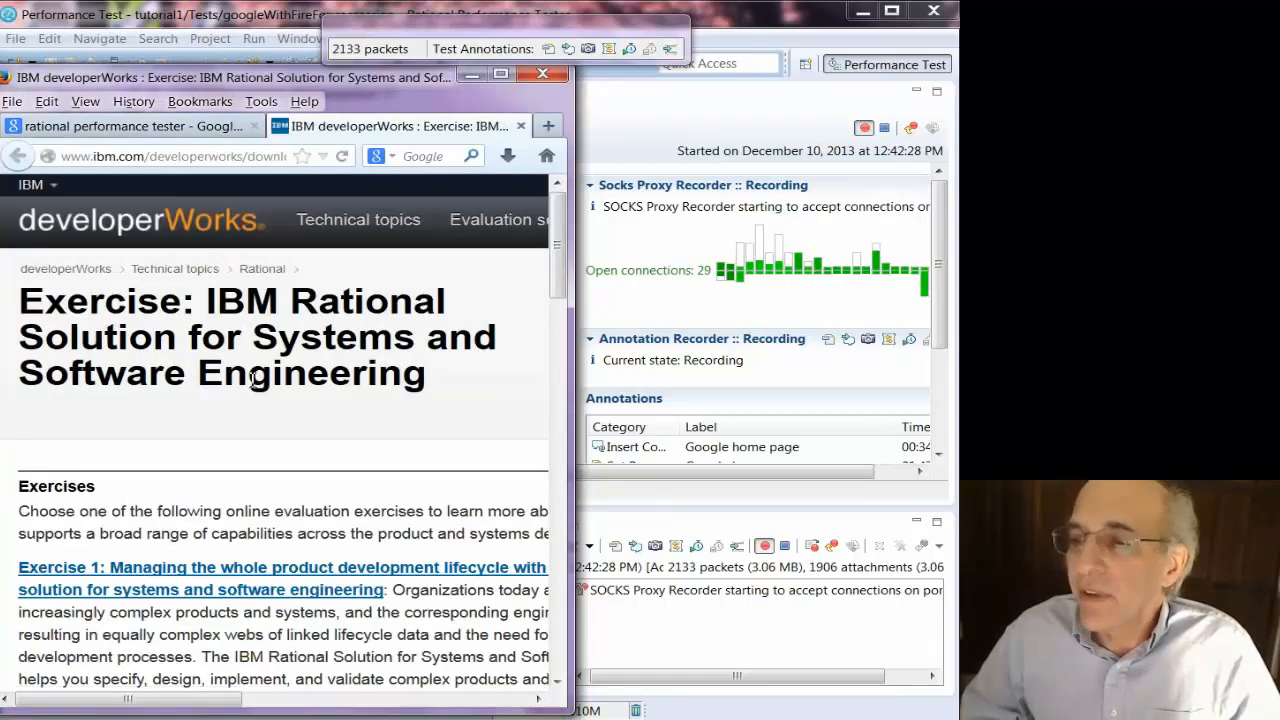
mouse_move(488, 324)
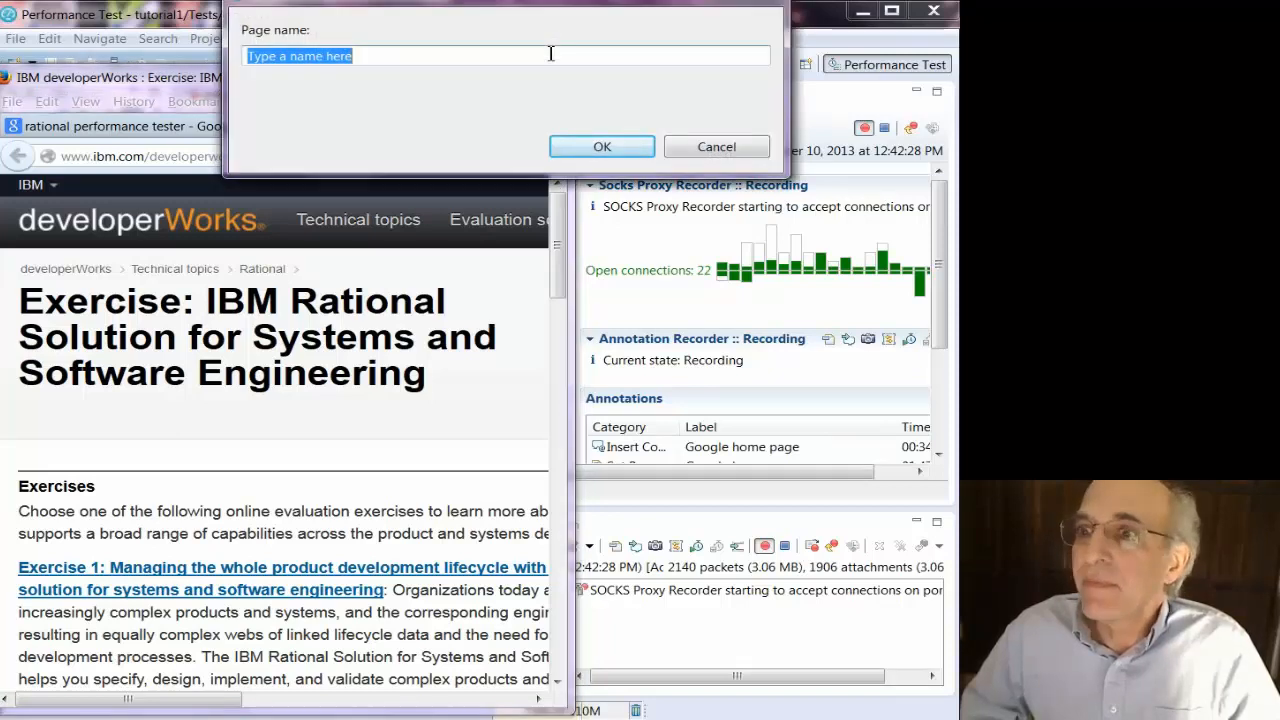
Name the developerWorks page 'click on a search result' and confirm it
type("click on")
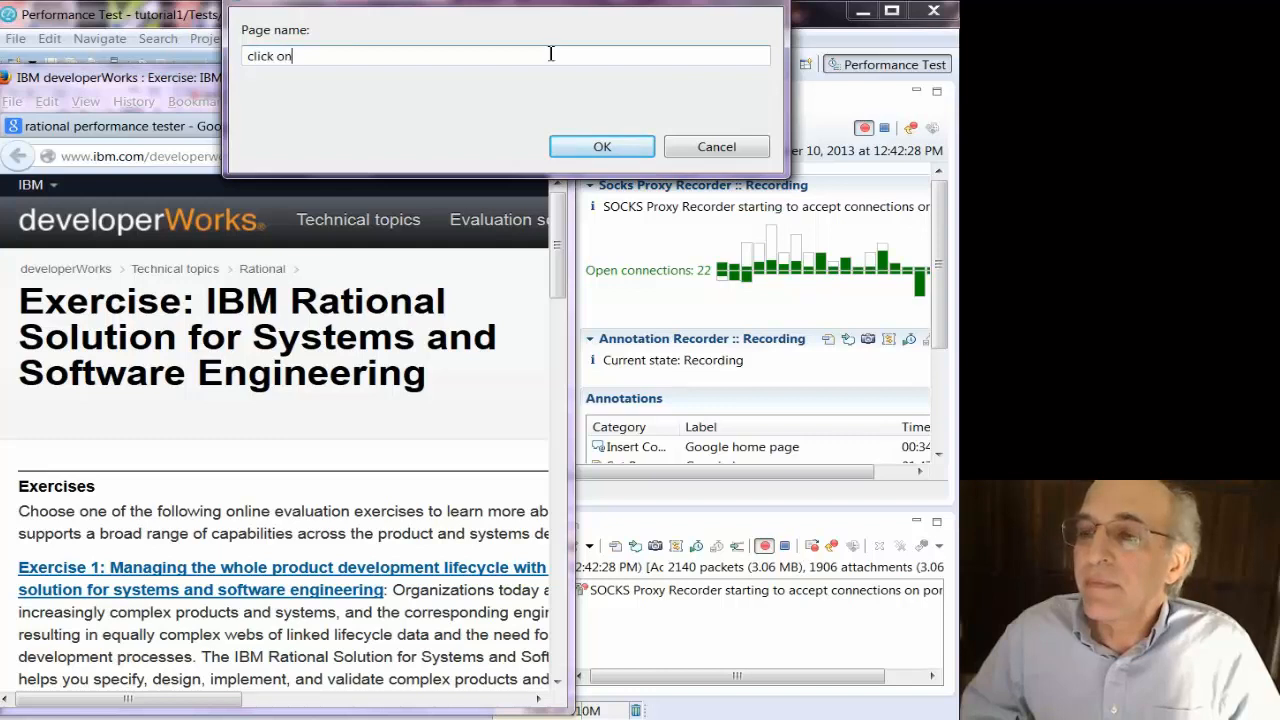
type("a search res")
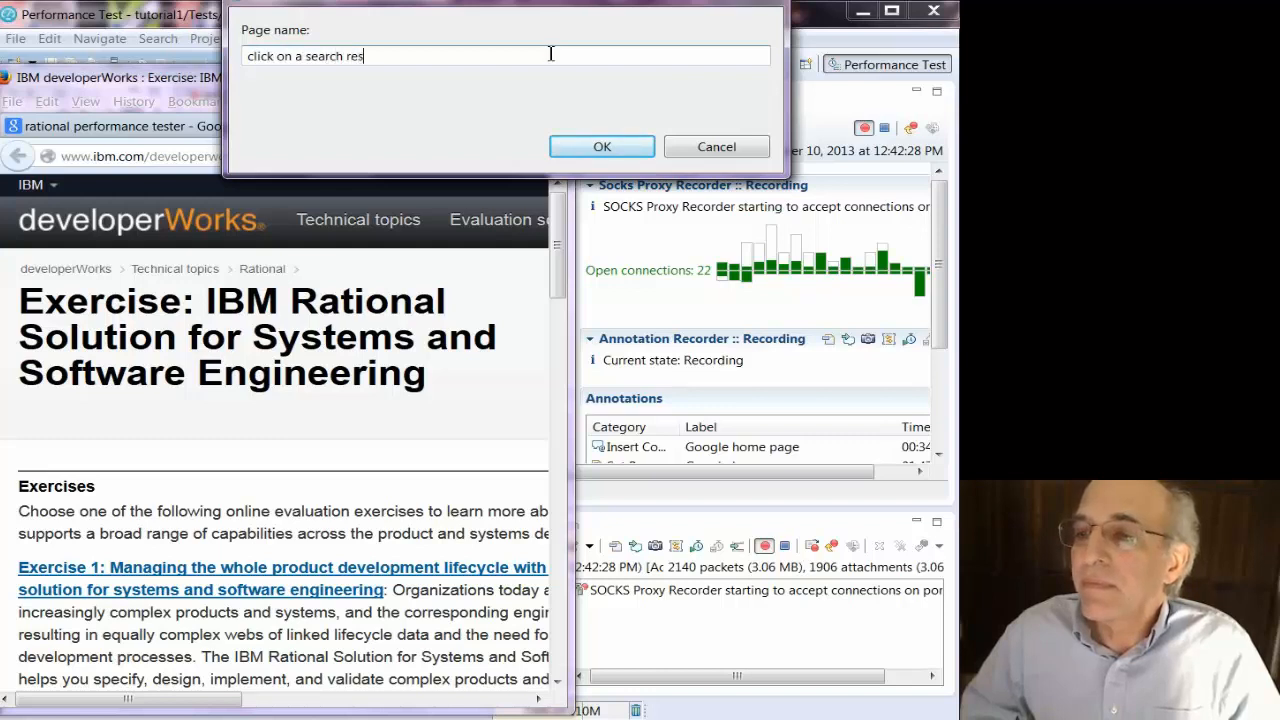
type("ult")
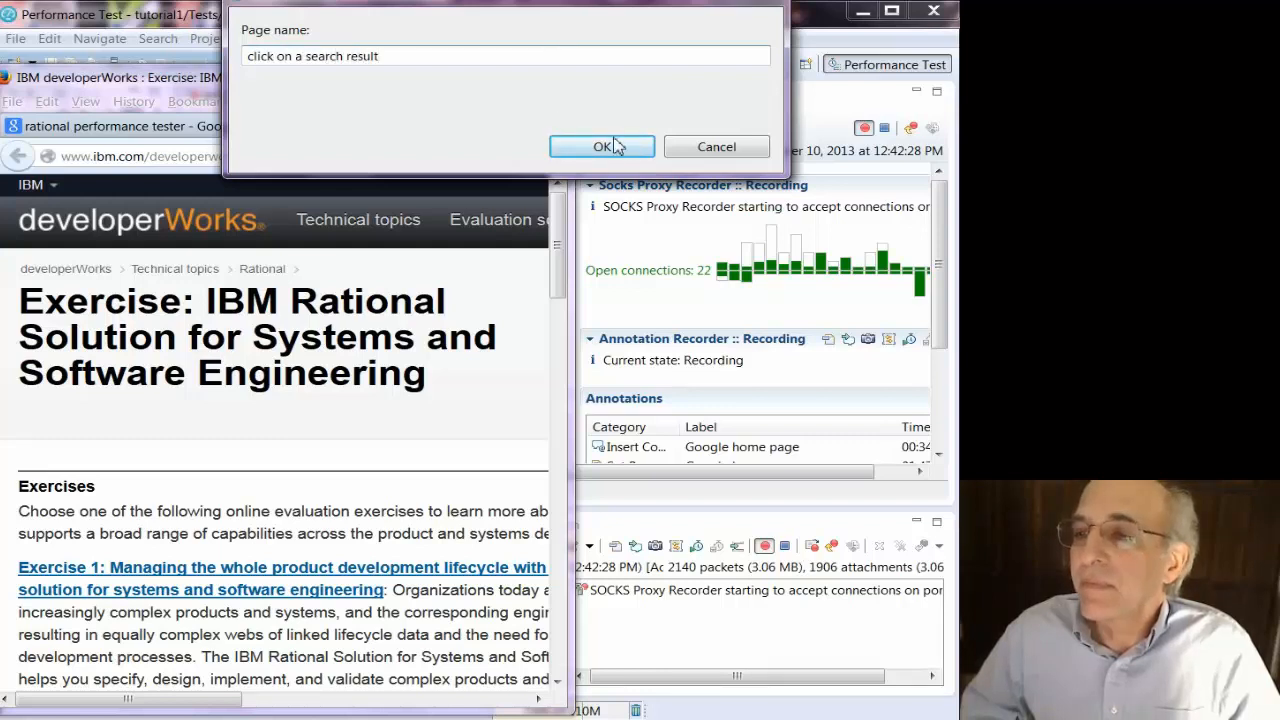
left_click(600, 146)
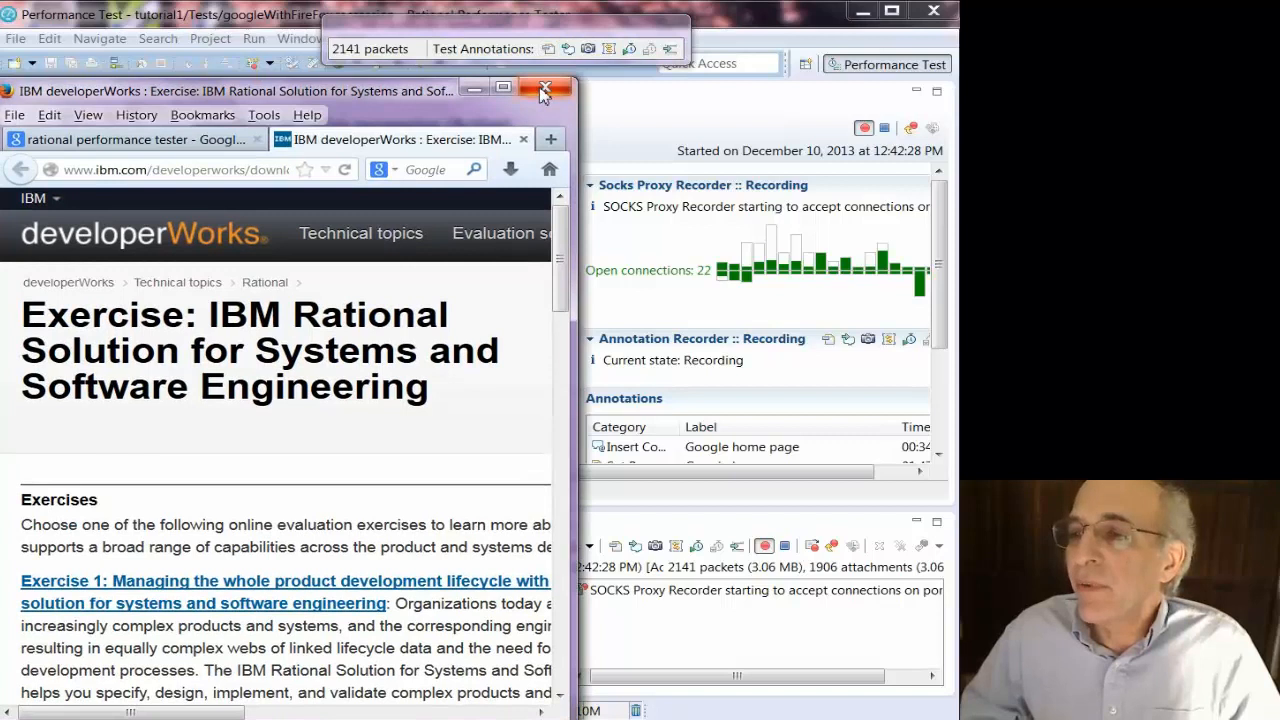
mouse_move(542, 88)
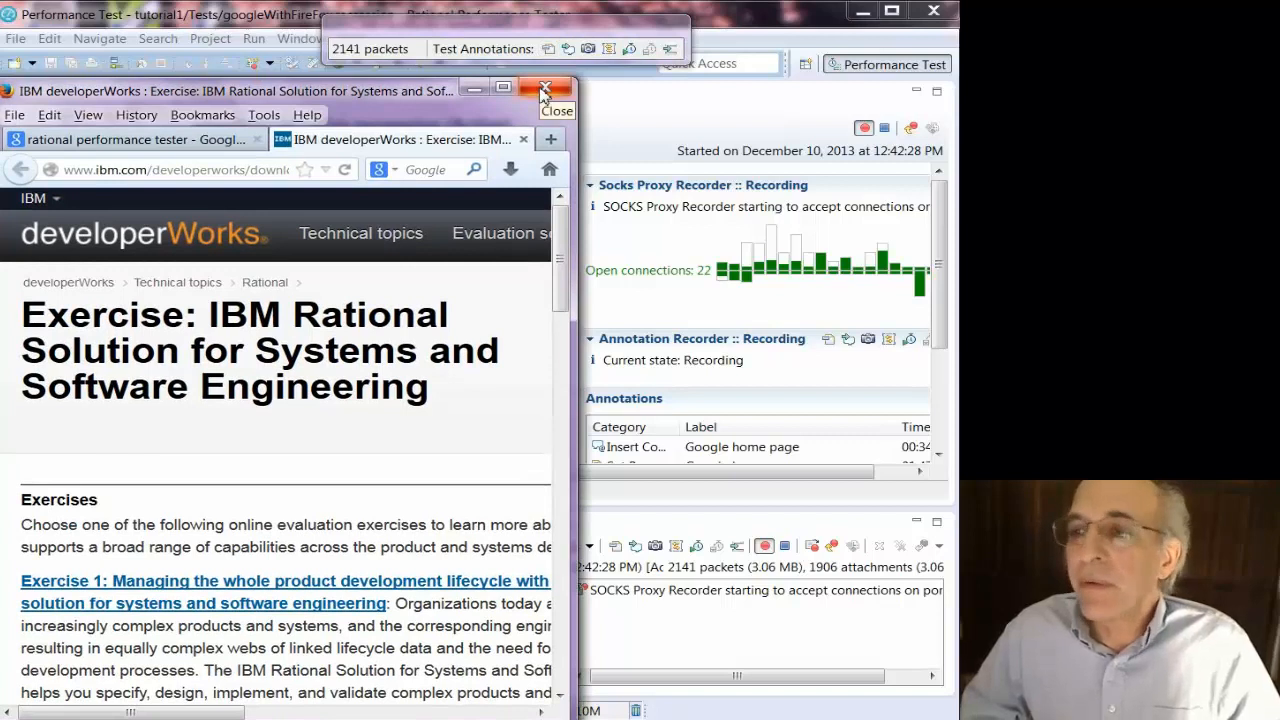
Close Firefox and confirm closing both tabs, ending the recording session
left_click(544, 88)
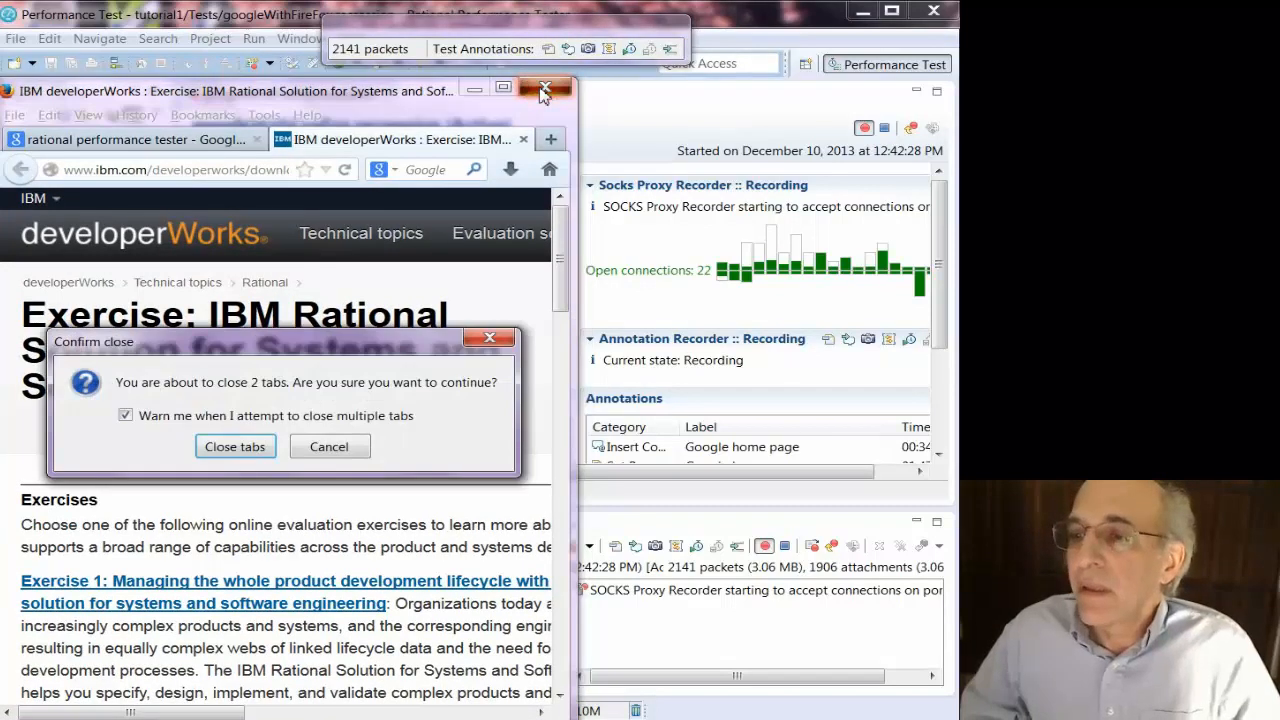
mouse_move(236, 446)
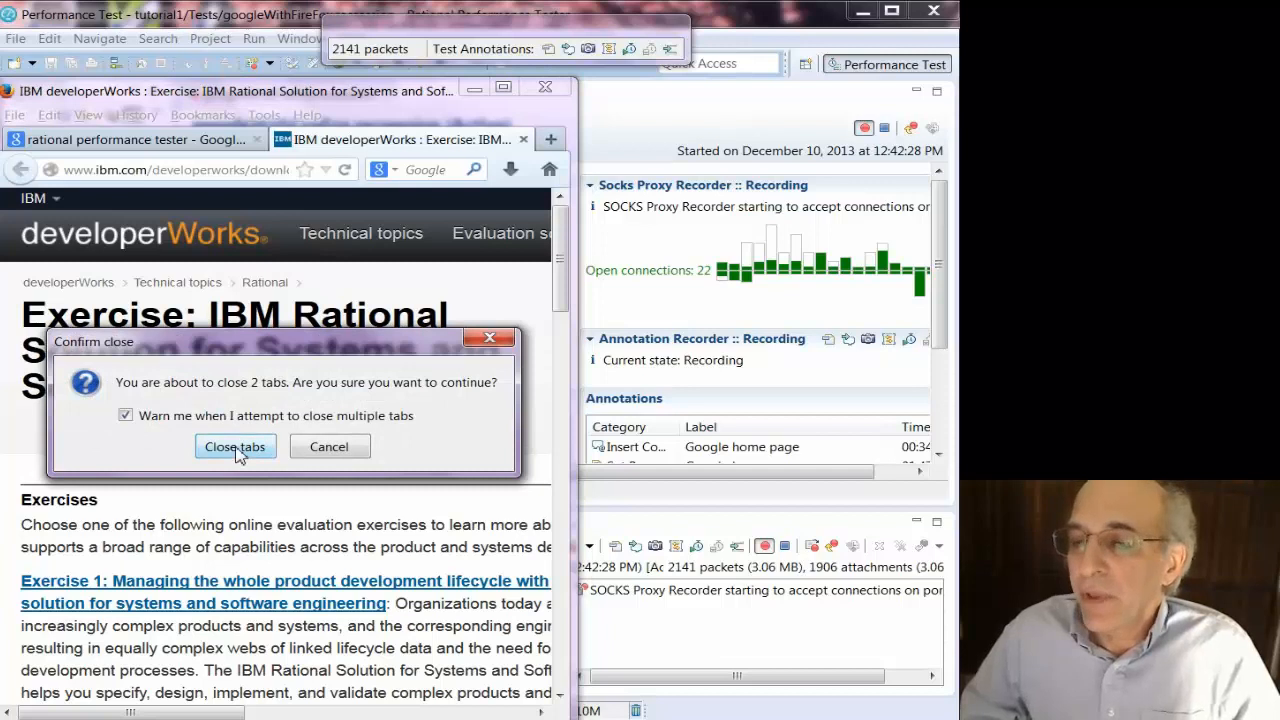
left_click(234, 446)
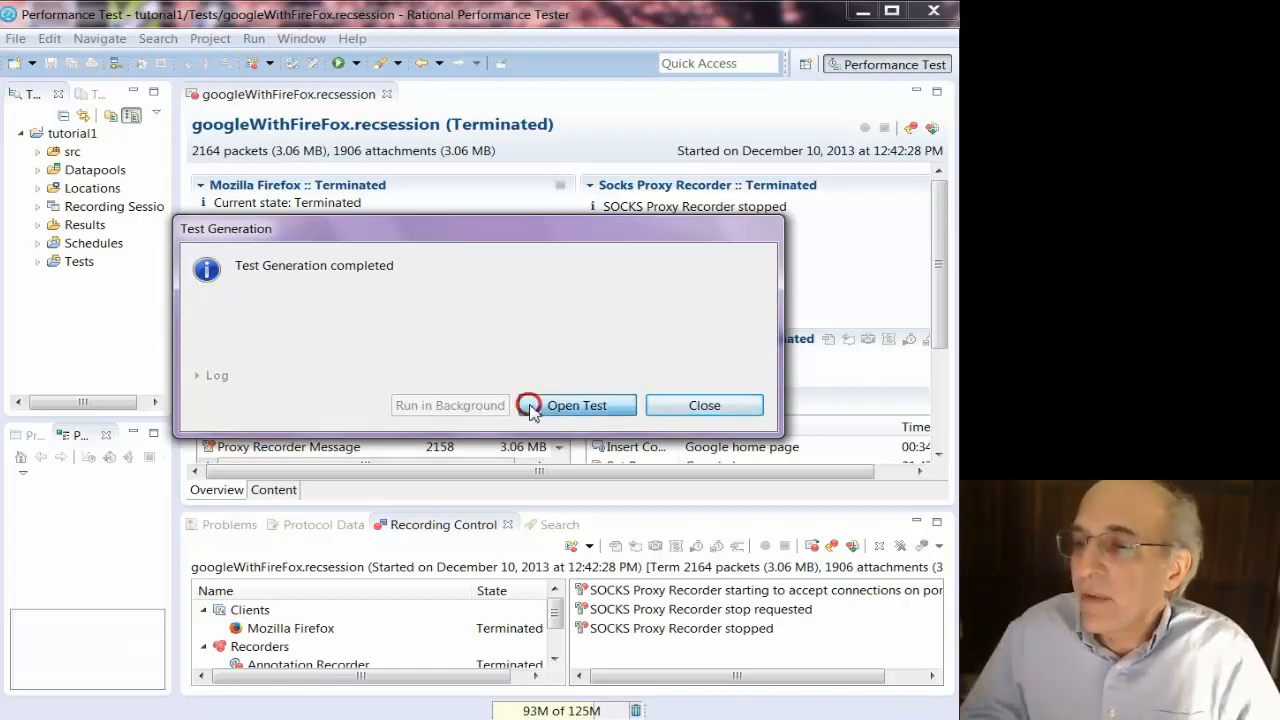
Open the generated test, agree to review datapool candidates, and browse the candidate list
left_click(586, 404)
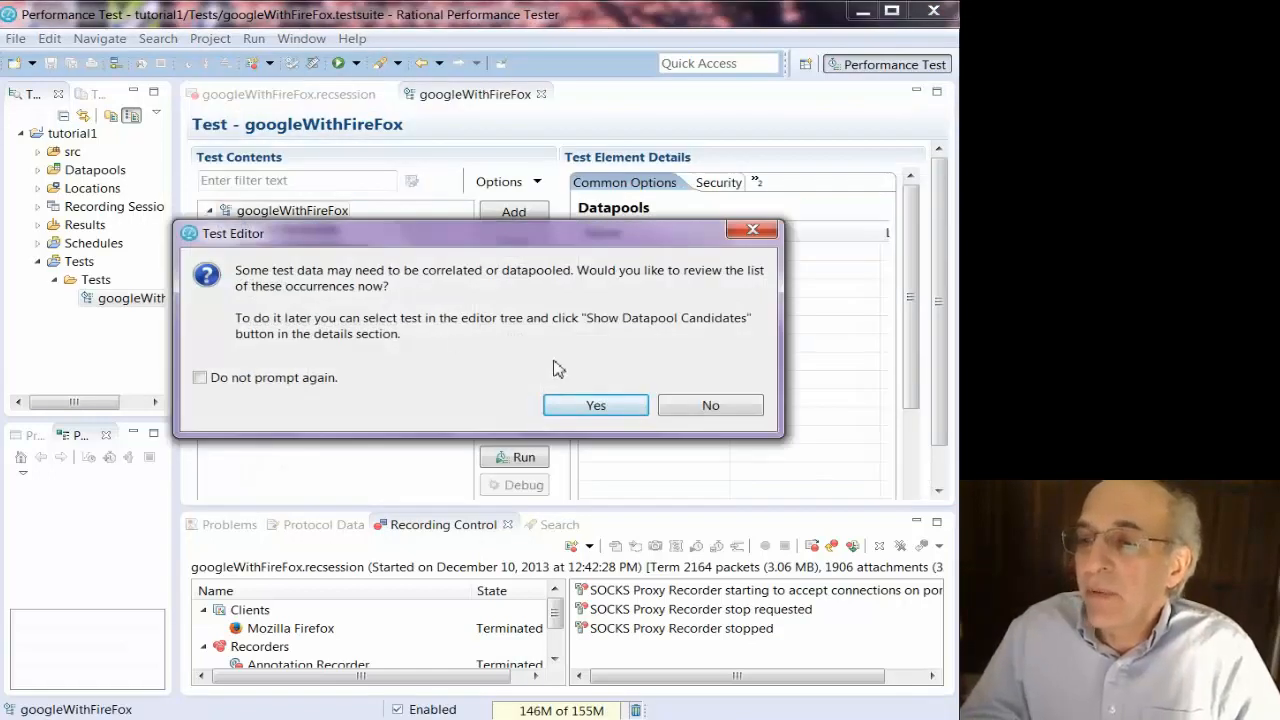
left_click(596, 404)
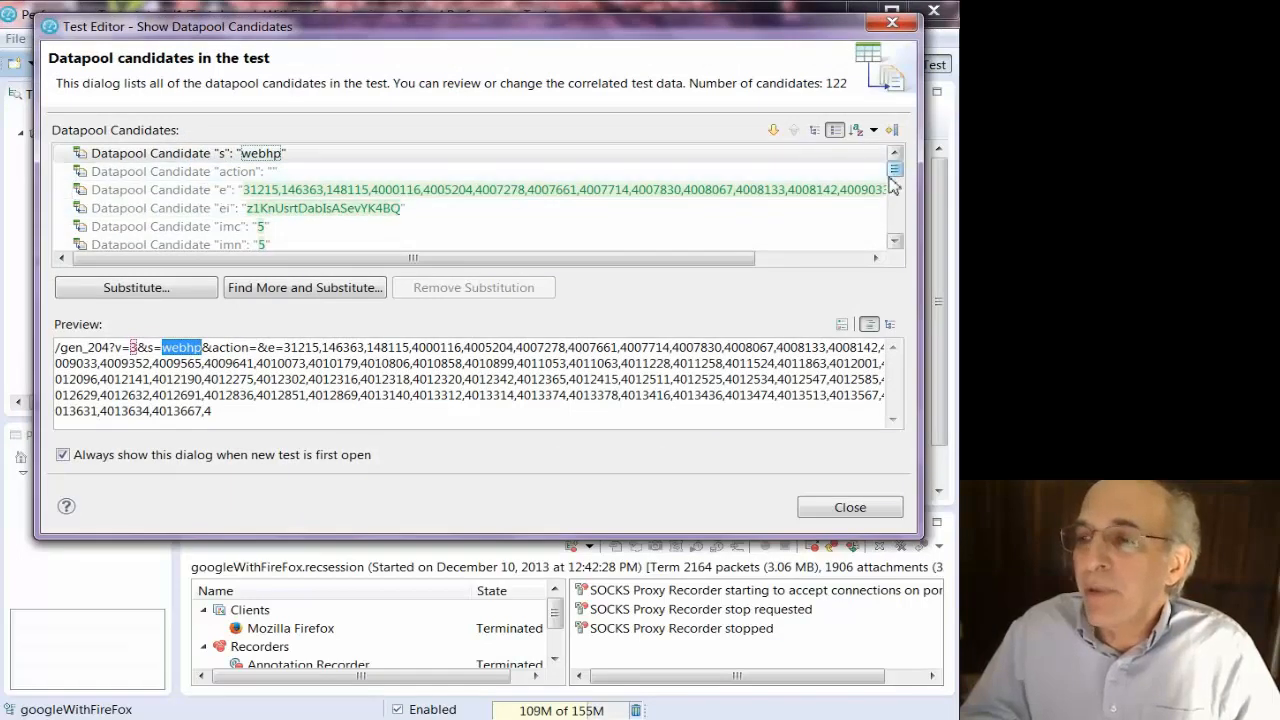
mouse_move(476, 224)
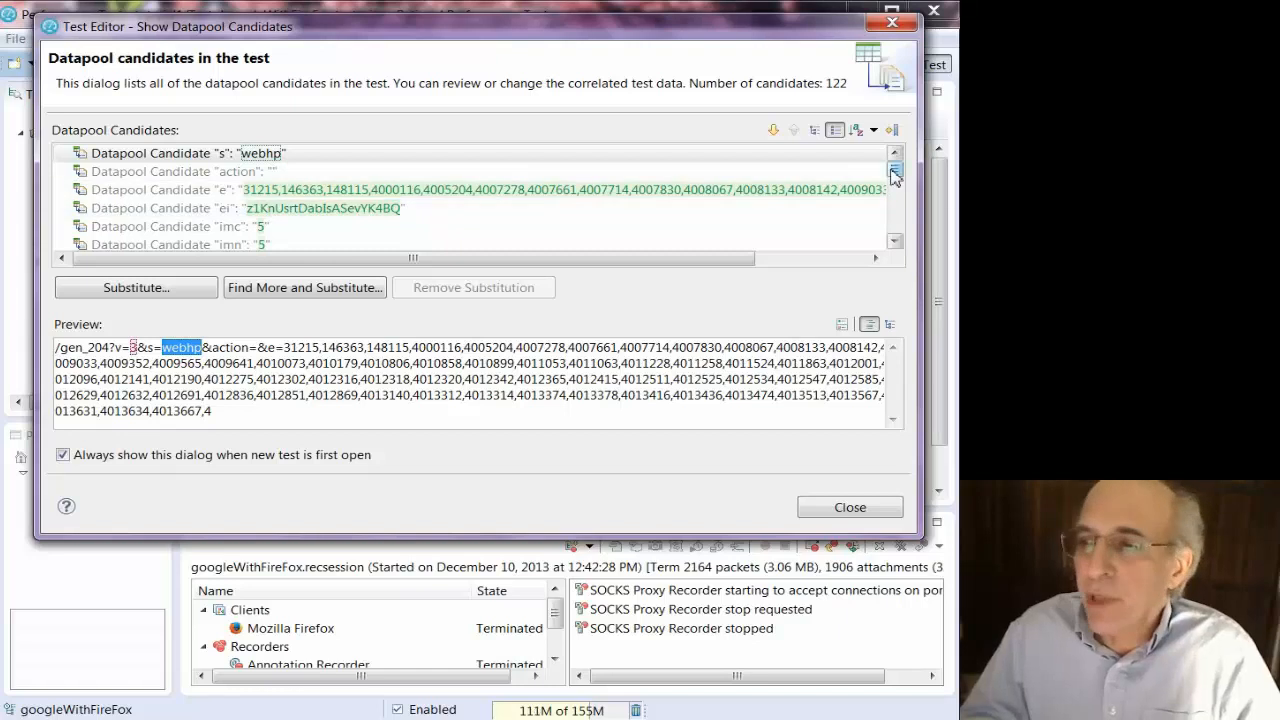
scroll("down", 3)
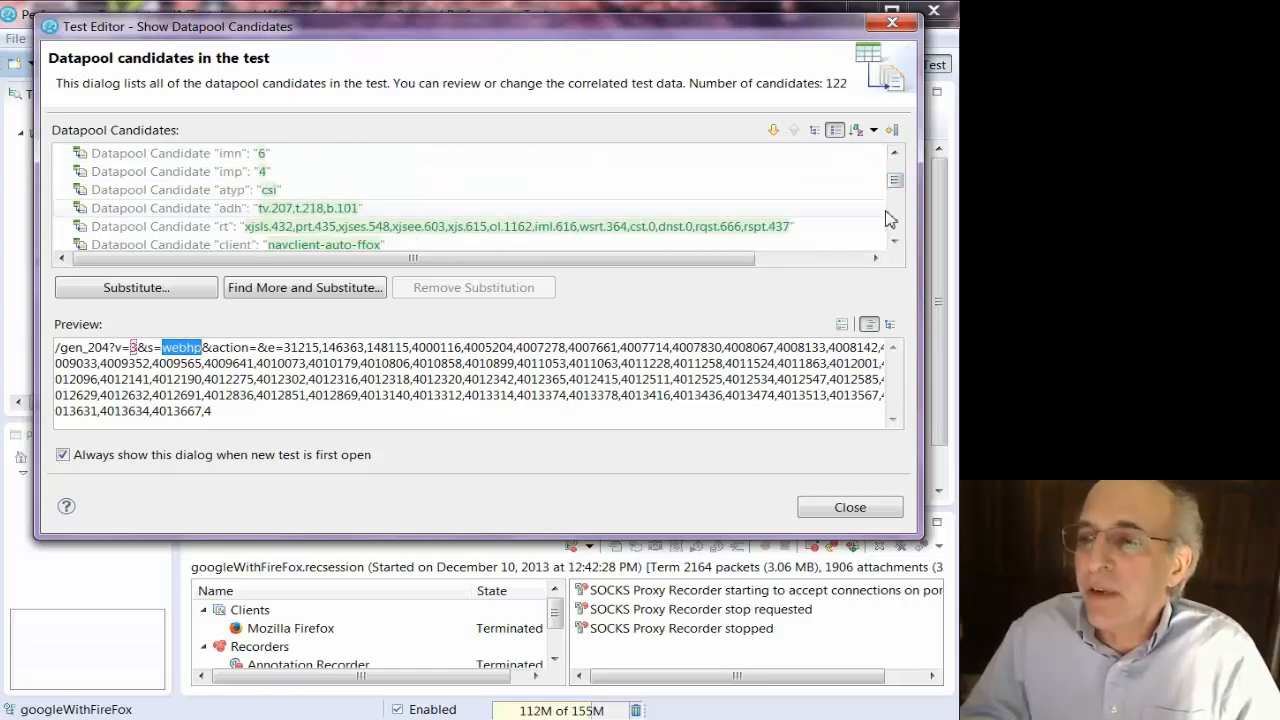
scroll("down", 3)
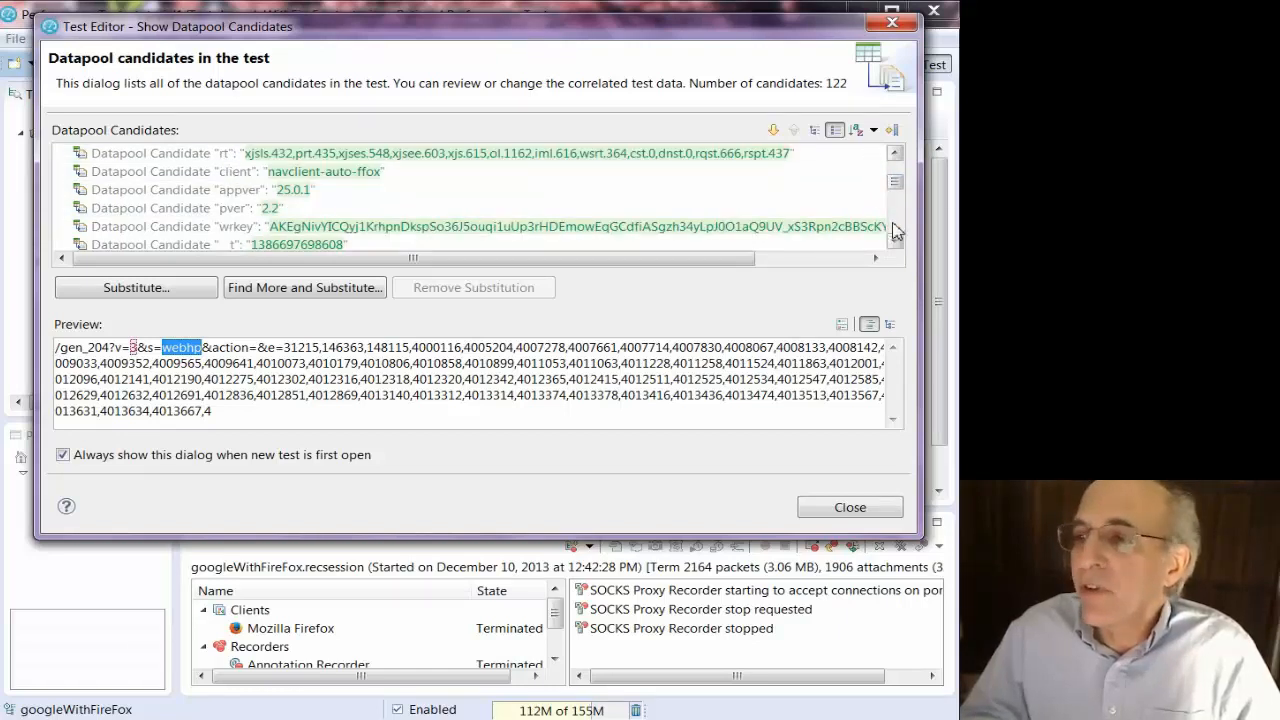
scroll("down", 3)
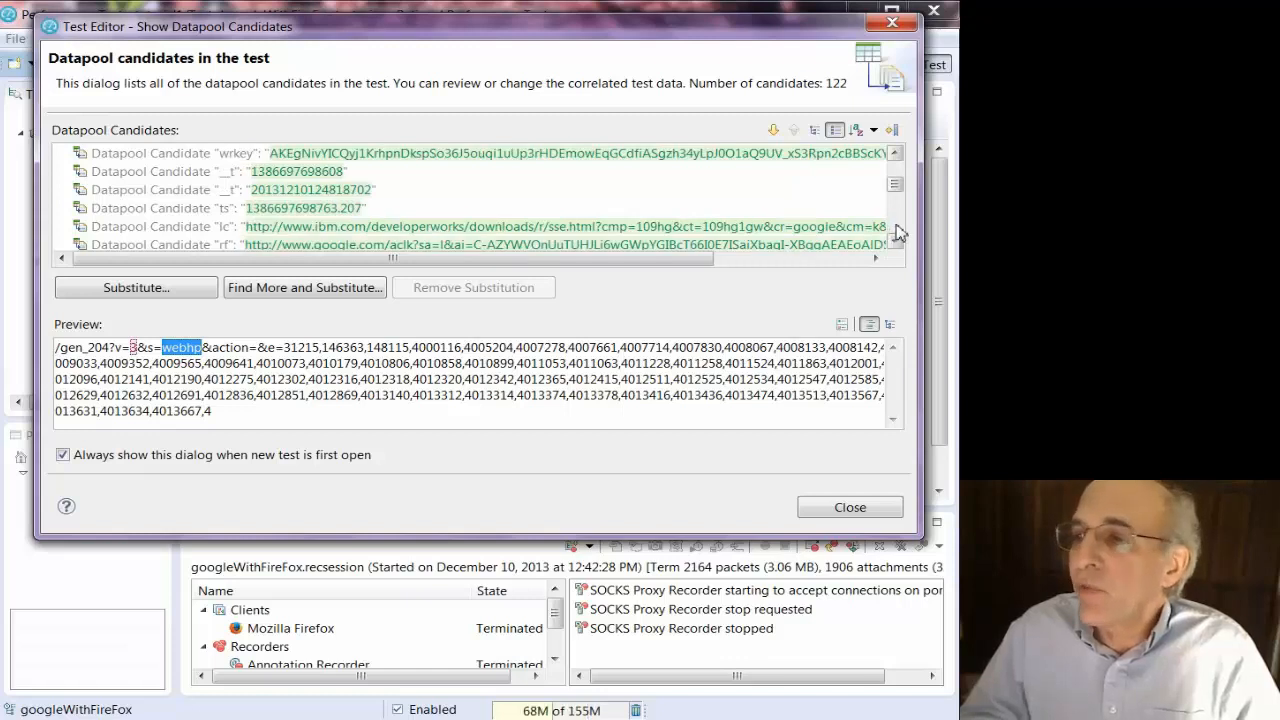
scroll("down", 3)
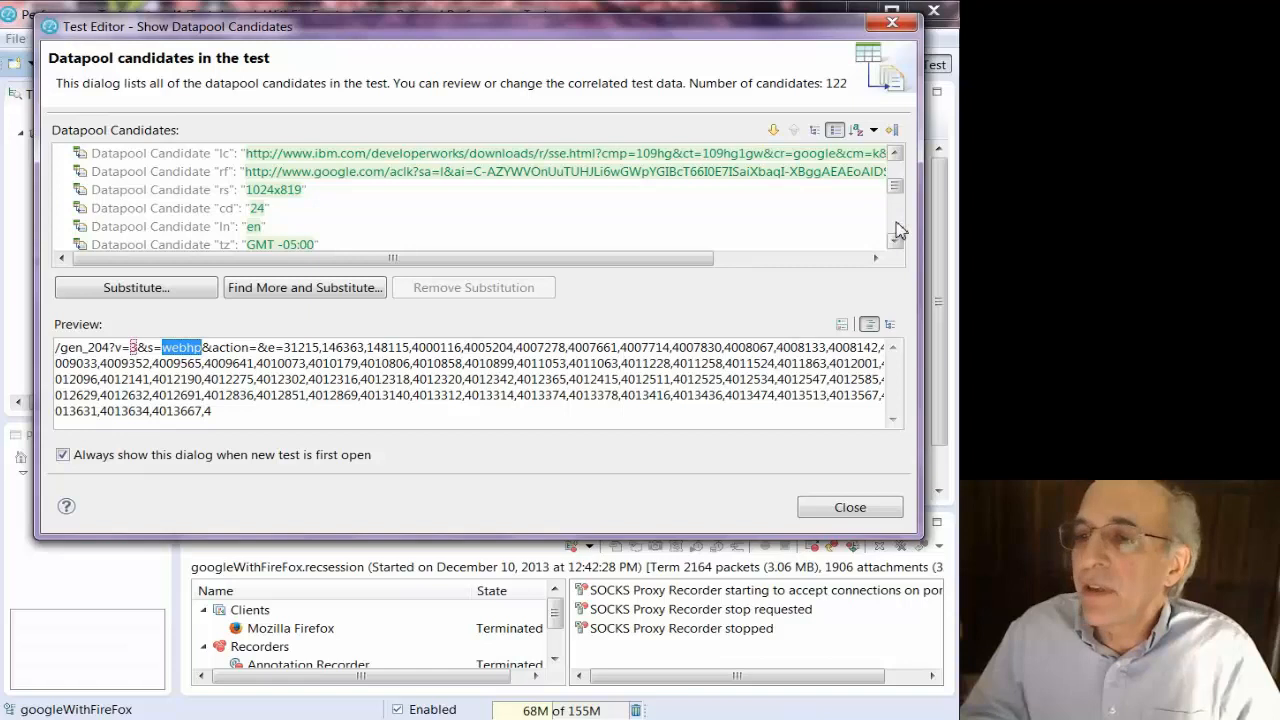
scroll("down", 3)
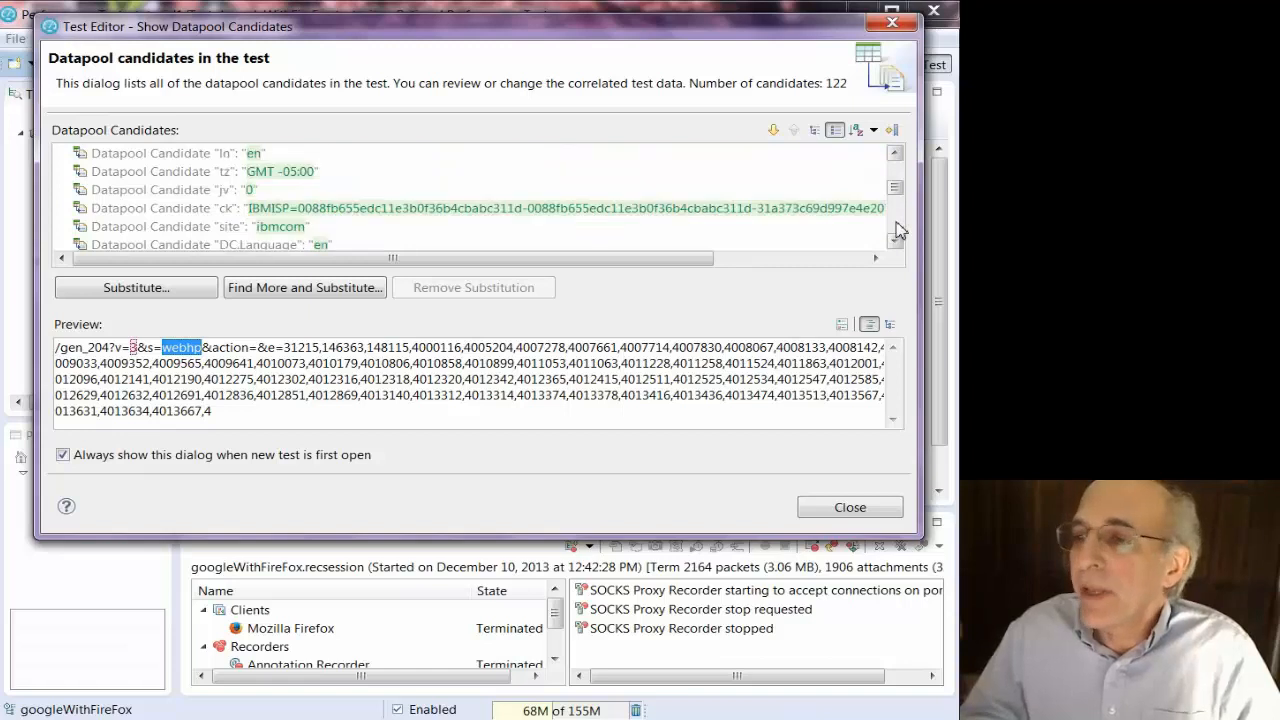
mouse_move(832, 130)
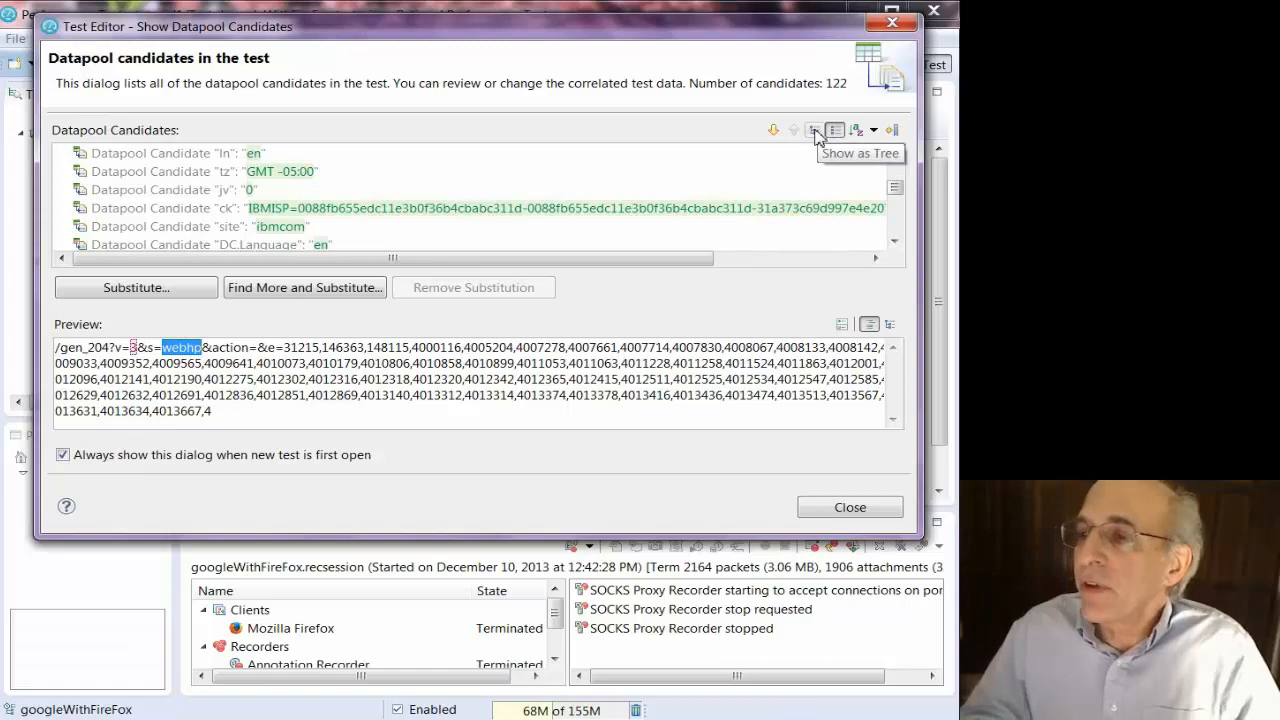
View candidates as a tree grouped by page, inspect Search 1's candidates, and close the review
left_click(812, 130)
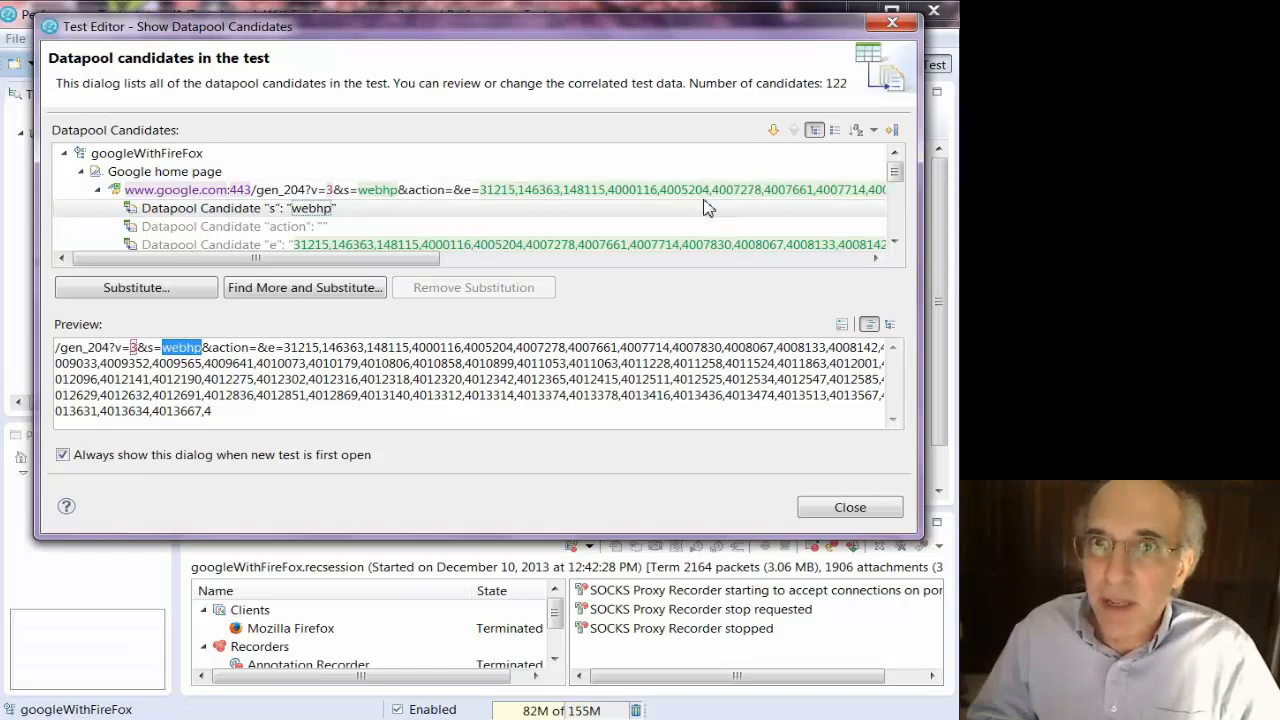
mouse_move(862, 240)
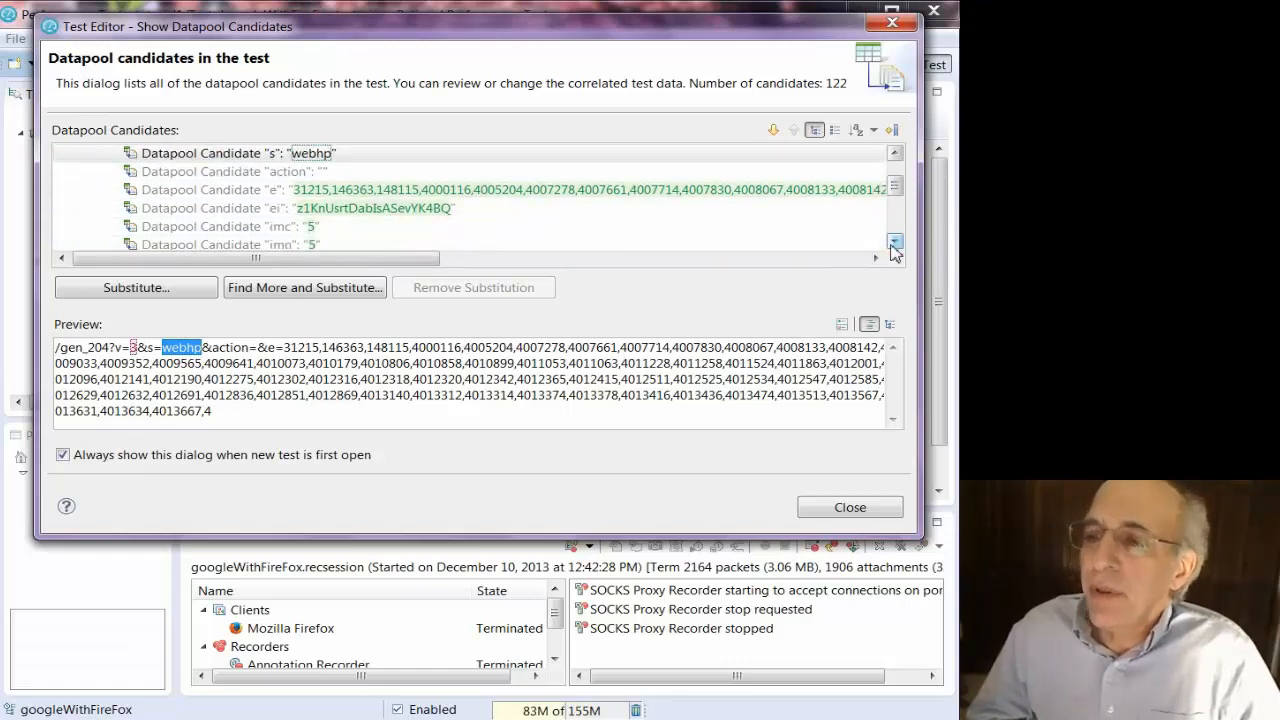
left_click(894, 242)
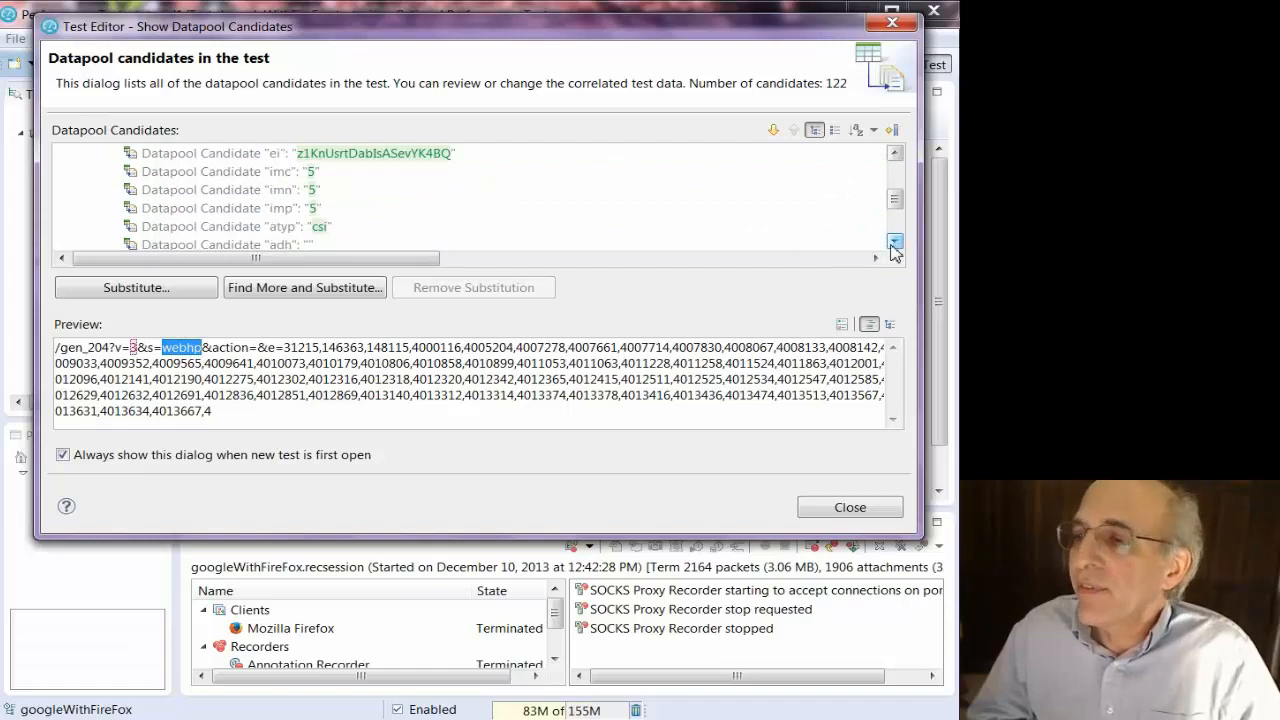
left_click(894, 244)
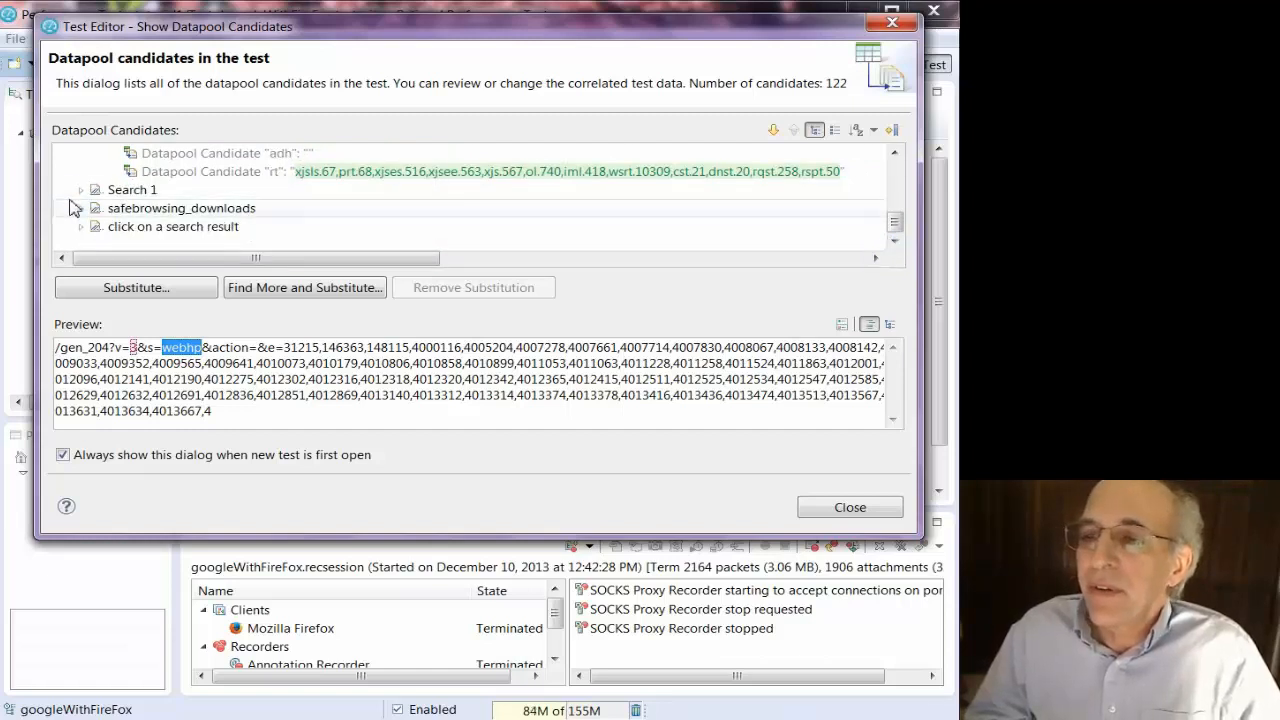
left_click(78, 188)
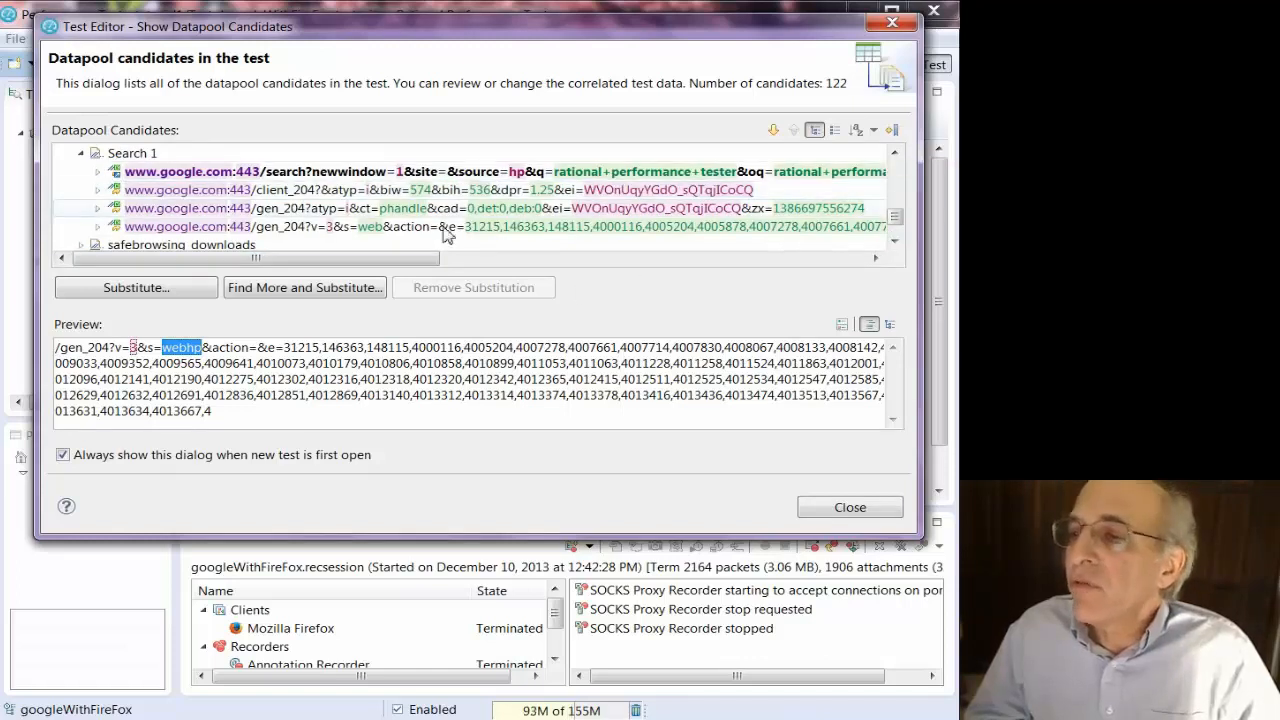
left_click_drag(256, 258, 456, 258)
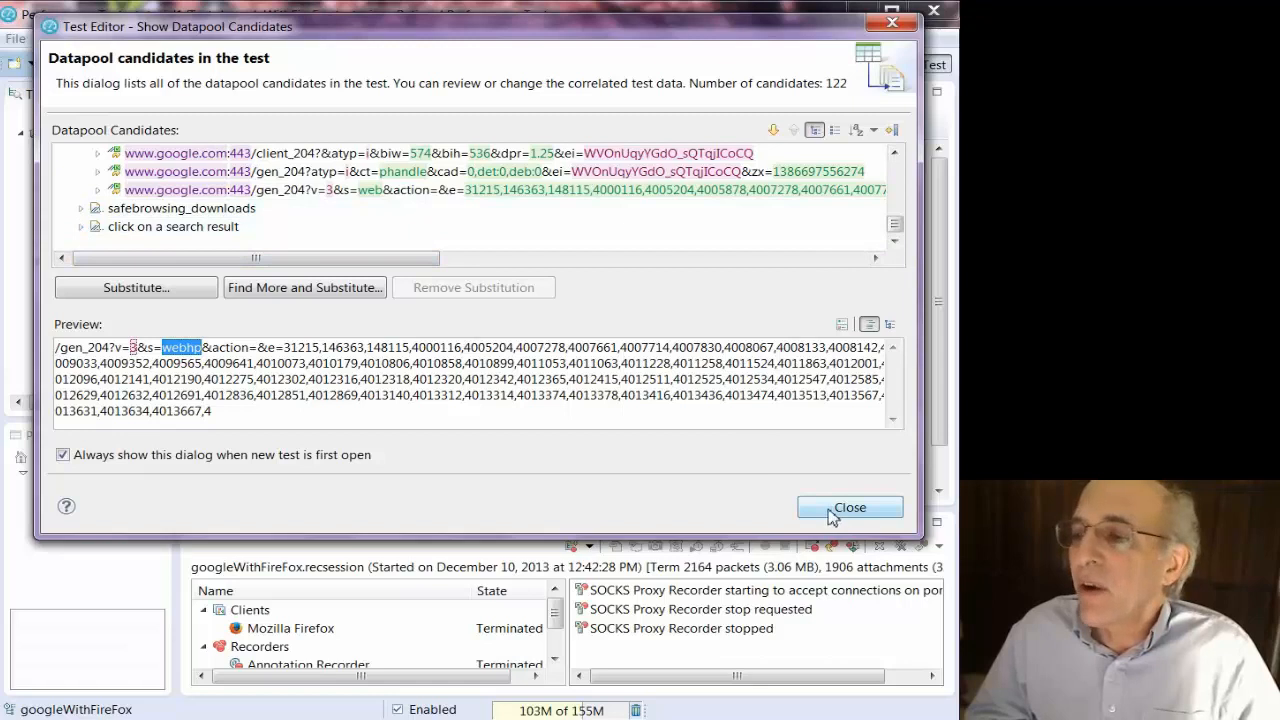
left_click(850, 508)
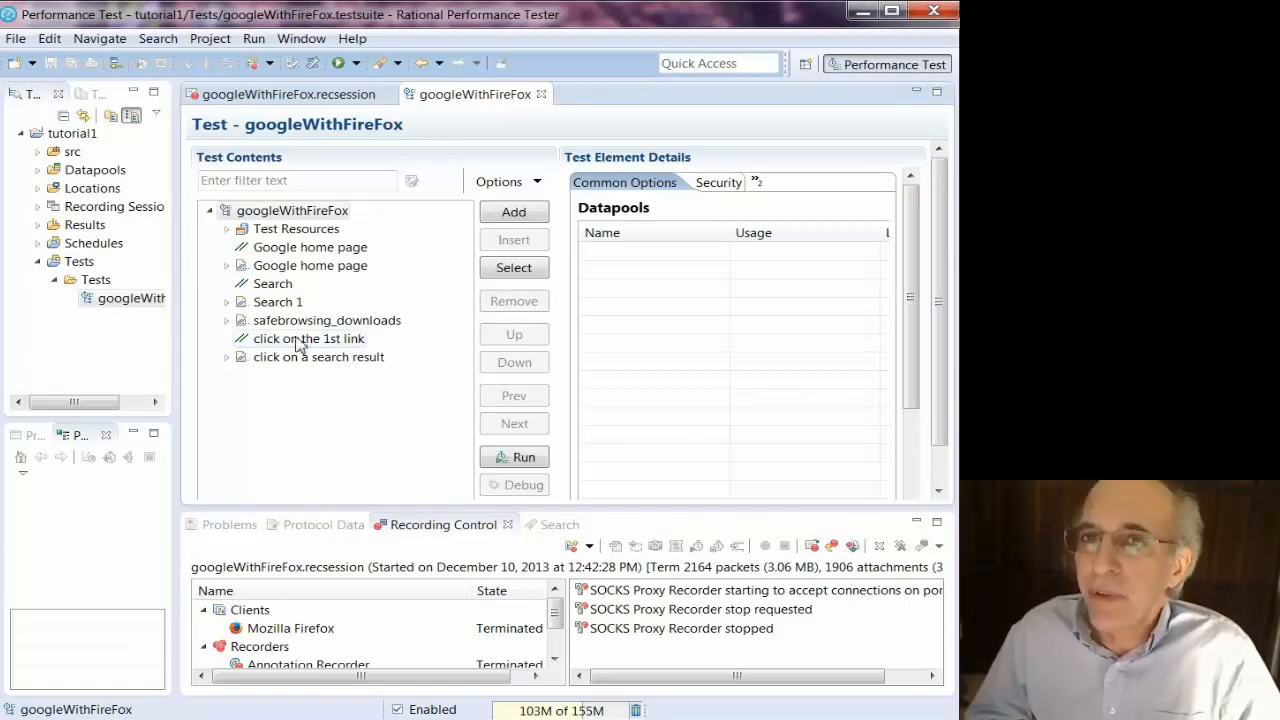
Expand the test pages to reveal requests in Google home page, Search 1 and safebrowsing_downloads
left_click(226, 264)
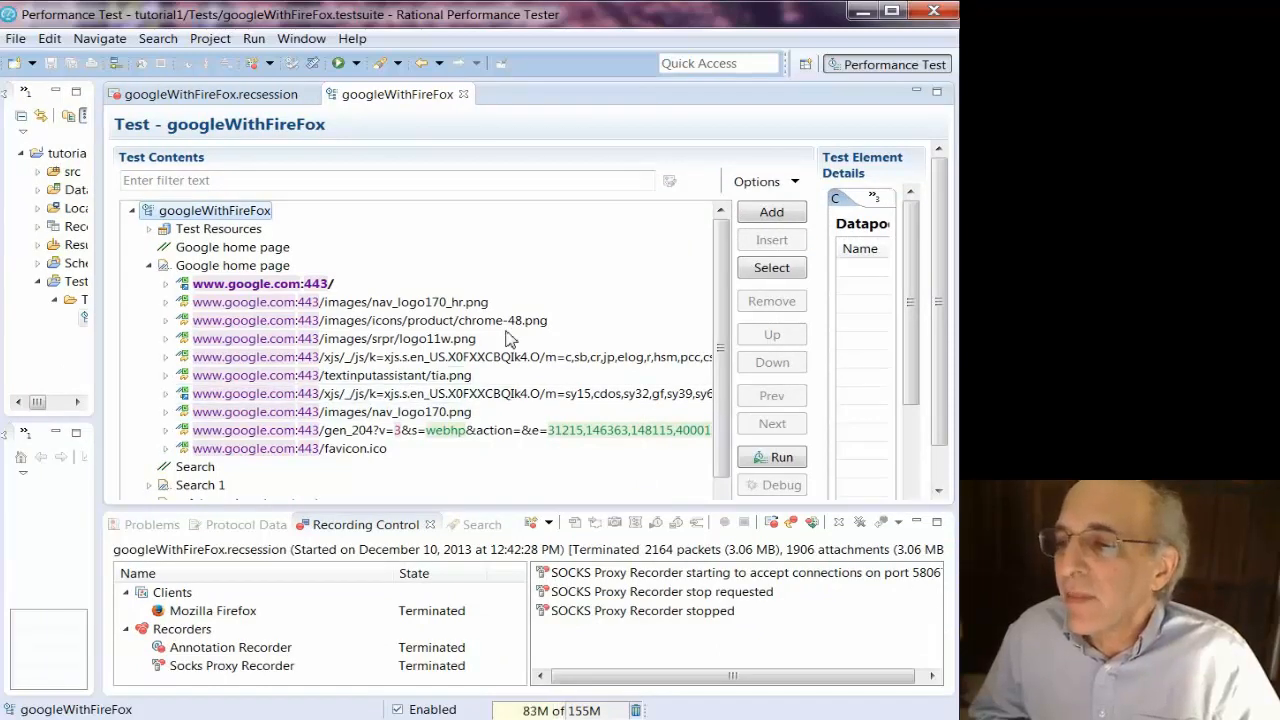
mouse_move(468, 270)
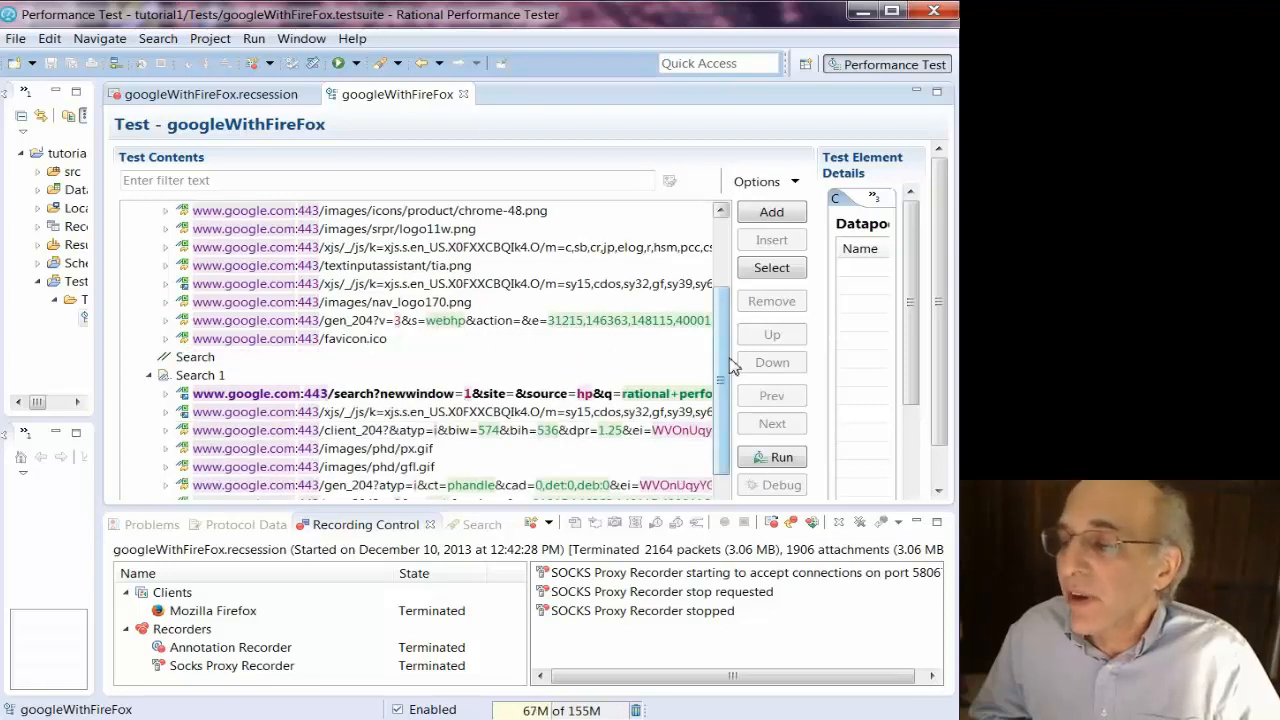
scroll("down", 3)
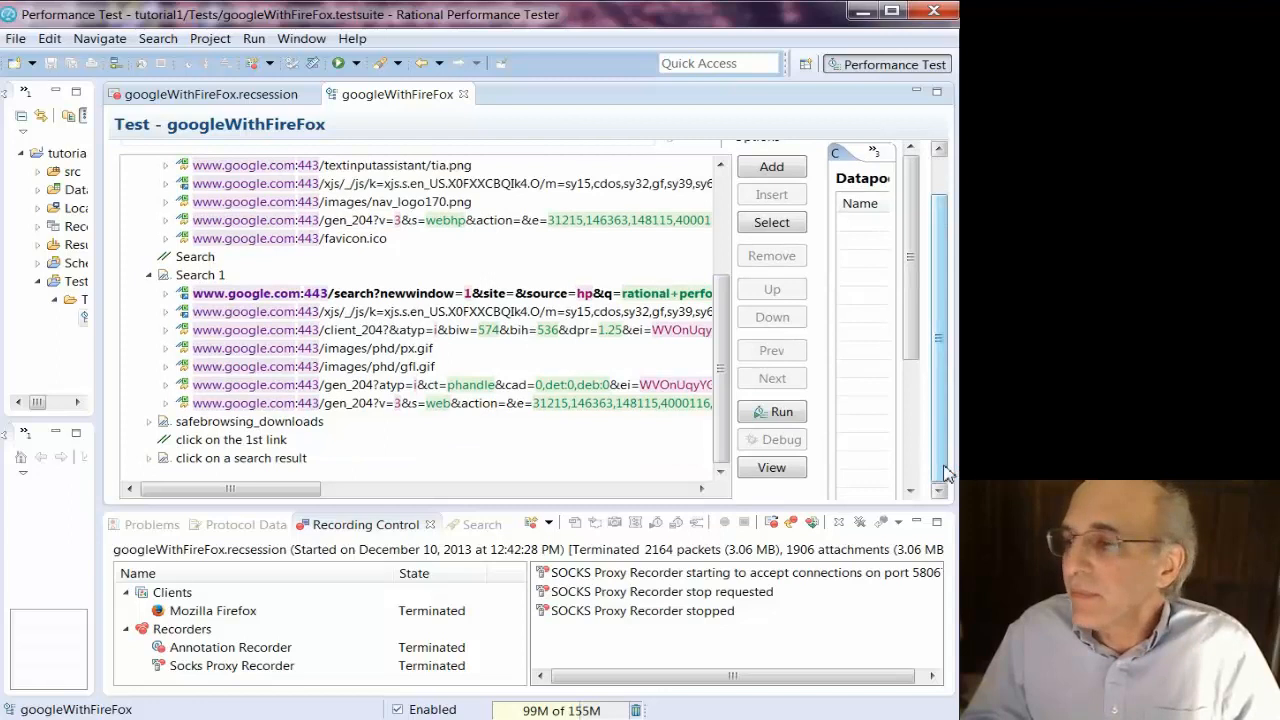
scroll("down", 3)
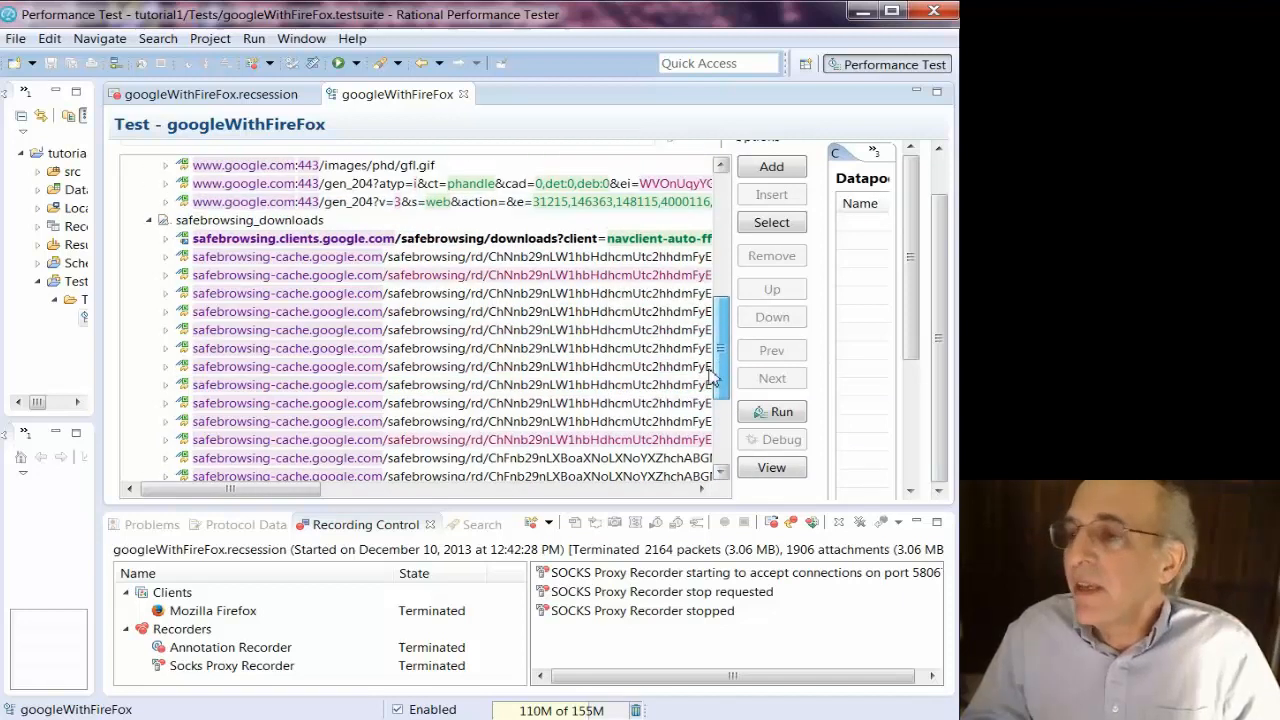
Remove the safebrowsing_downloads page and its requests from the googleWithFireFox test
left_click(276, 222)
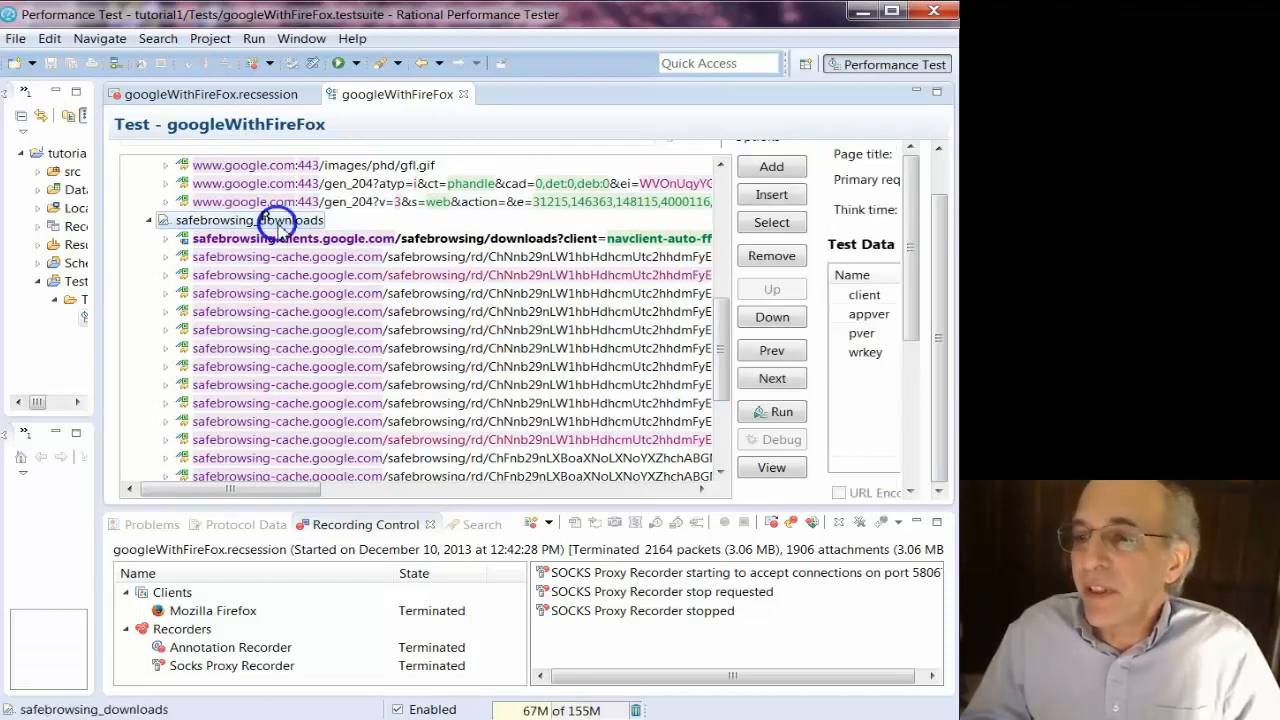
right_click(280, 238)
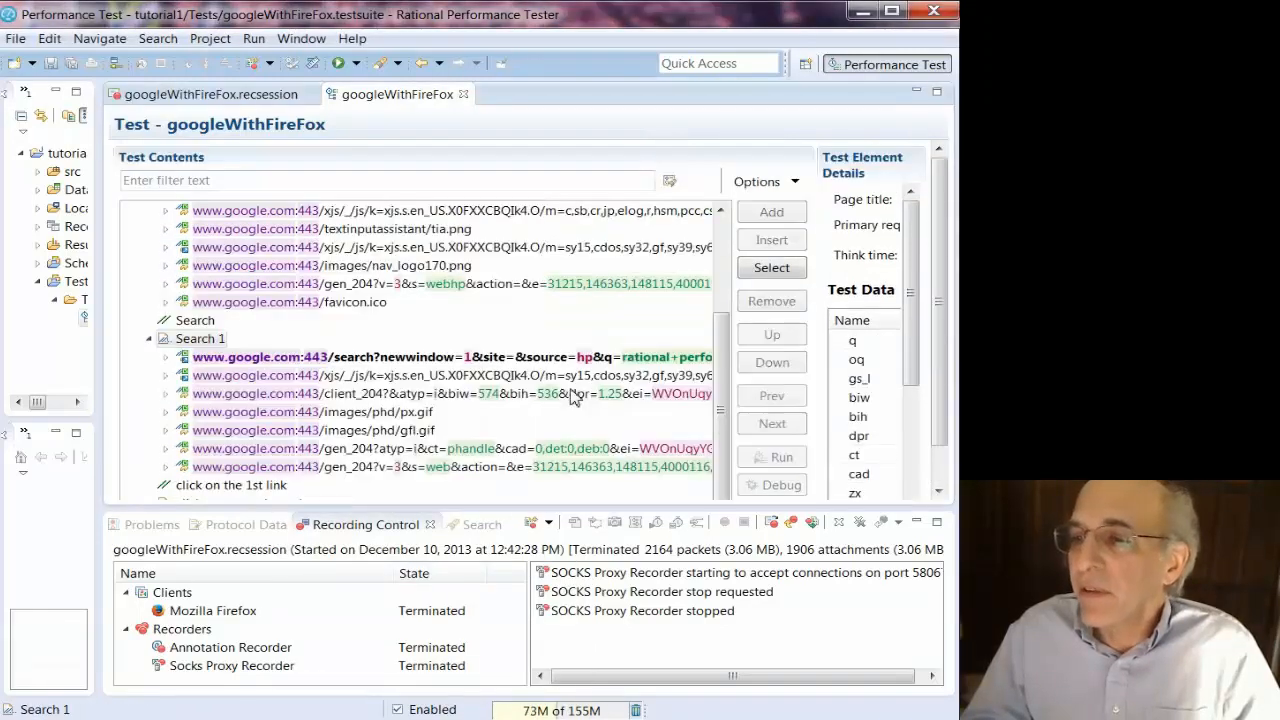
left_click(390, 392)
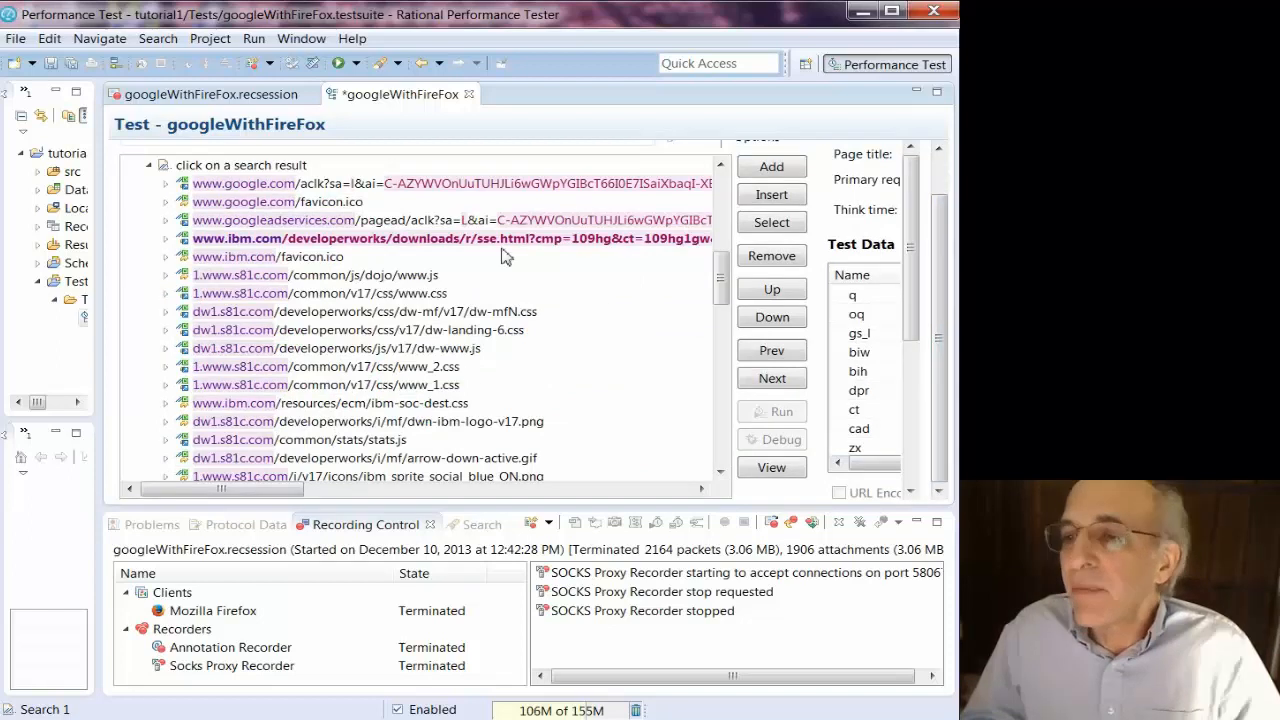
mouse_move(730, 460)
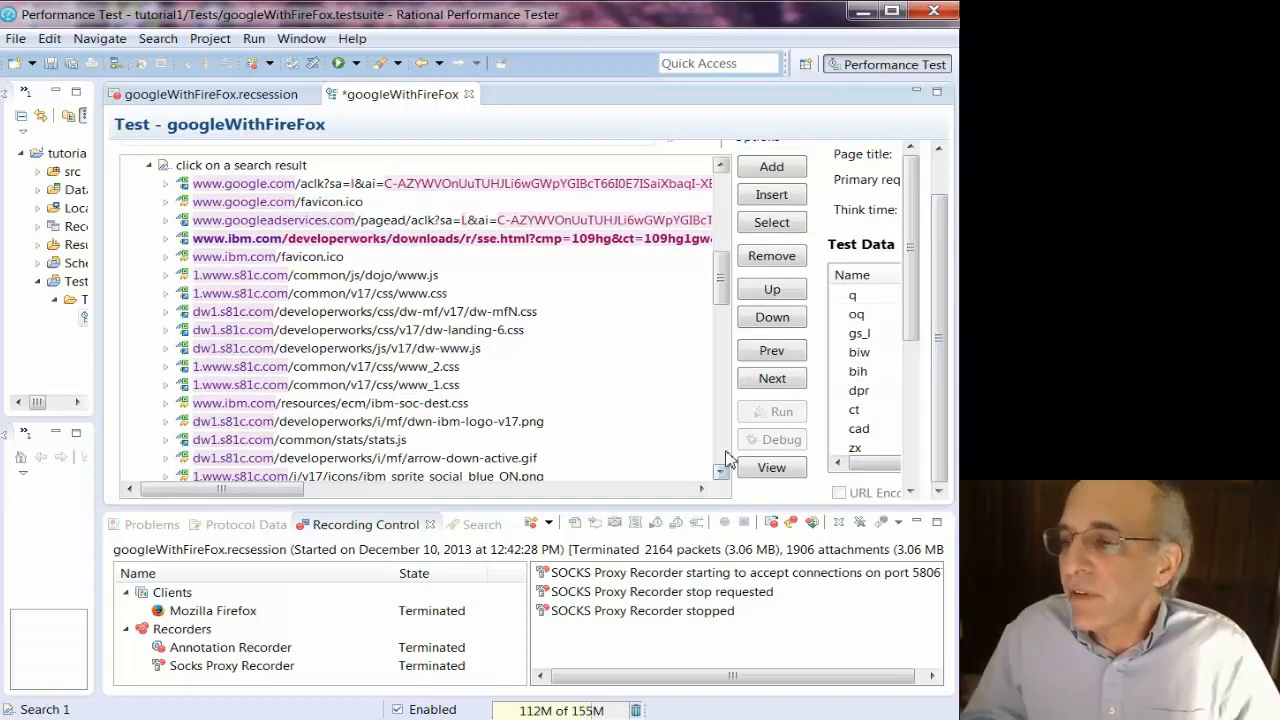